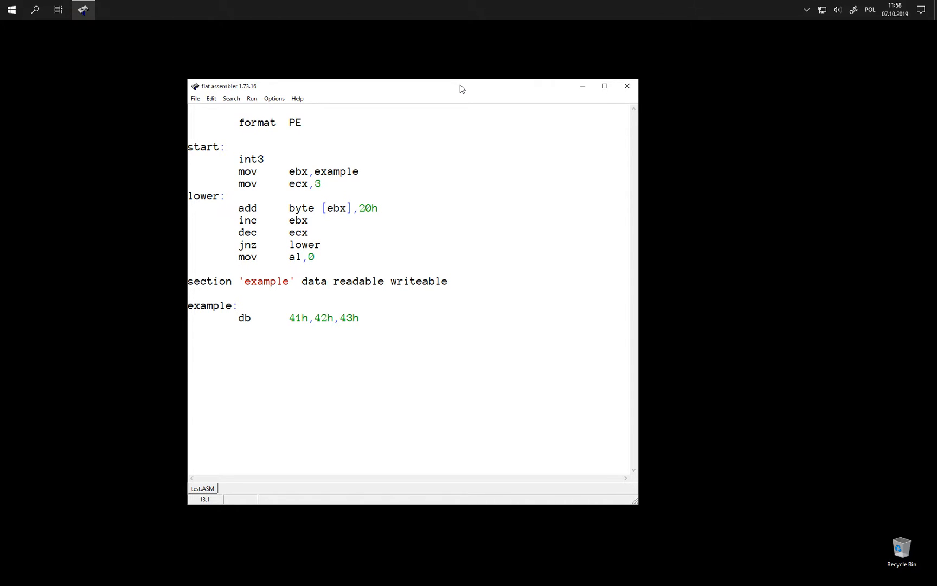
Step: Close the lower loop with 'loop lower' instead of 'dec ecx' / 'jnz lower'
click(190, 226)
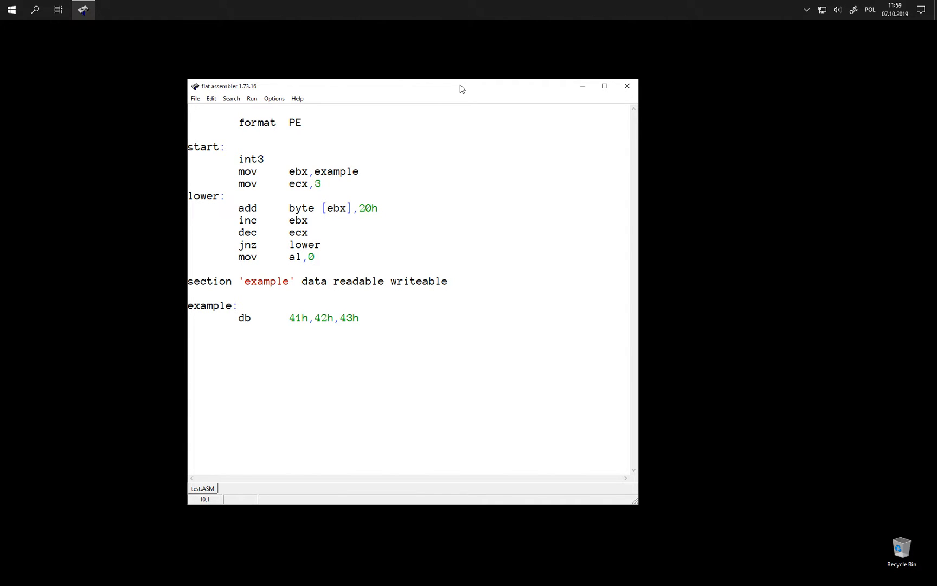
click(190, 226)
text(loop    lower)
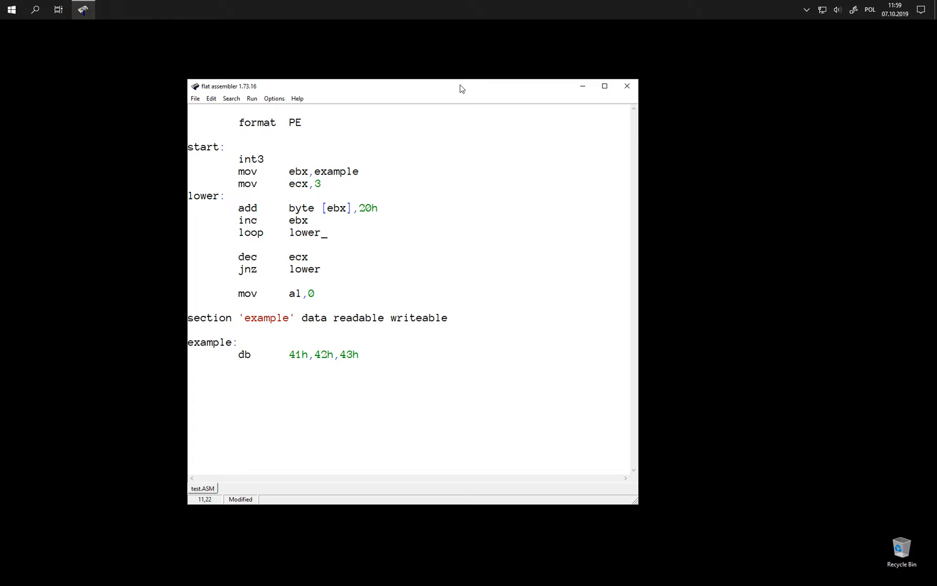
mouse_move(408, 208)
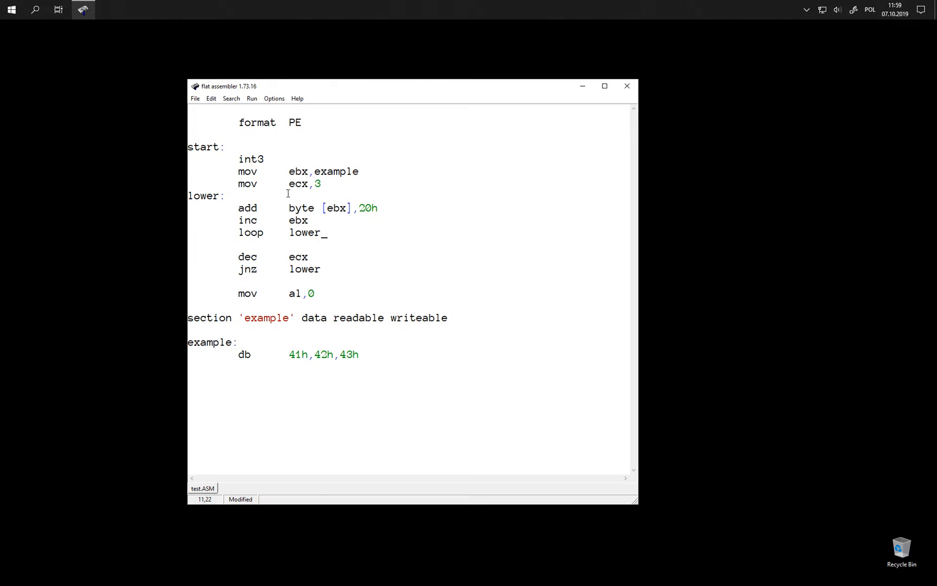
mouse_move(285, 184)
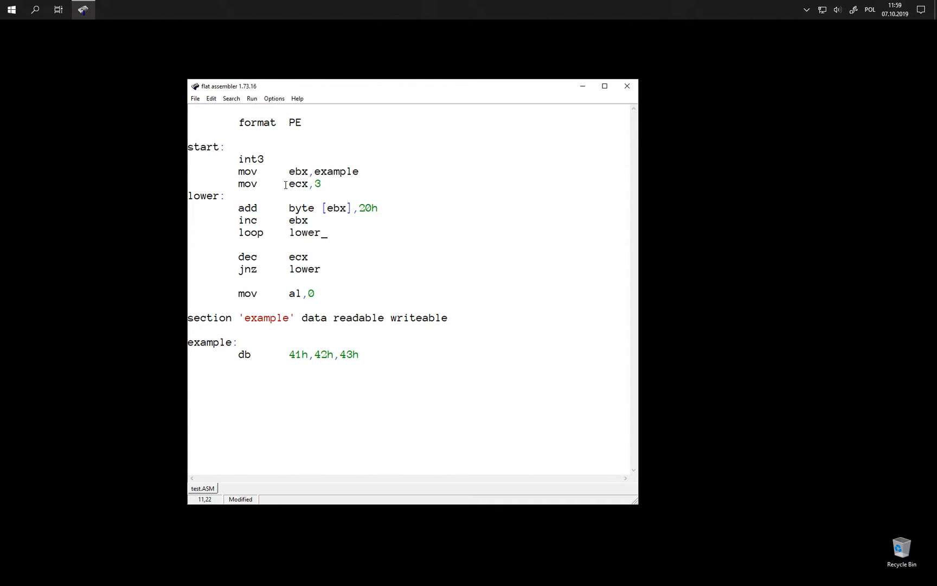
mouse_move(276, 224)
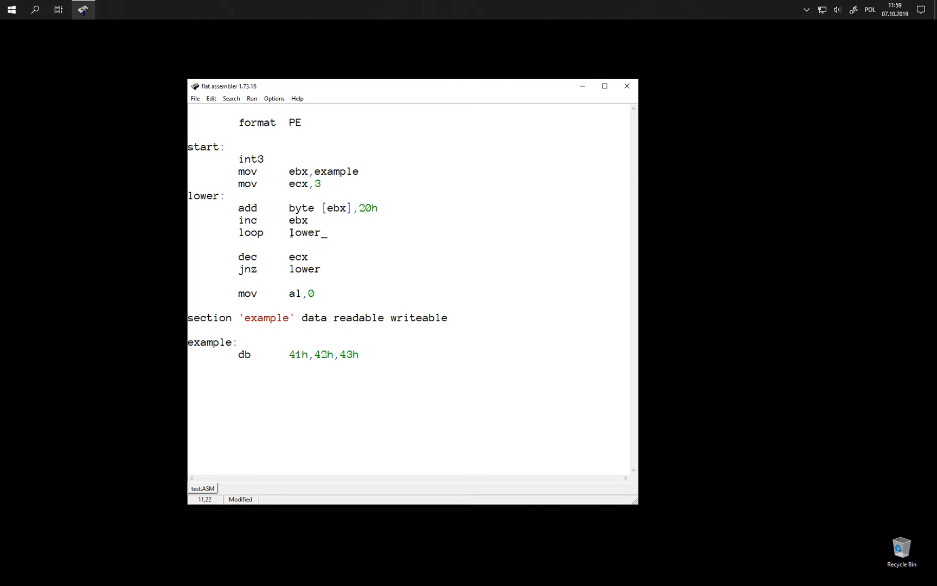
mouse_move(203, 195)
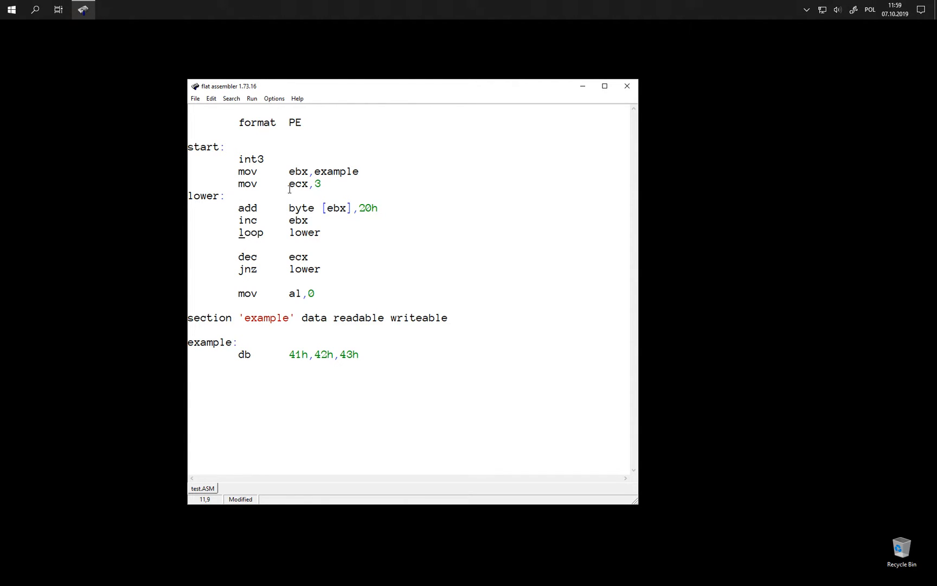
double_click(297, 256)
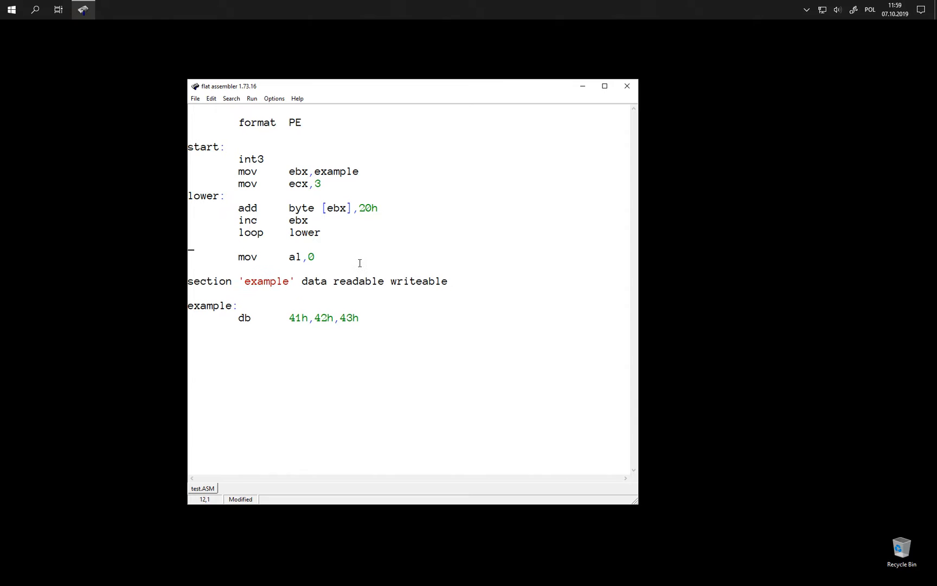
Step: Assemble and run test.EXE, step through the LOOP in OllyDbg, then close the debugger
key(Up)
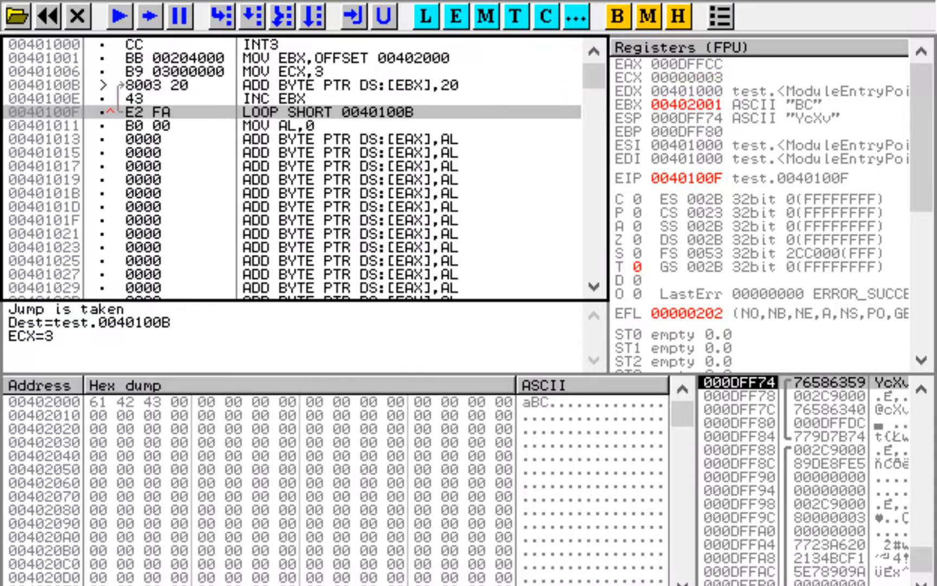
click(223, 16)
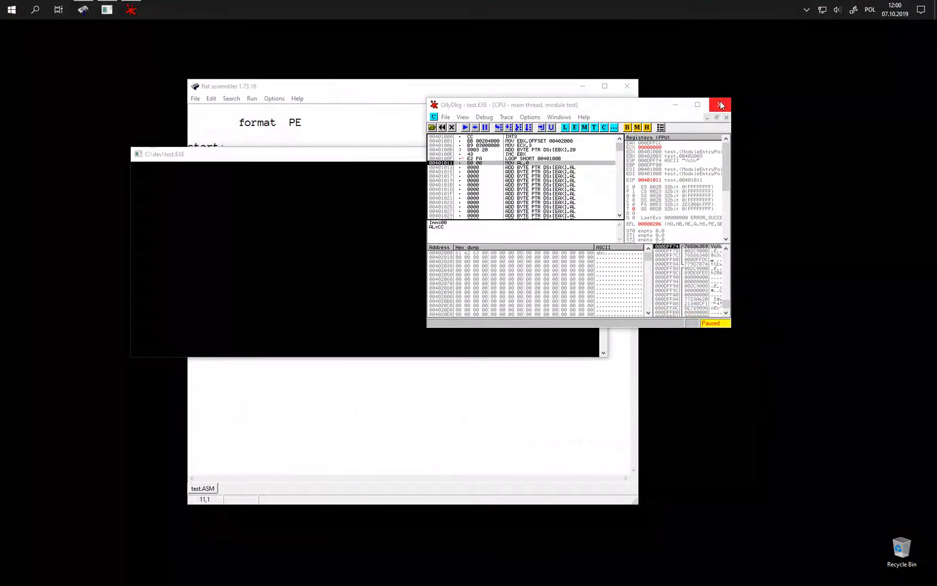
click(722, 105)
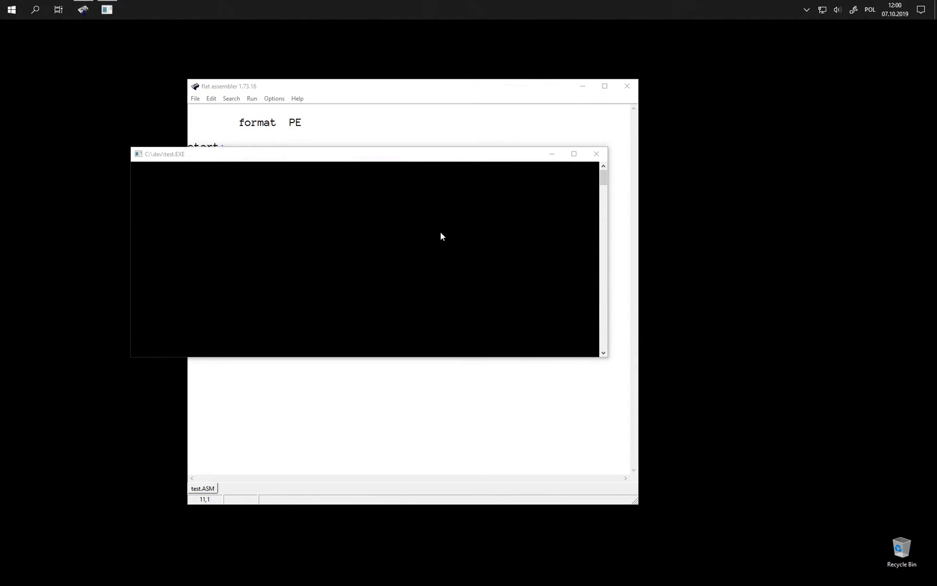
Step: Close the console and add 'mov [mem],ecx' before the loop and 'mov ecx,[mem]' after it
click(596, 154)
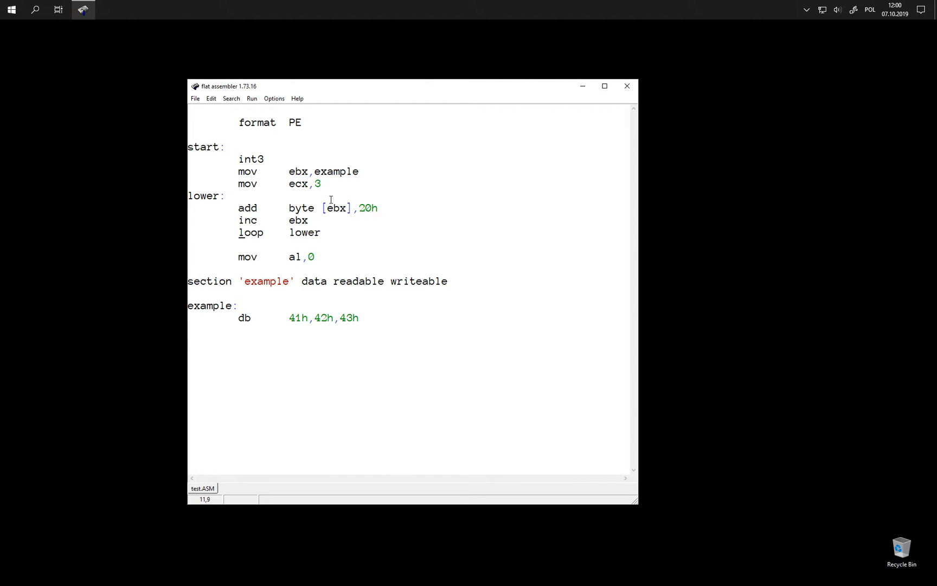
mouse_move(359, 249)
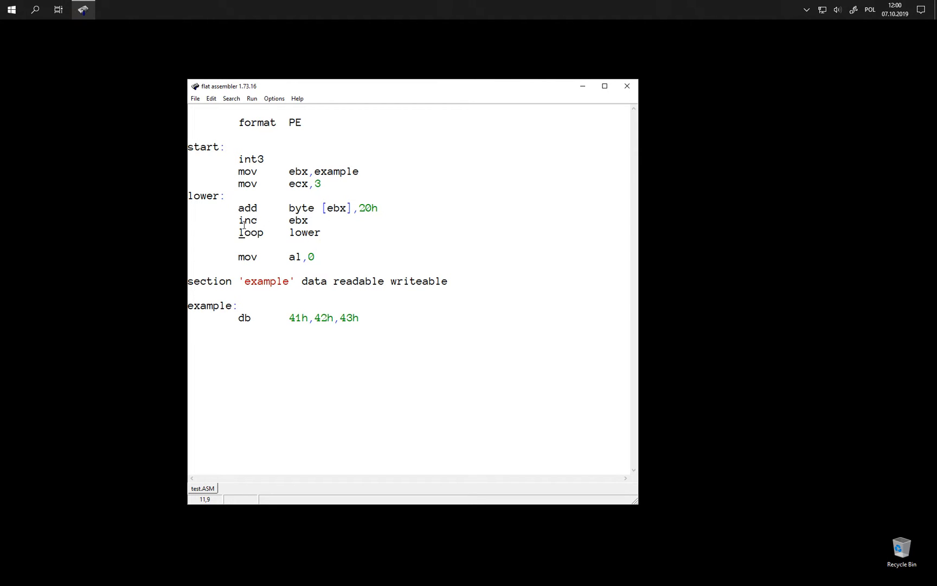
mouse_move(273, 224)
text(mov     edx,ecx)
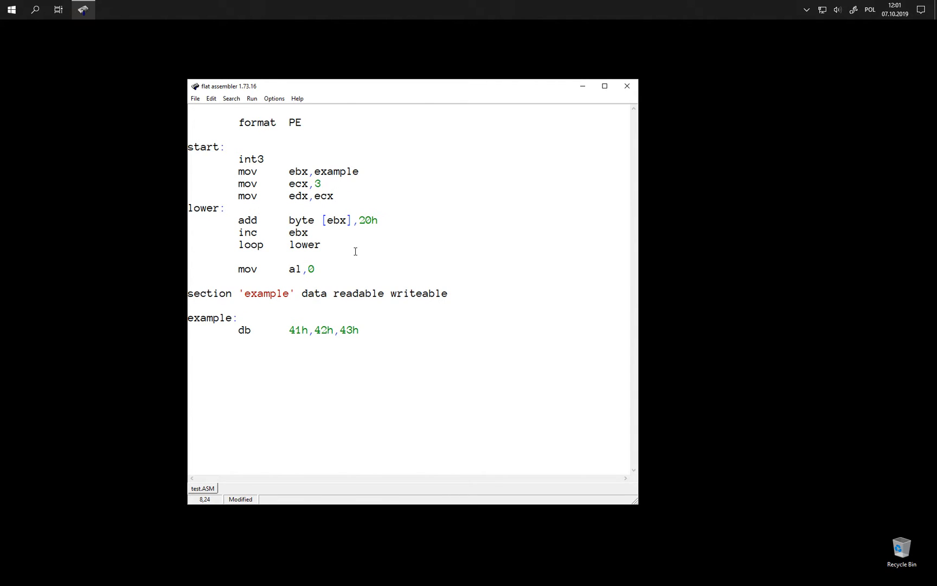
click(336, 247)
text(mov     ecx,)
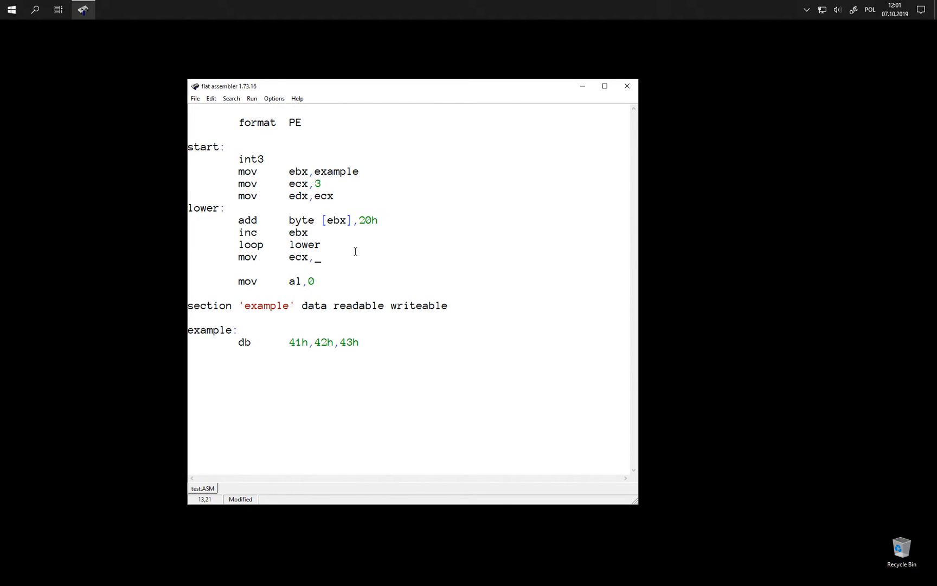
text(edx)
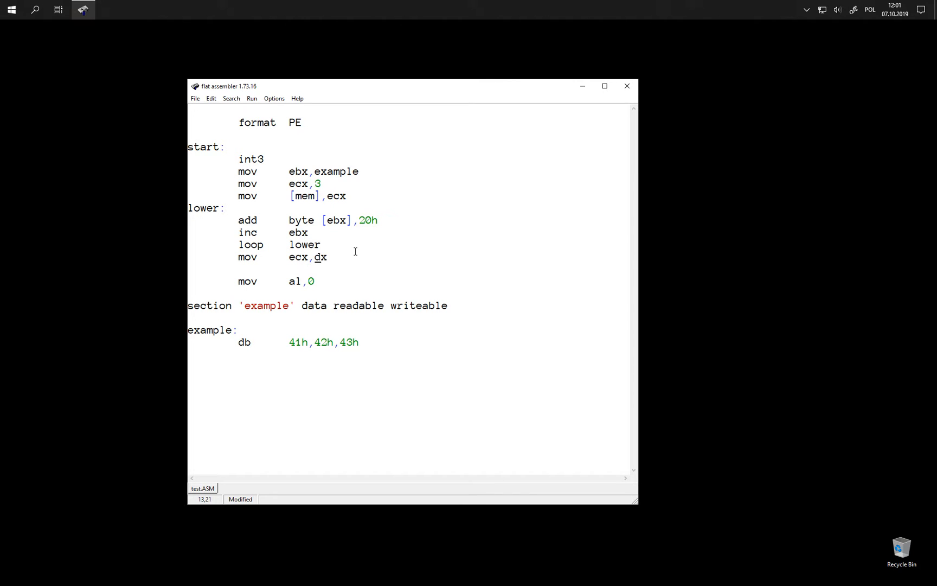
text([mem])
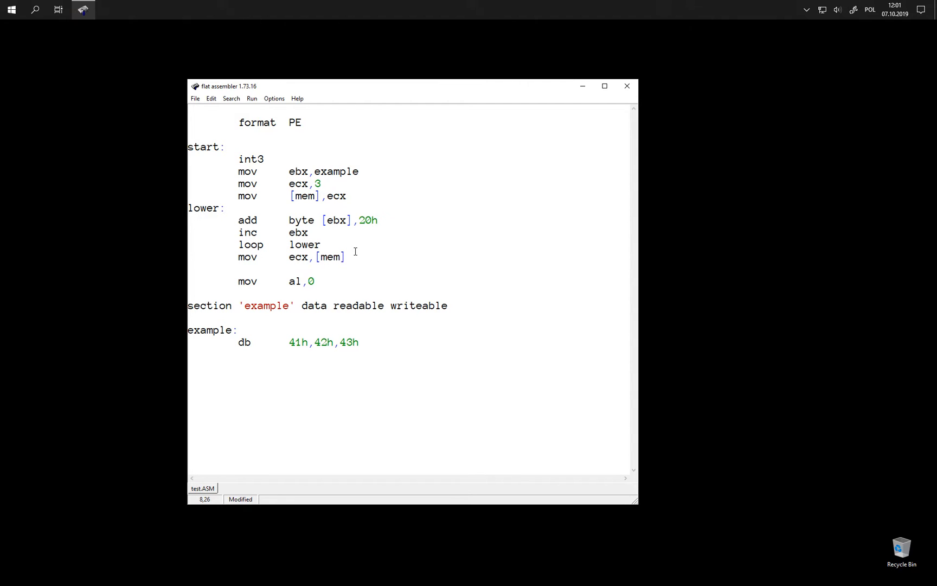
click(345, 197)
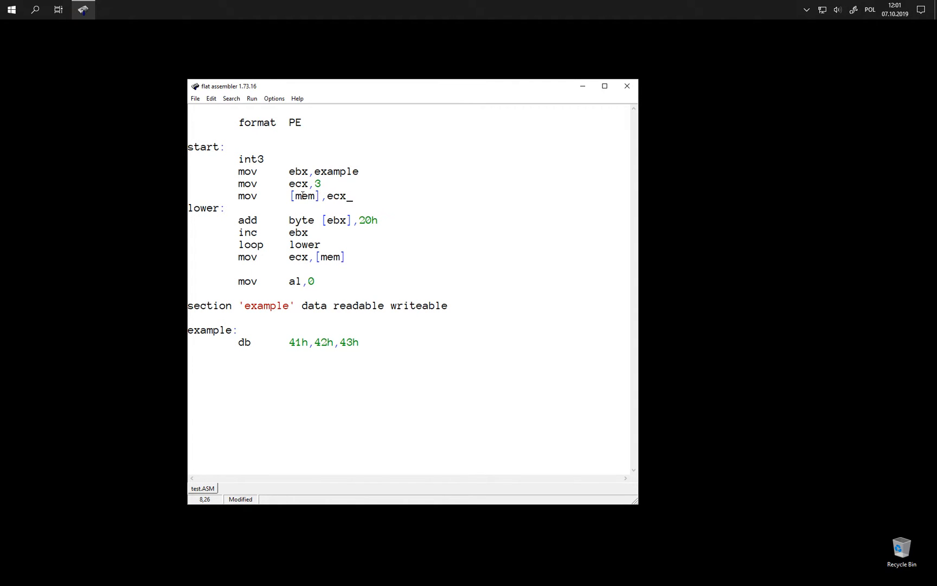
mouse_move(335, 256)
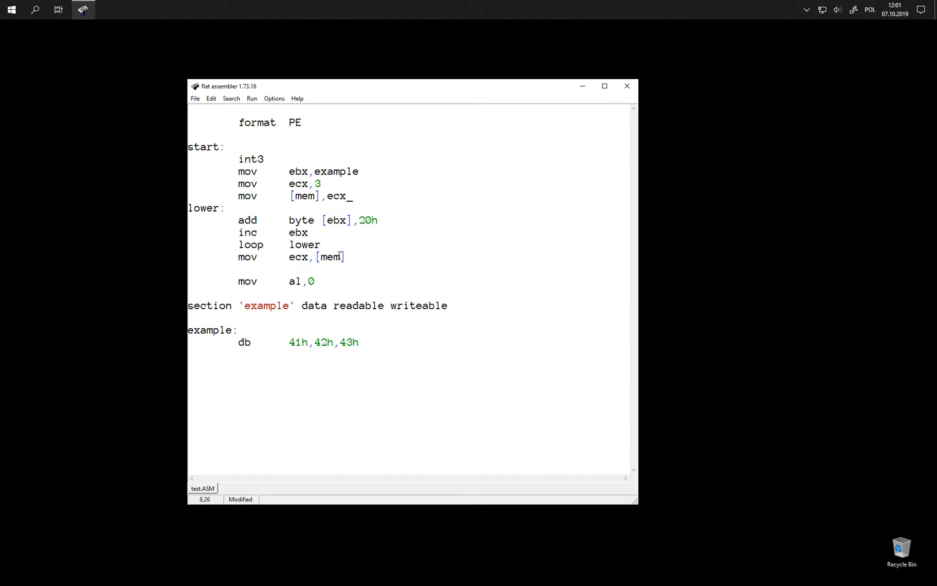
mouse_move(364, 284)
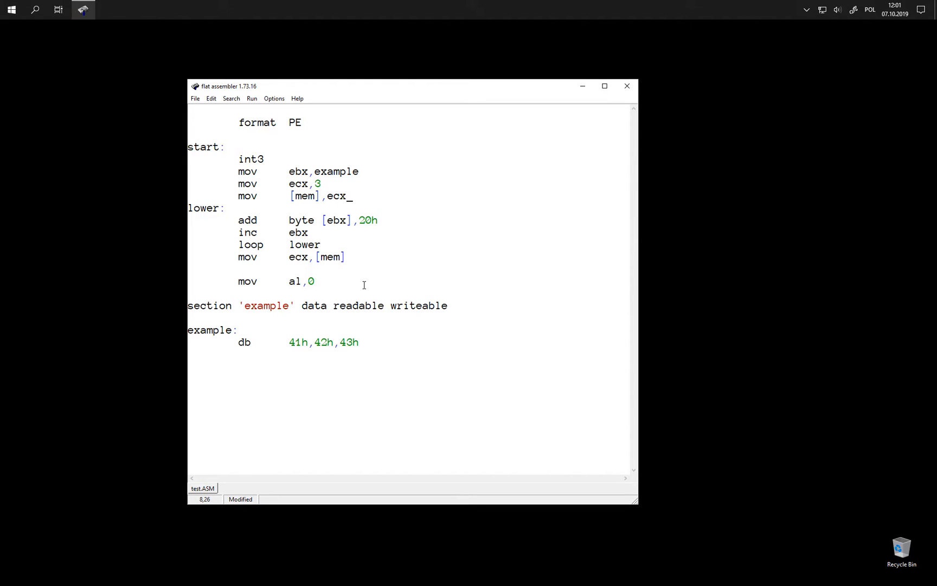
mouse_move(377, 287)
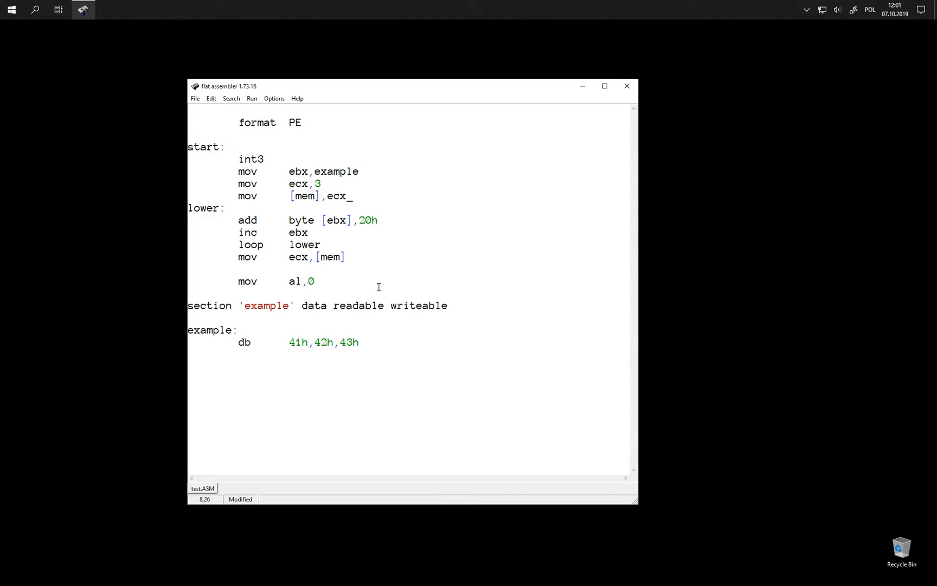
mouse_move(423, 289)
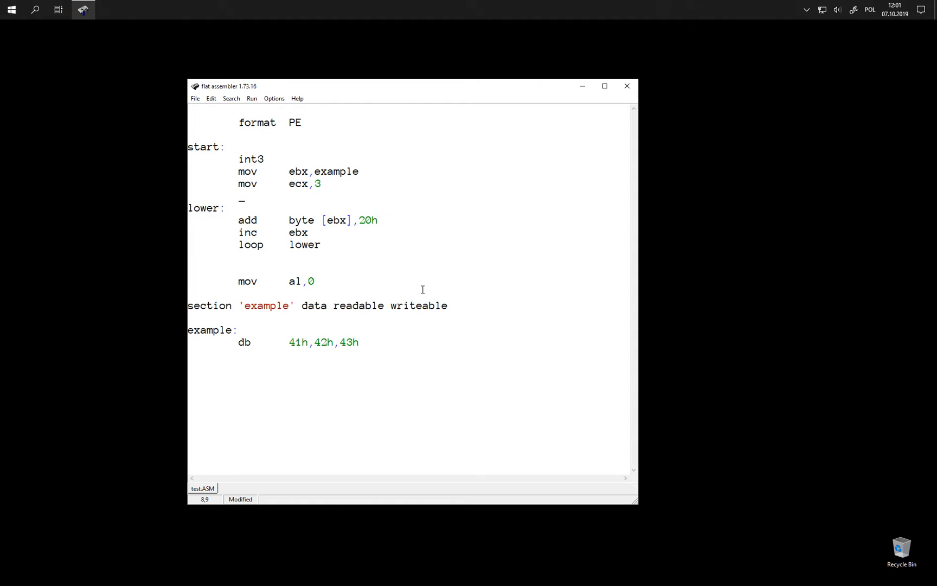
Step: Write 'push ecx' after 'mov ecx,3' and 'pop ecx' after 'loop lower'
text(push    e)
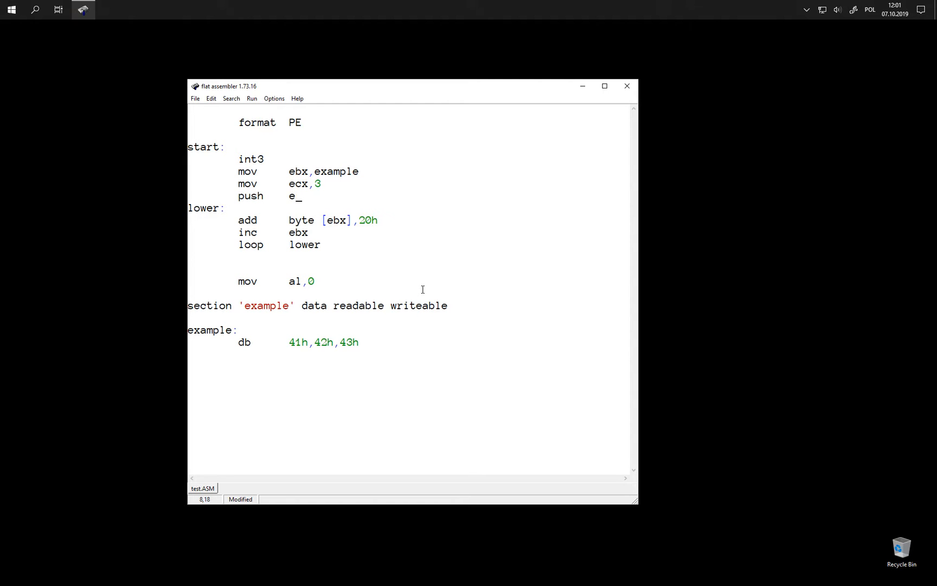
text(cx)
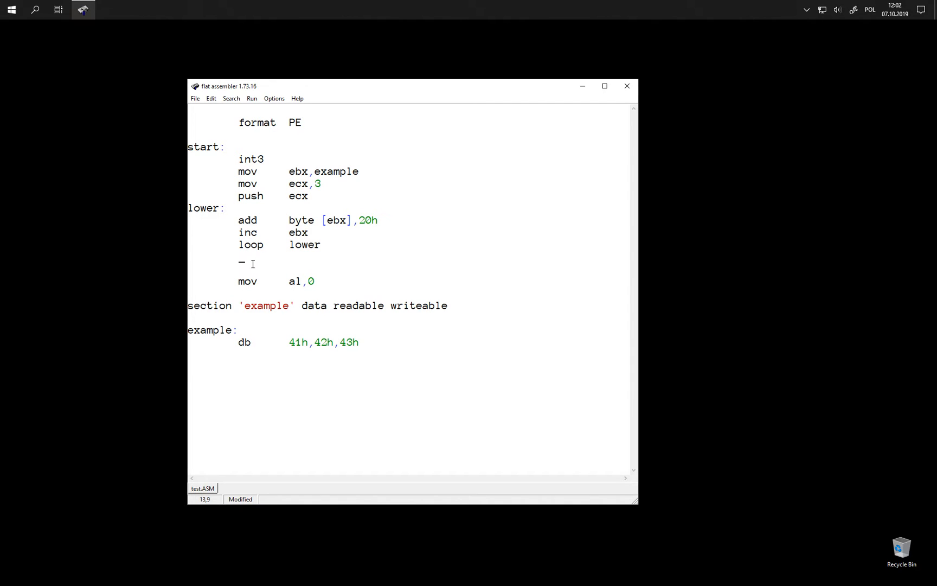
text(pop)
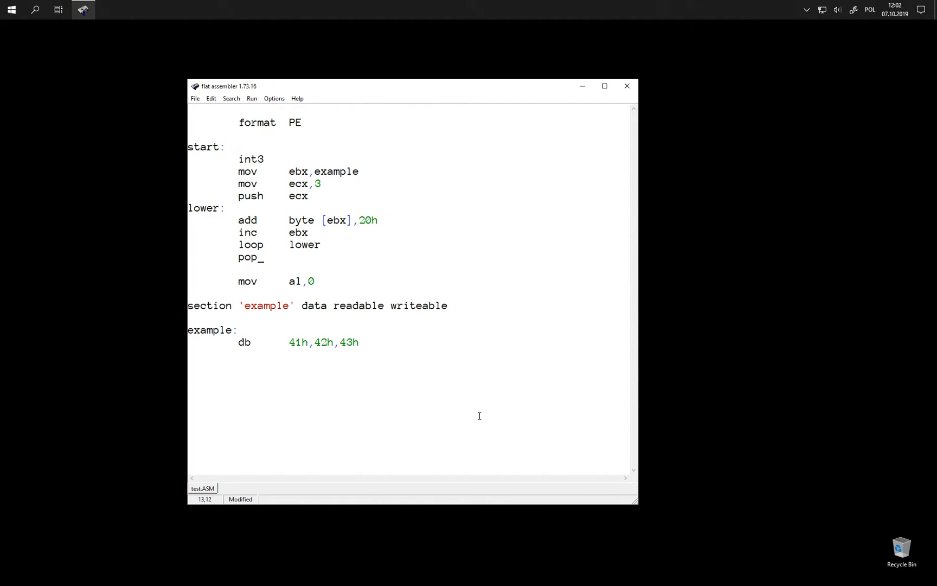
text(ec)
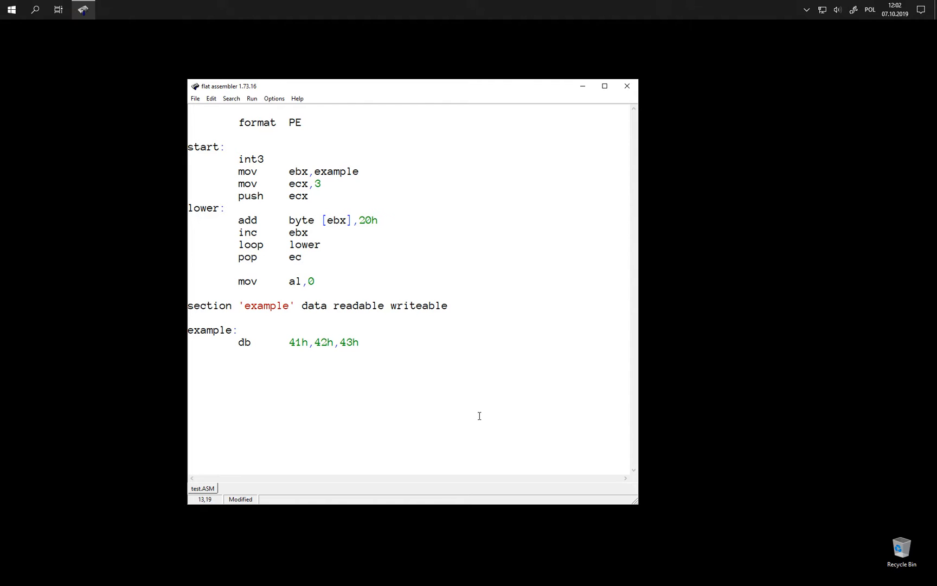
text(x)
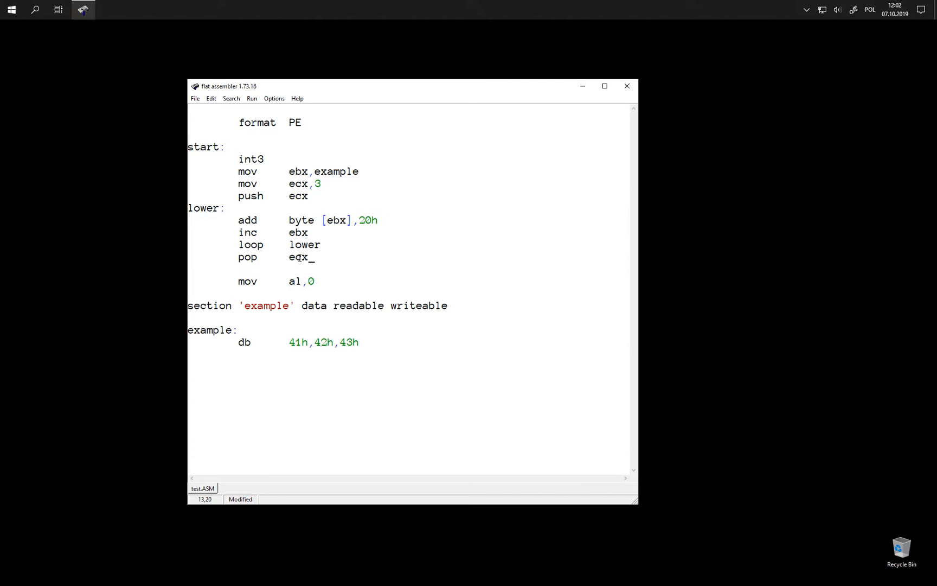
mouse_move(378, 289)
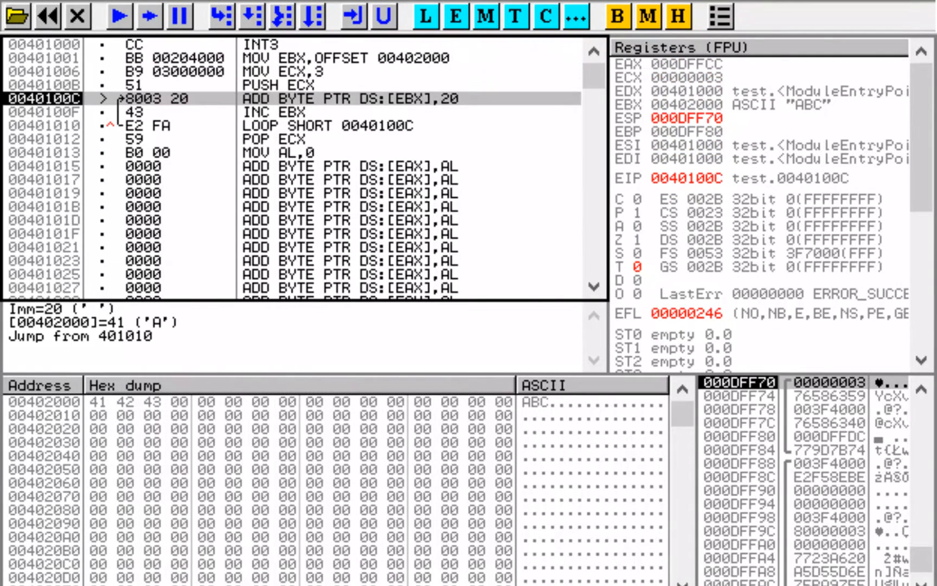
mouse_move(690, 488)
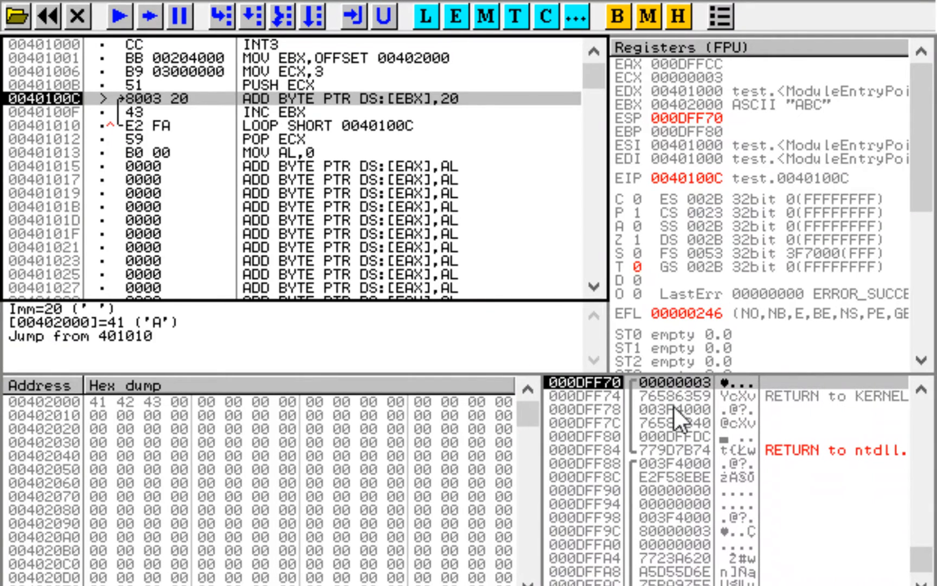
mouse_move(676, 418)
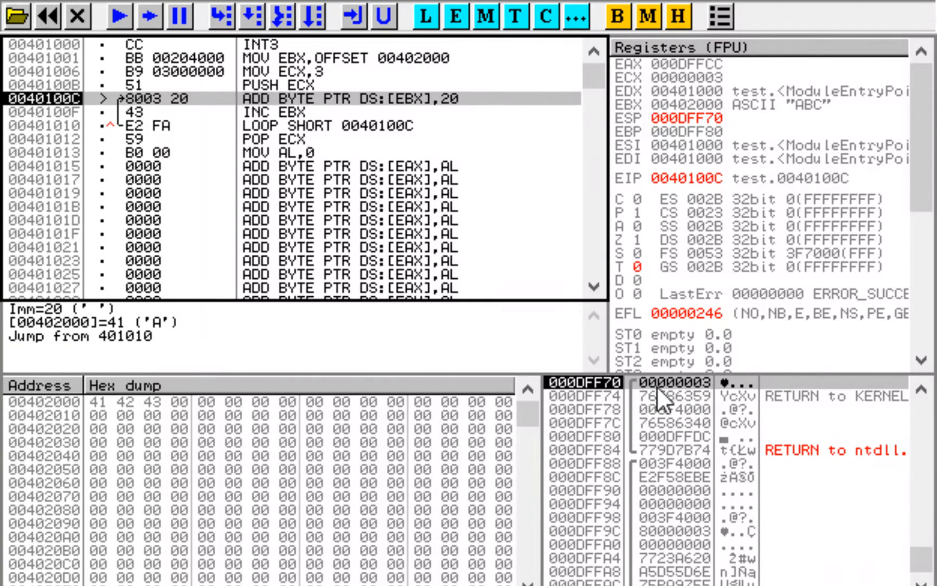
mouse_move(705, 397)
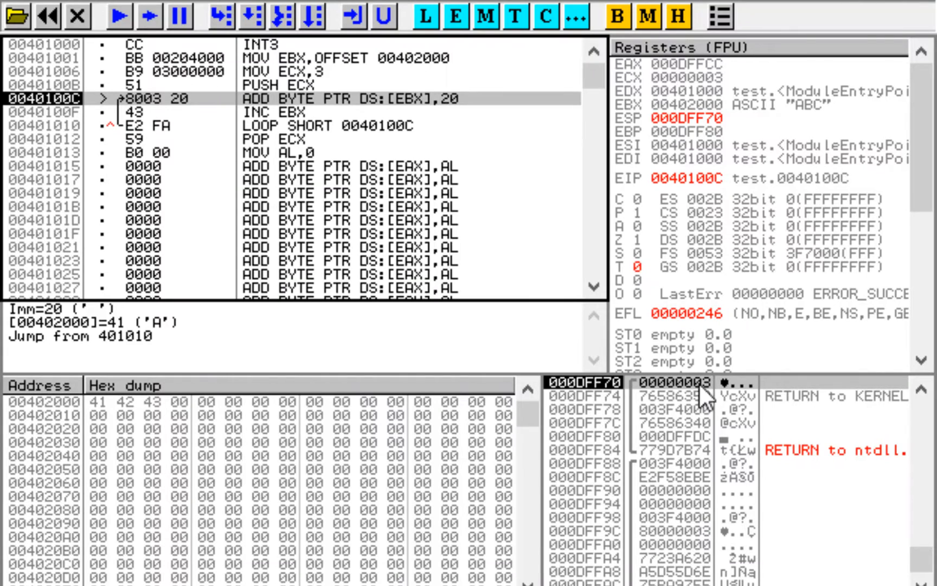
mouse_move(714, 409)
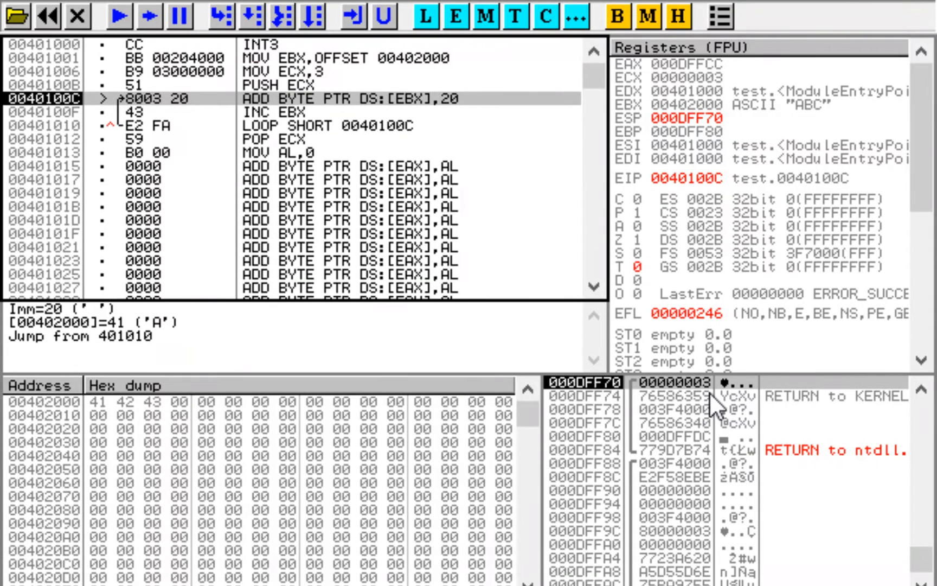
Step: Step through LOOP and POP ECX in OllyDbg, watching ECX and ESP
click(226, 16)
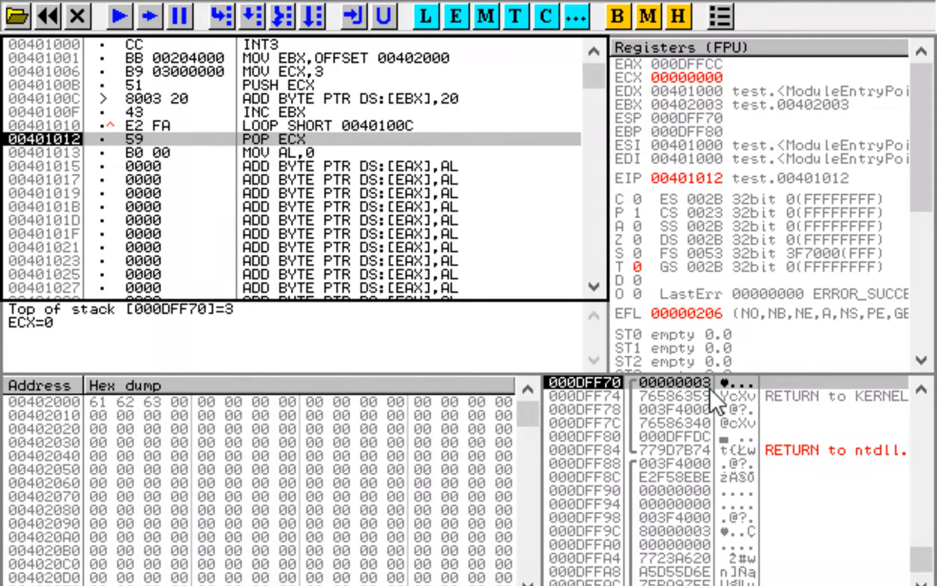
mouse_move(670, 403)
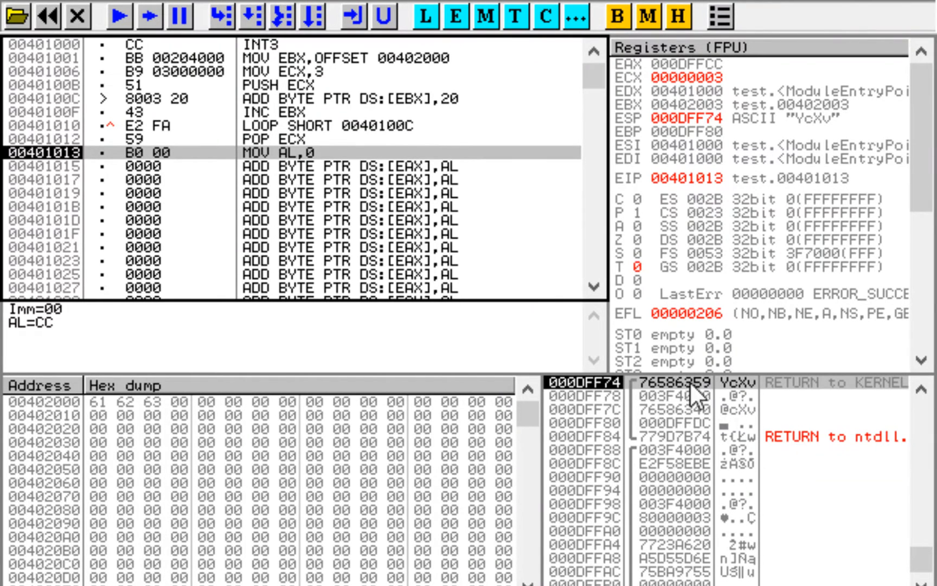
mouse_move(684, 395)
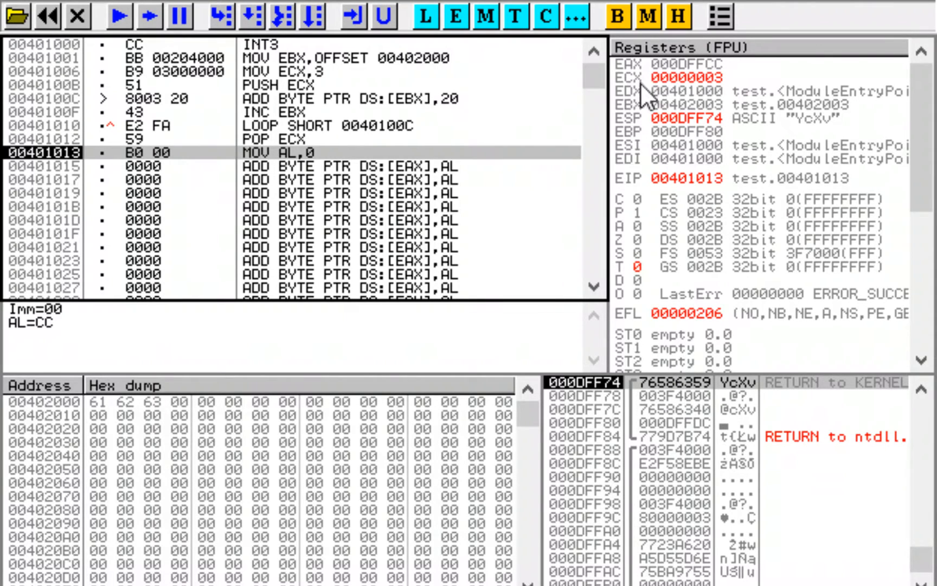
mouse_move(657, 95)
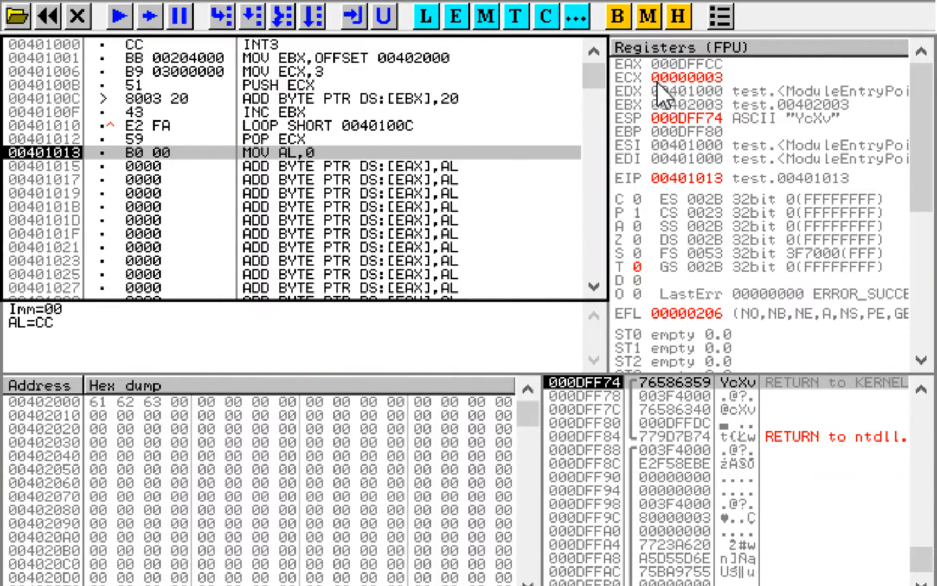
mouse_move(333, 80)
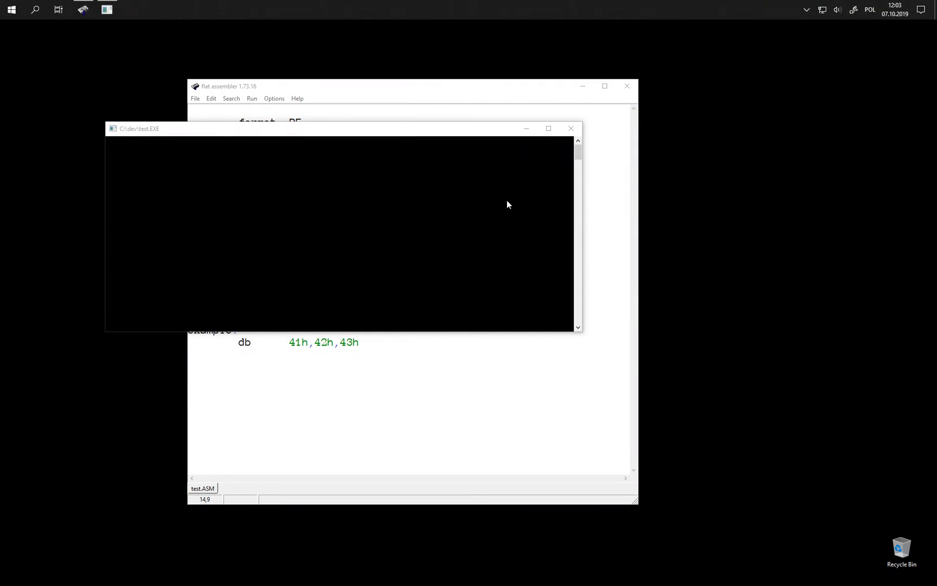
mouse_move(421, 325)
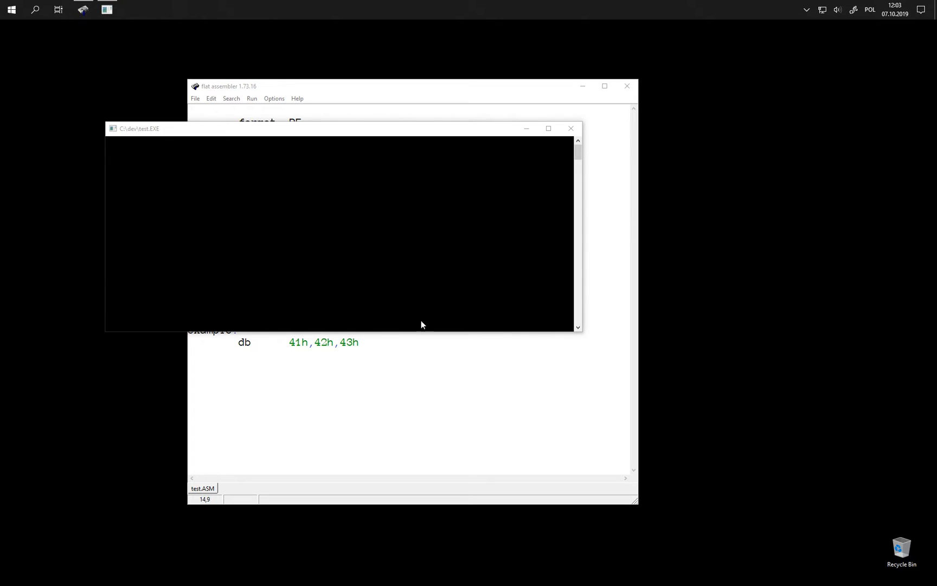
Step: Add 'push ebx' on a new line below 'push ecx' in test.ASM
click(571, 128)
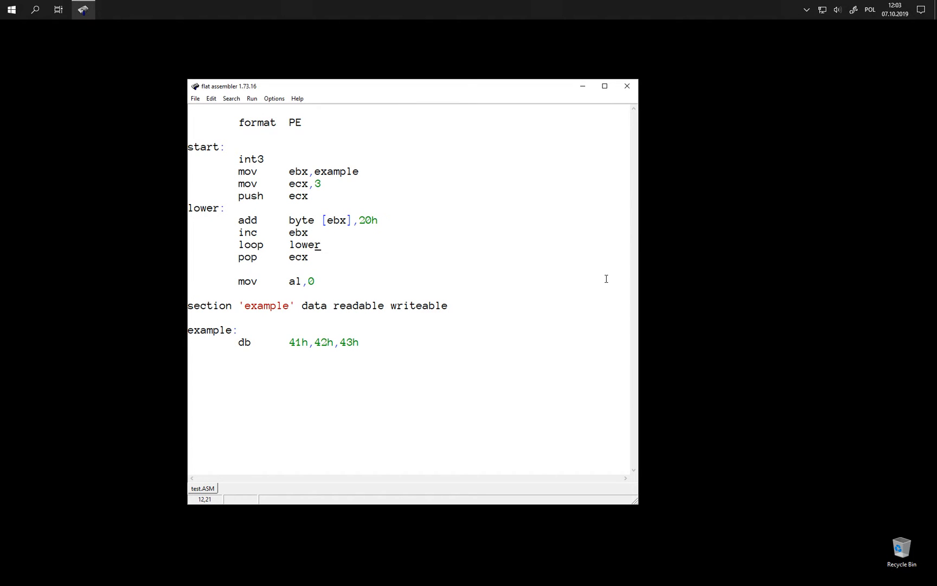
click(316, 196)
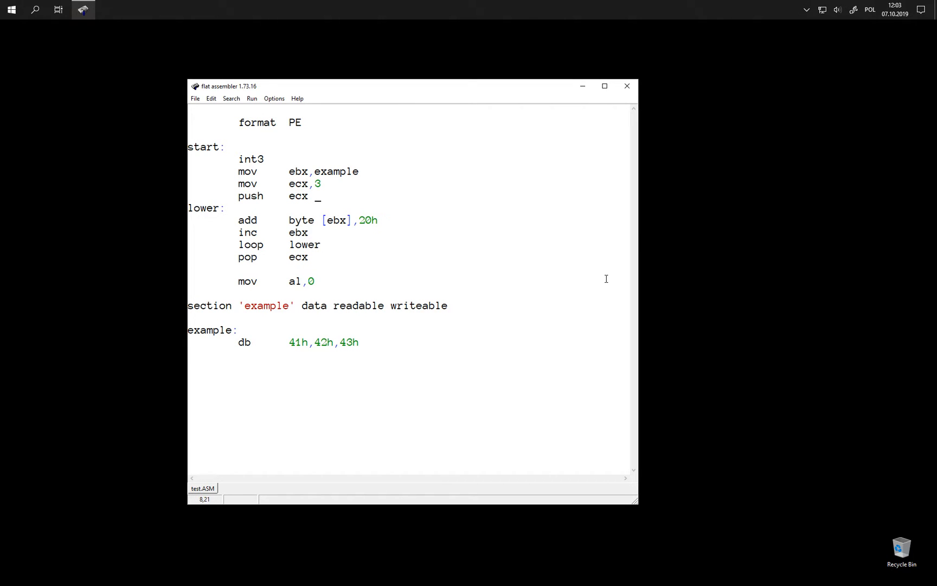
key(Return)
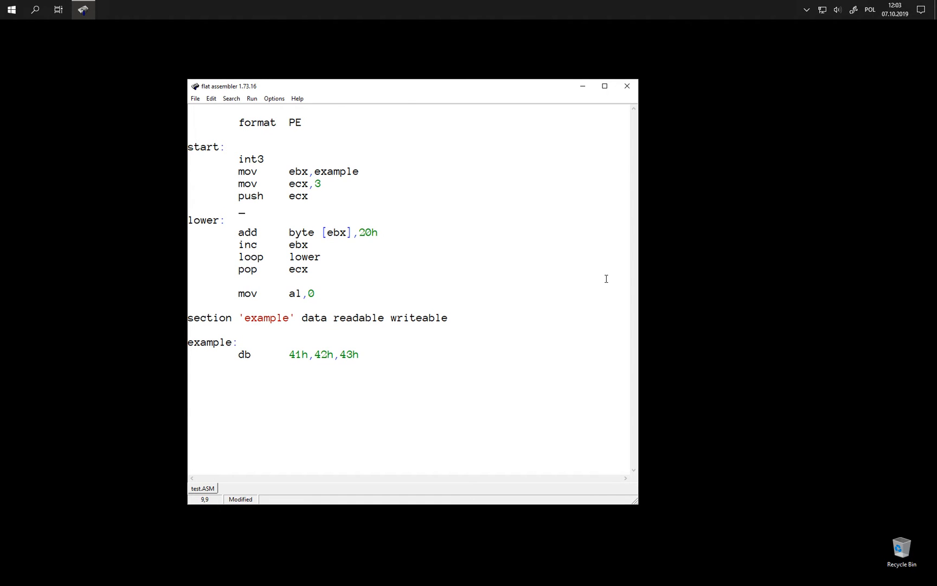
text(push)
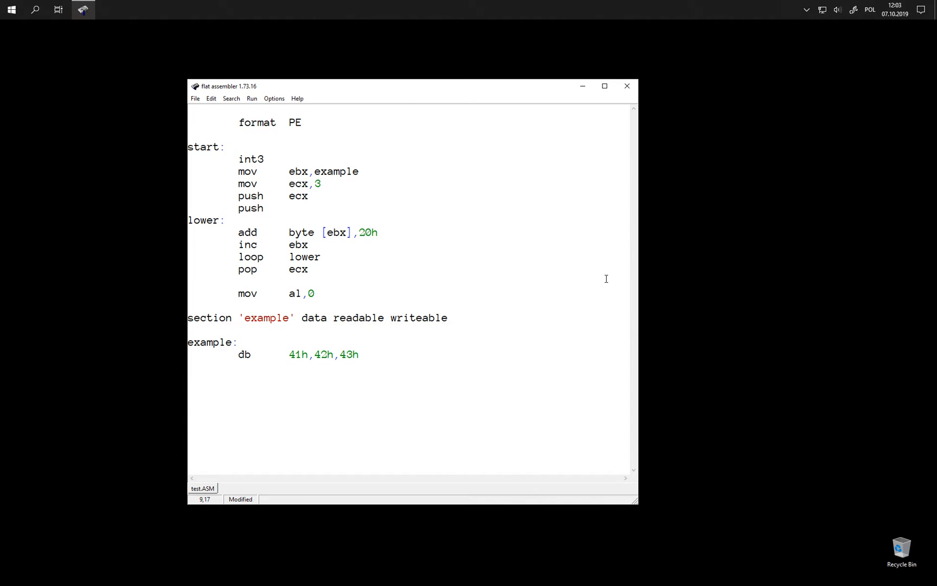
text(ebx)
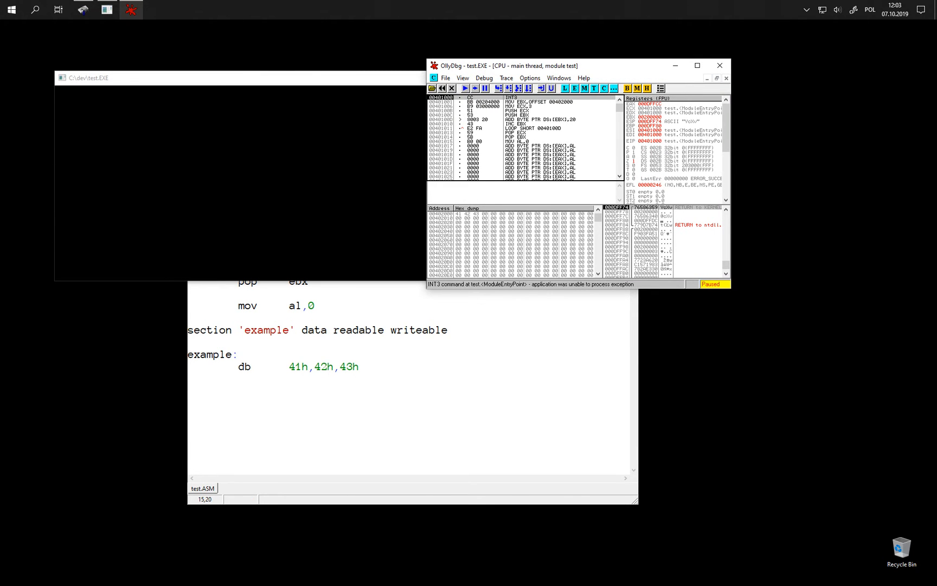
Step: Reload the rebuilt test.EXE in OllyDbg and step it past POP ECX
click(700, 65)
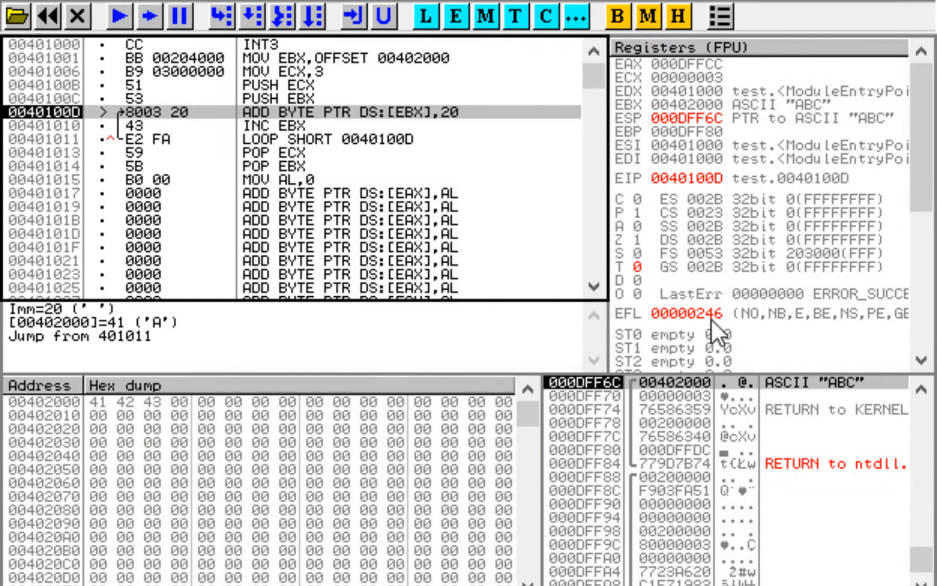
mouse_move(717, 123)
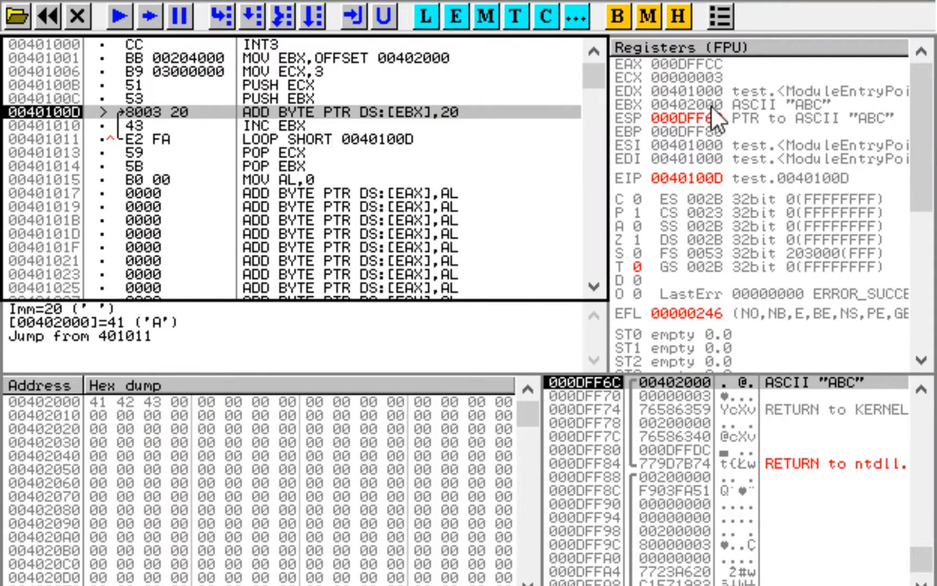
mouse_move(717, 397)
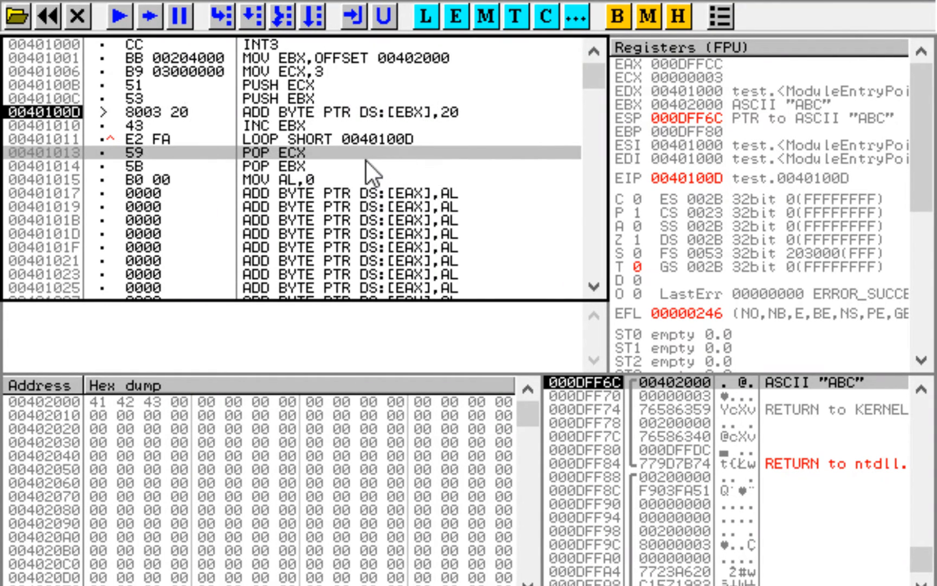
mouse_move(482, 179)
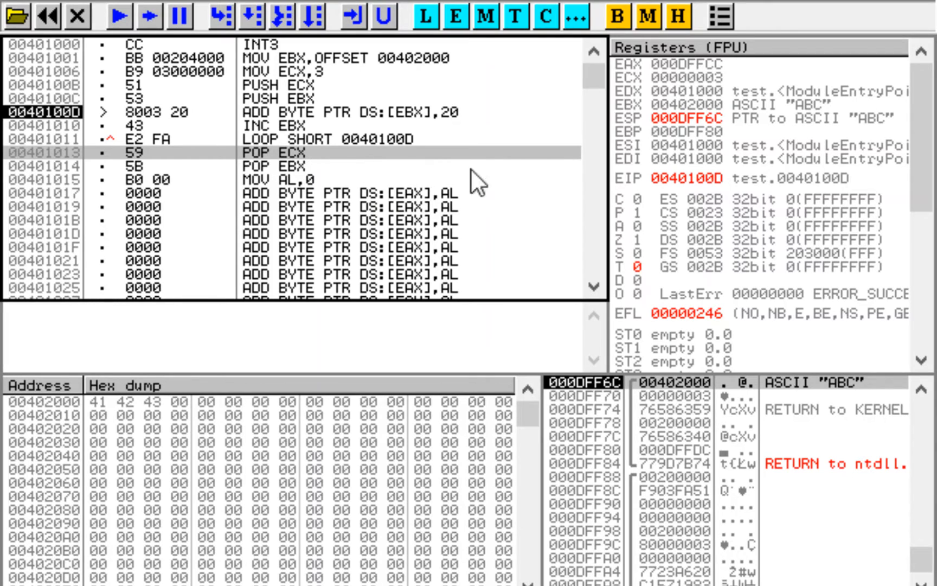
mouse_move(492, 217)
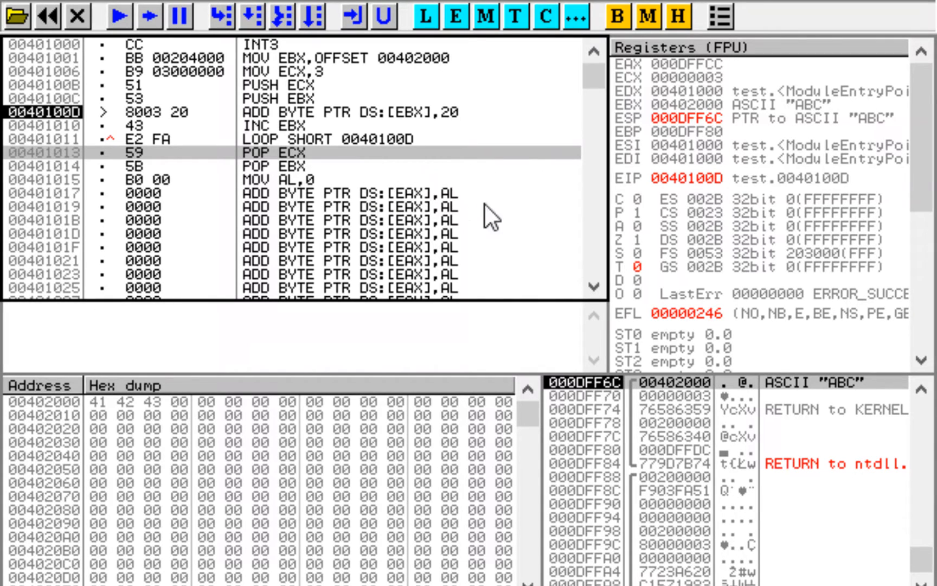
mouse_move(278, 174)
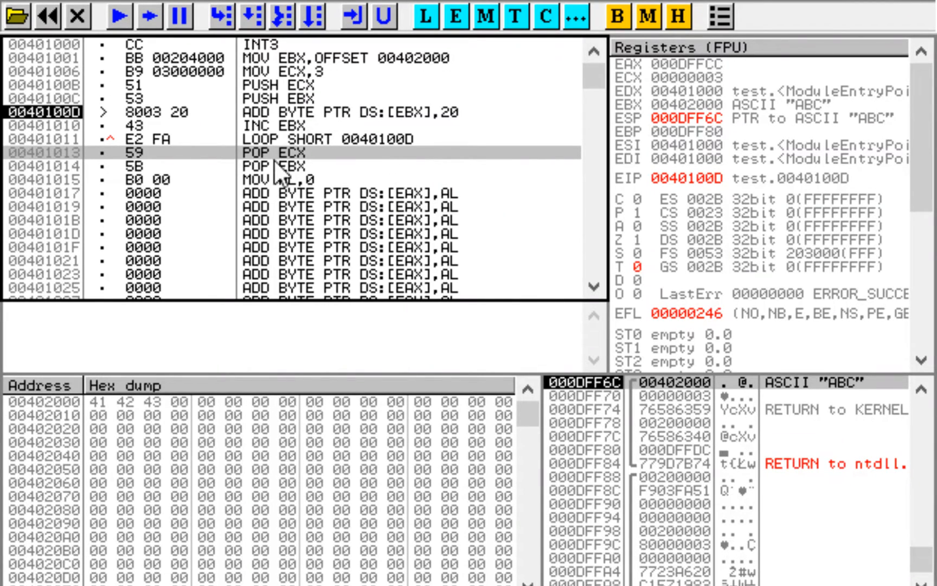
click(250, 16)
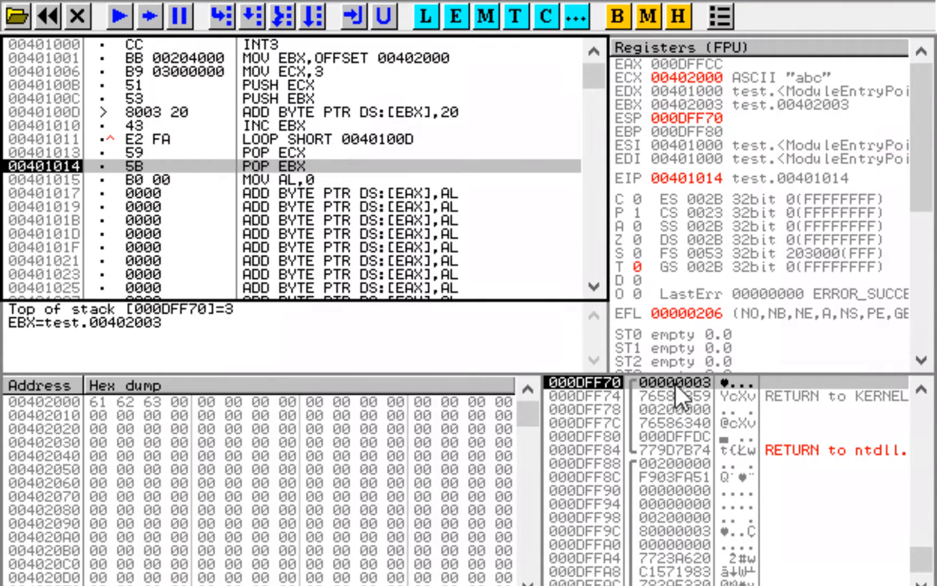
mouse_move(710, 98)
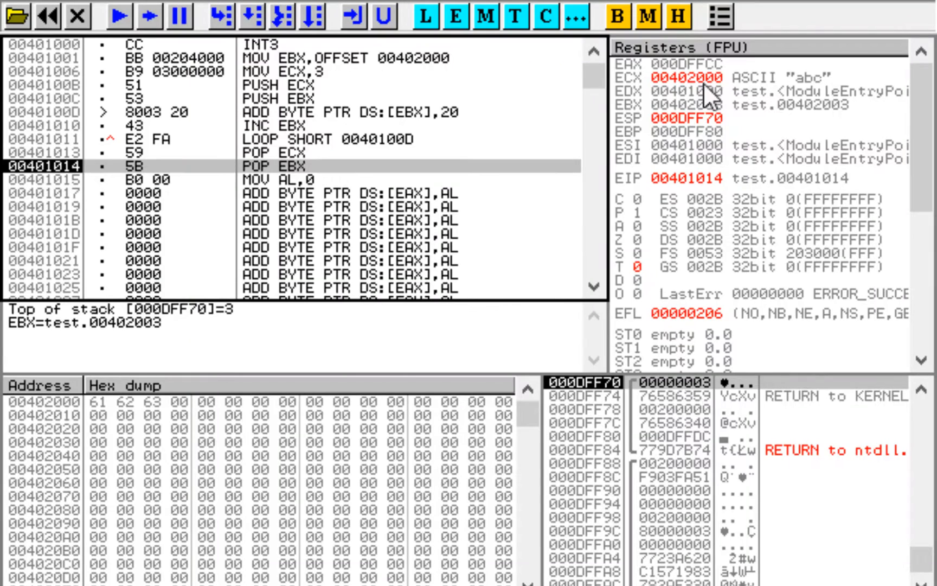
mouse_move(309, 201)
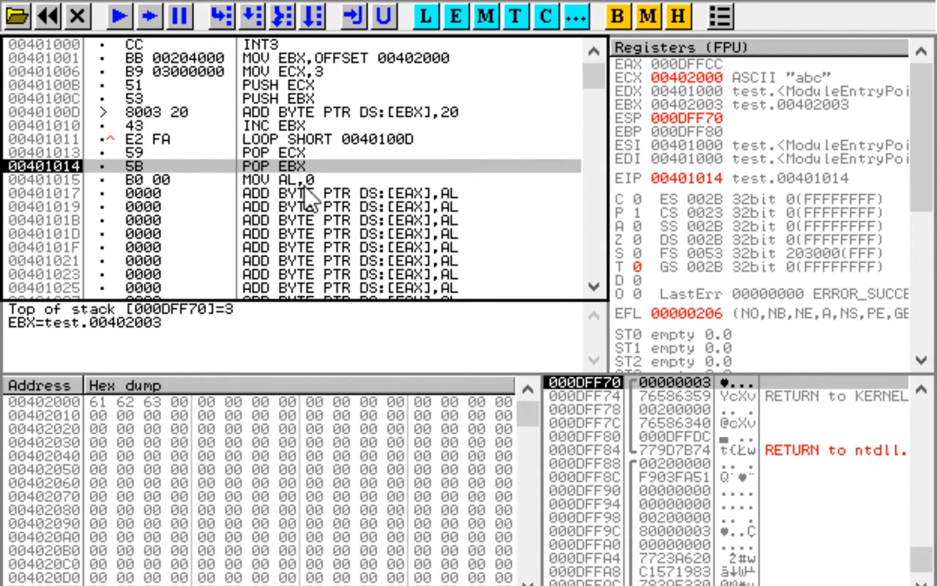
mouse_move(637, 413)
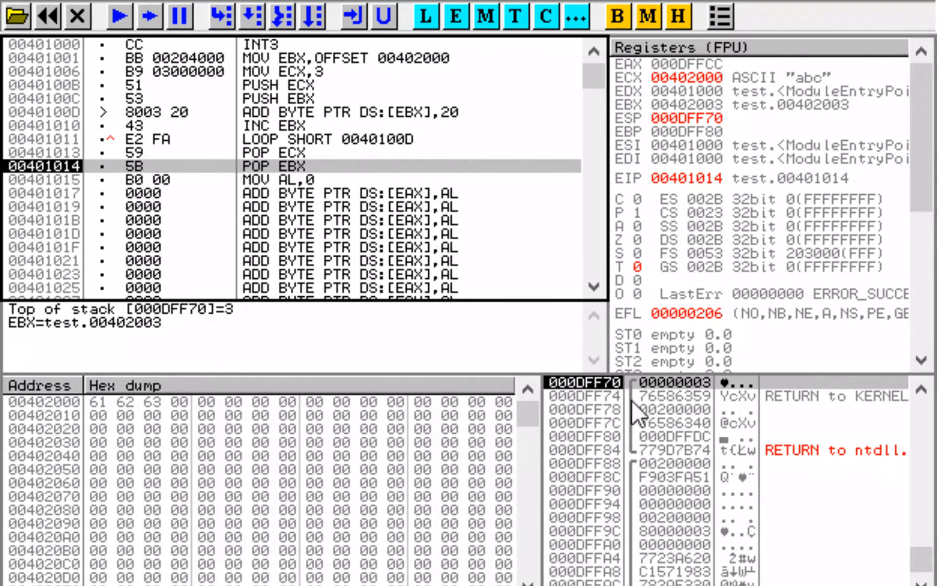
mouse_move(712, 397)
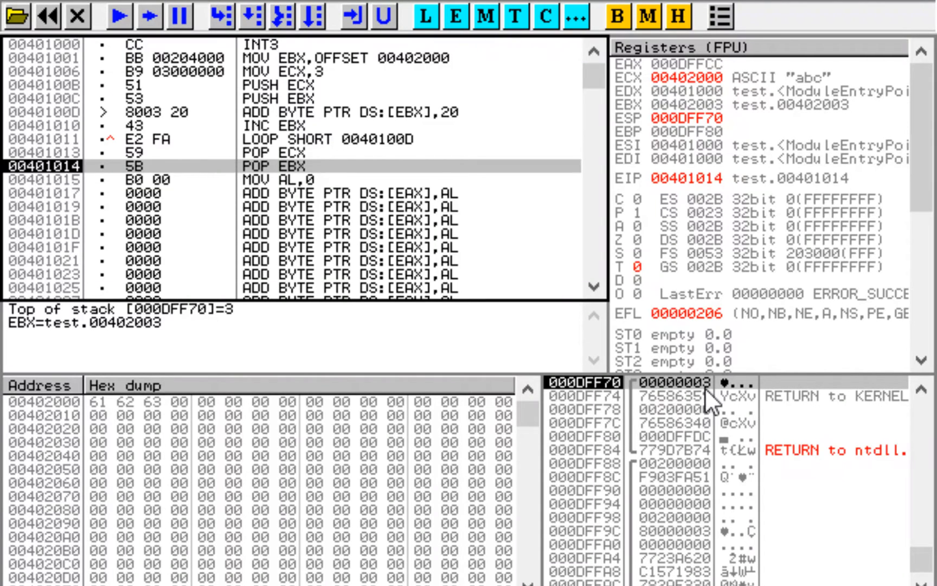
mouse_move(732, 124)
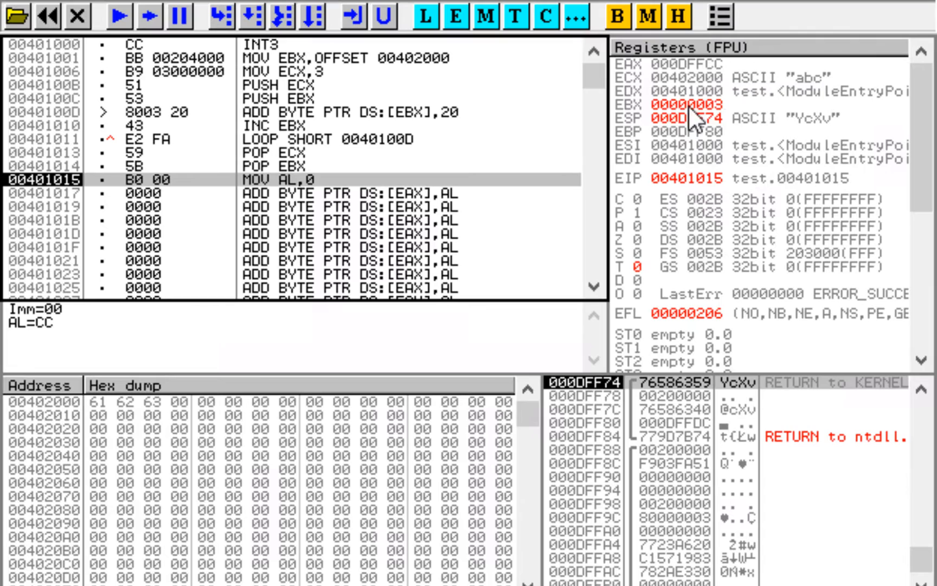
mouse_move(823, 332)
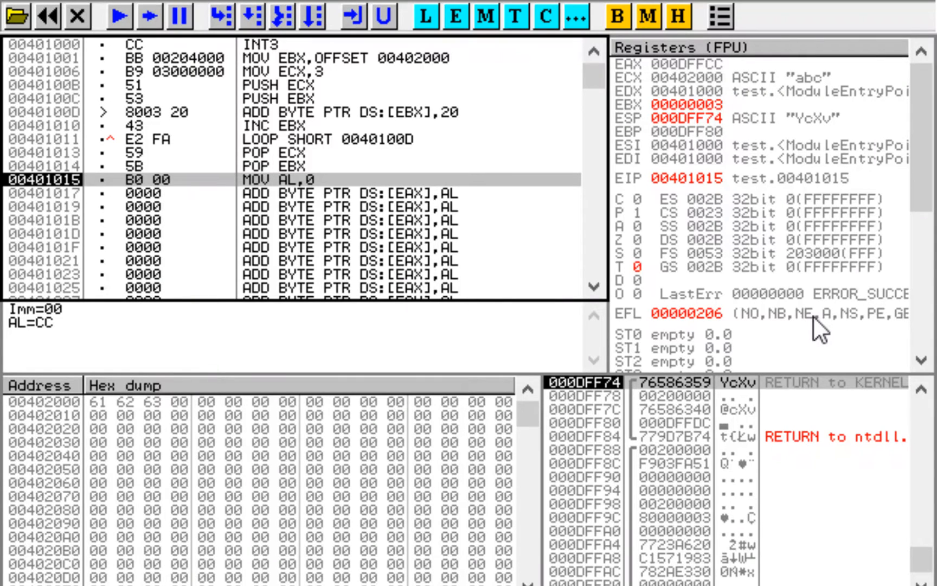
mouse_move(724, 171)
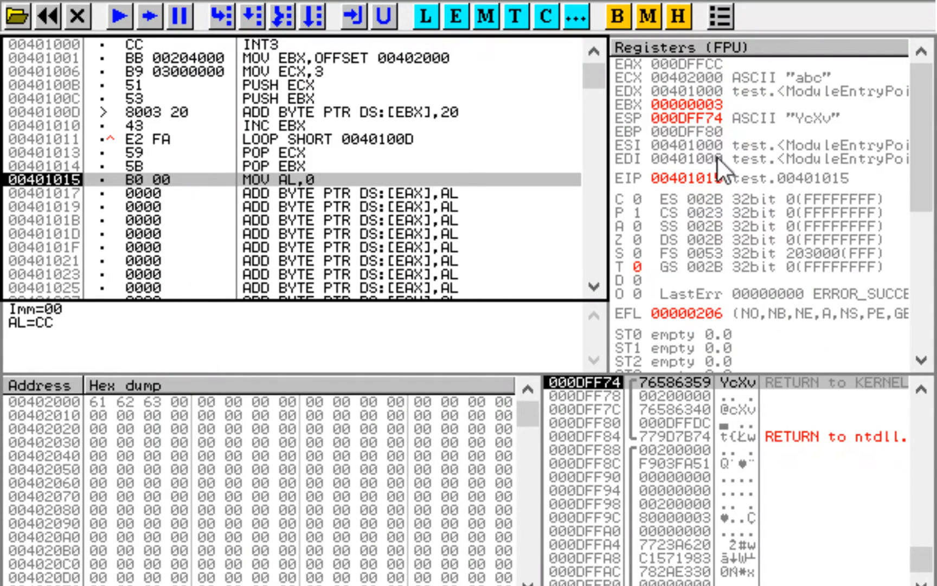
mouse_move(723, 119)
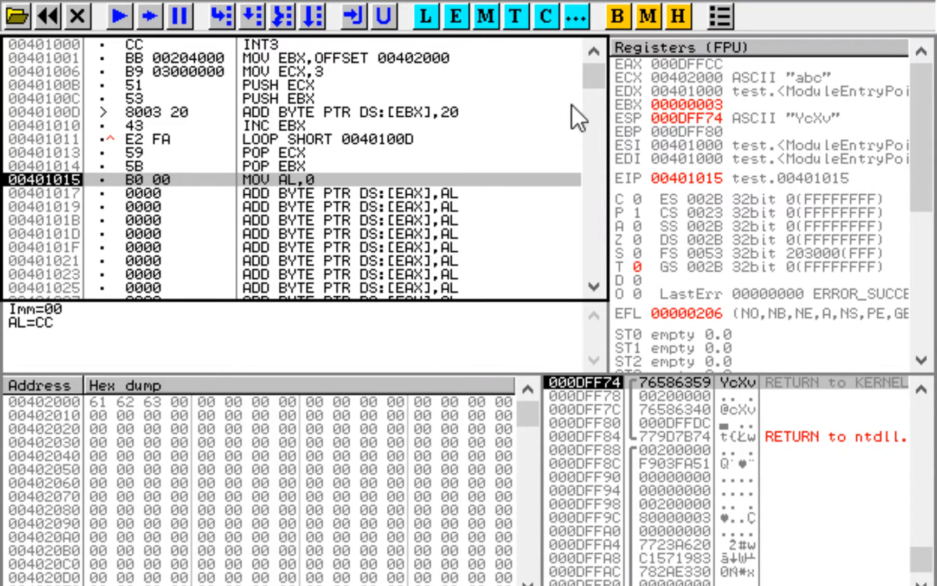
mouse_move(628, 128)
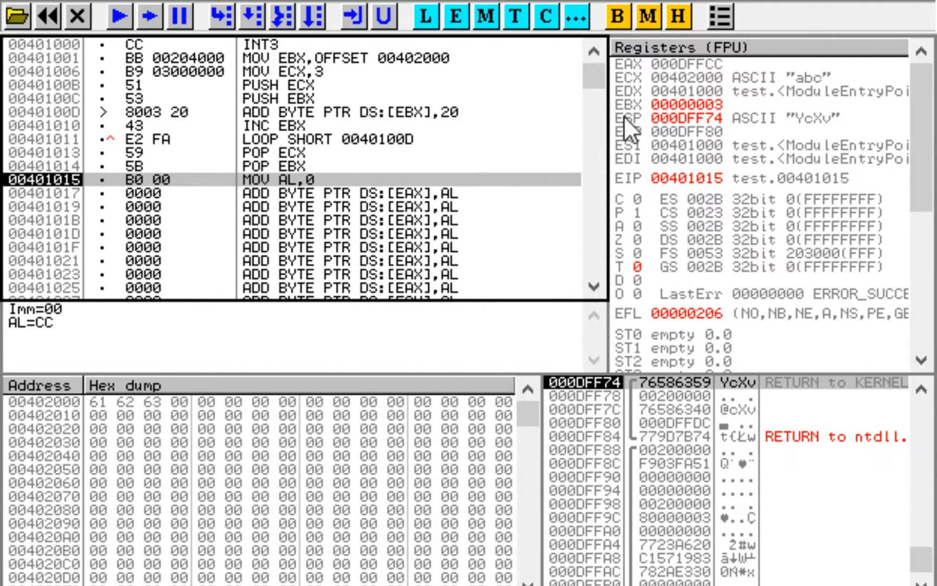
mouse_move(660, 99)
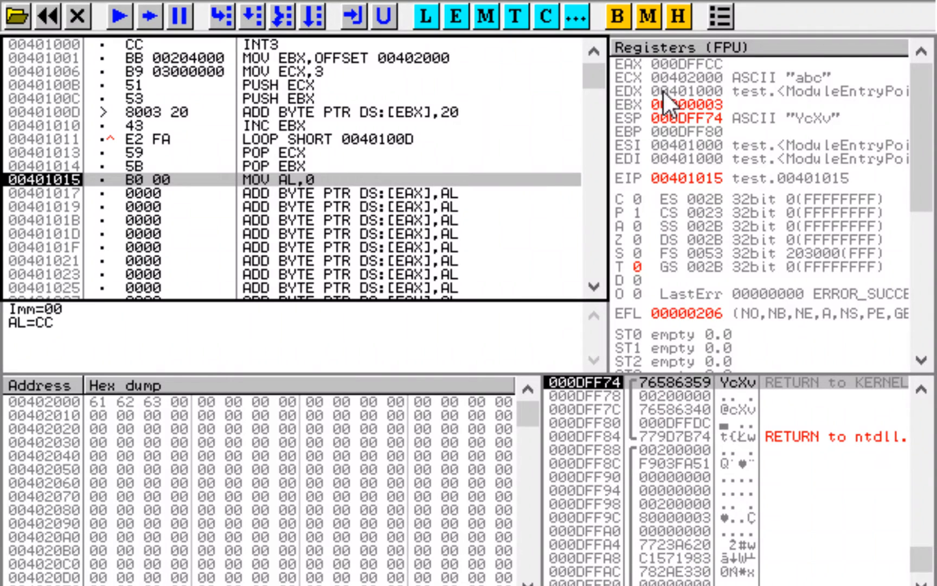
mouse_move(712, 90)
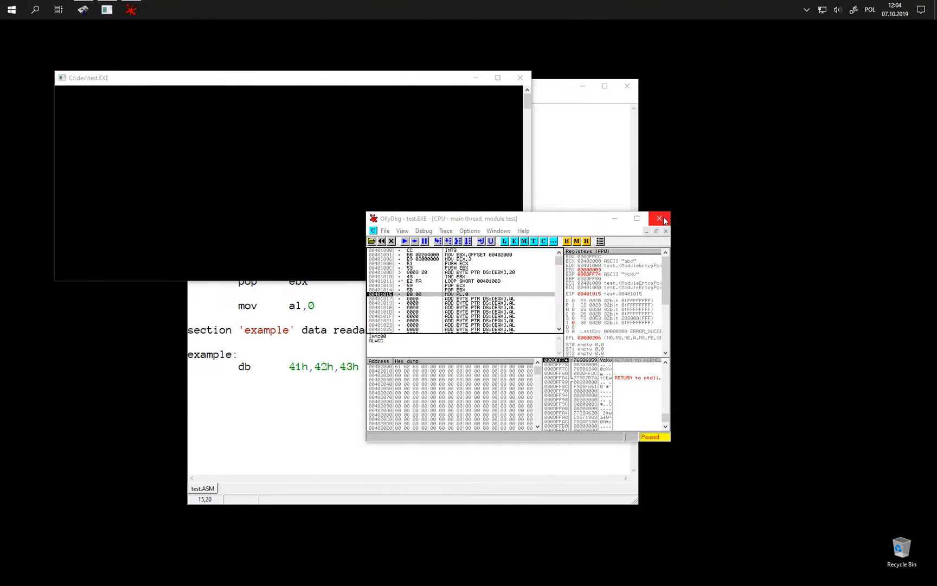
Step: Close the OllyDbg window after inspecting registers at MOV AL,0
click(659, 218)
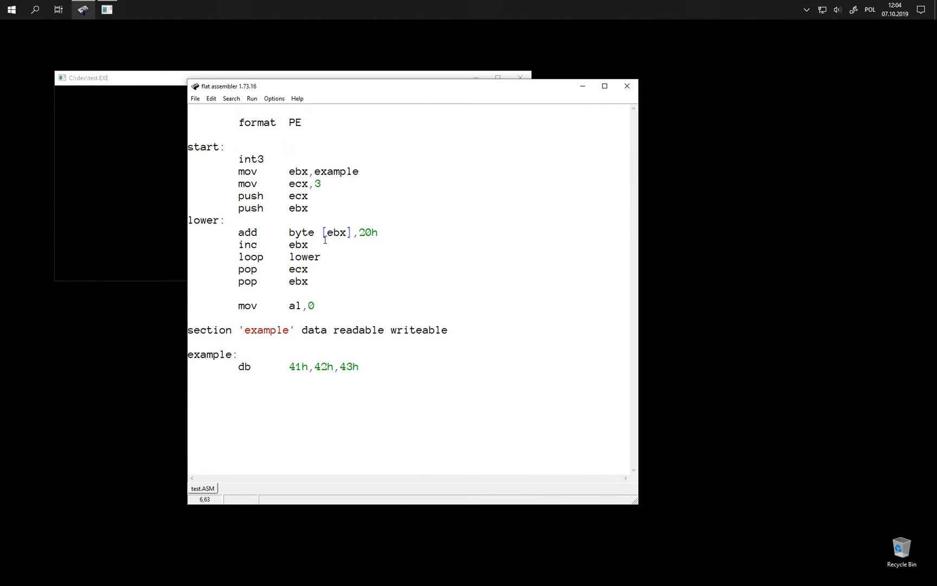
Step: Reorder the pops to 'pop ebx' then 'pop ecx', compile and load test.EXE in OllyDbg
click(458, 294)
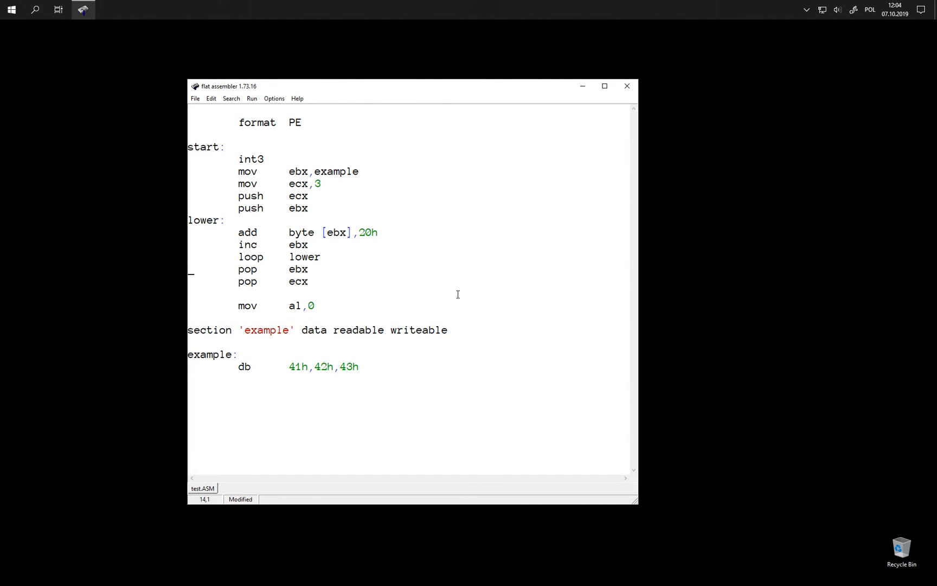
click(305, 257)
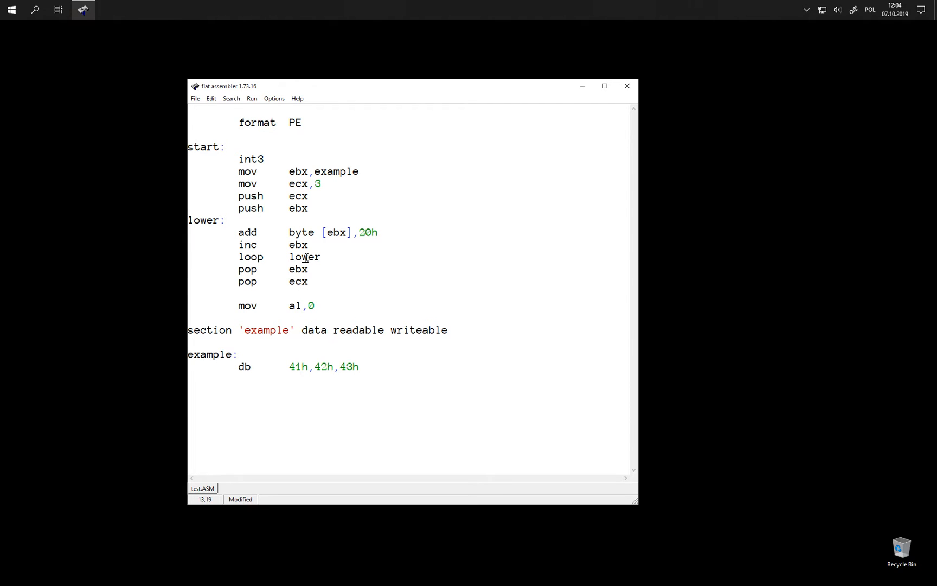
click(306, 208)
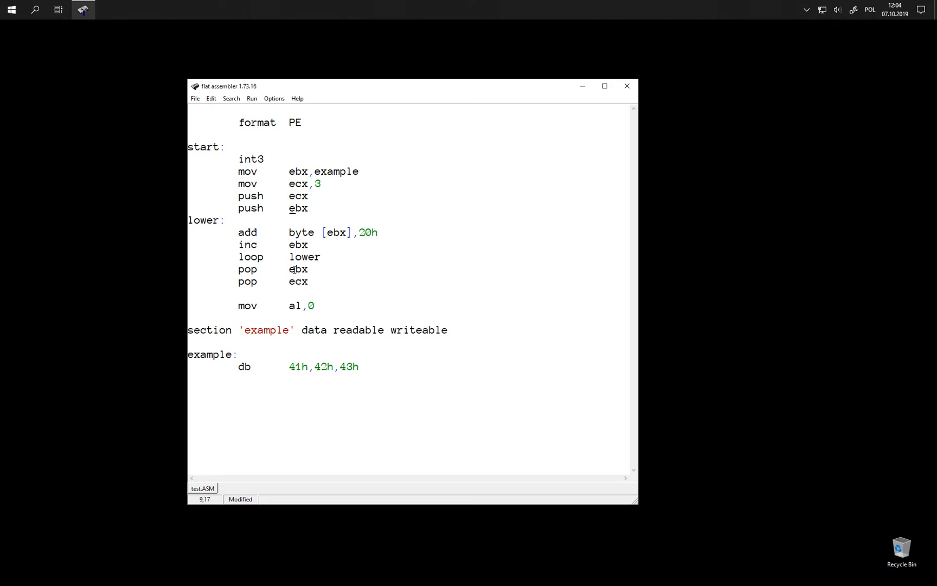
click(301, 232)
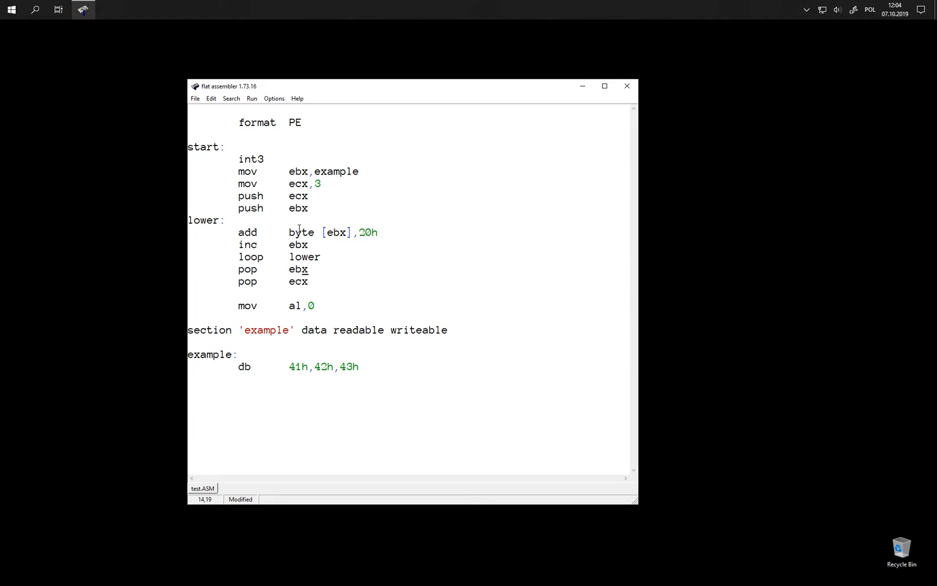
double_click(297, 209)
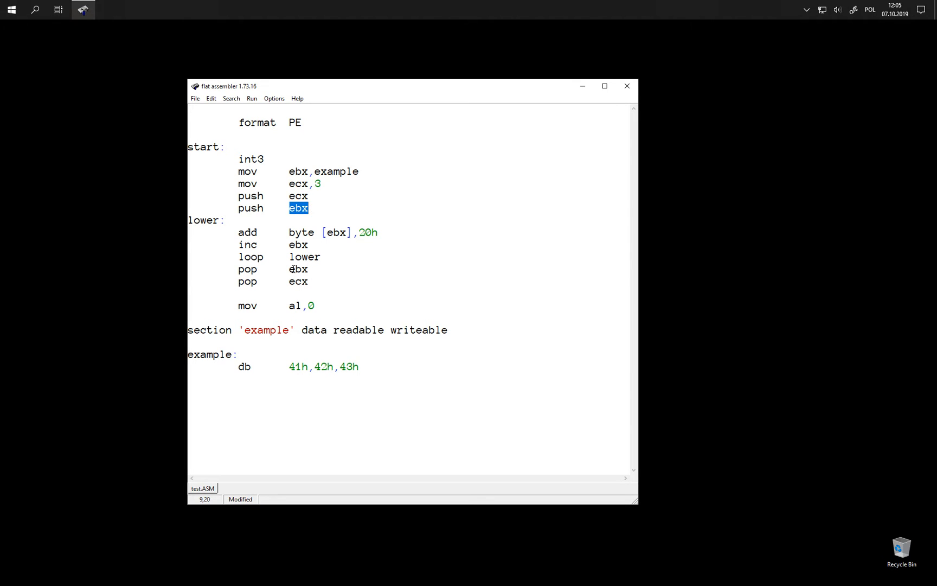
click(390, 297)
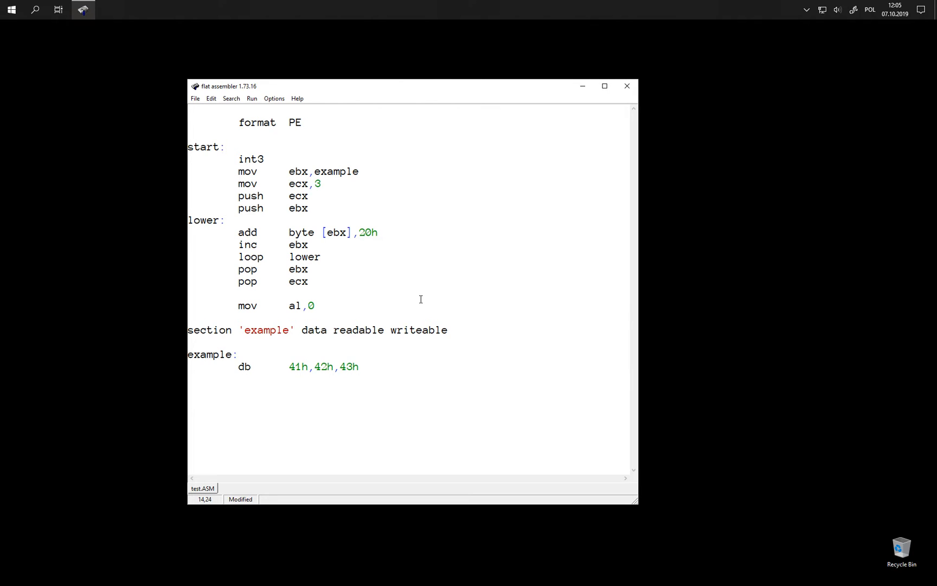
click(369, 276)
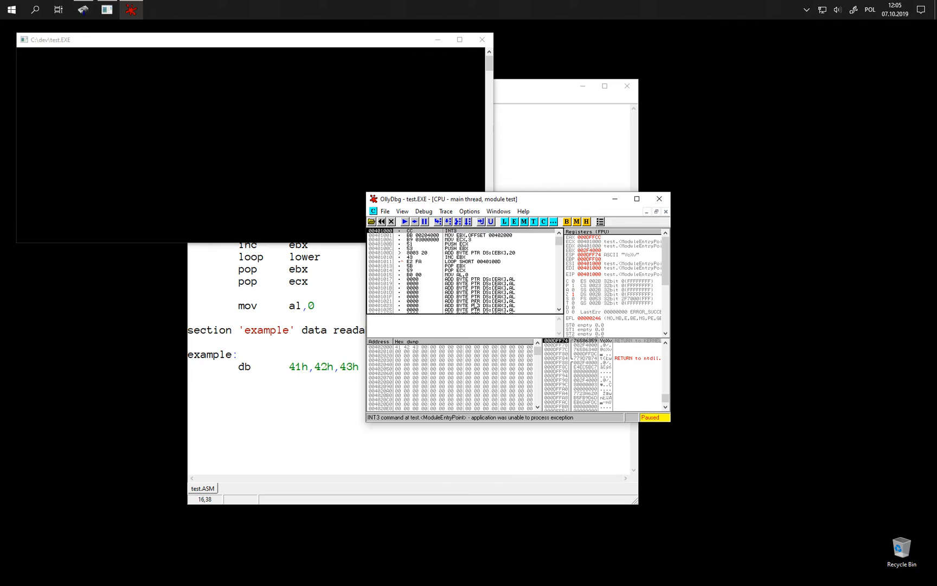
mouse_move(930, 415)
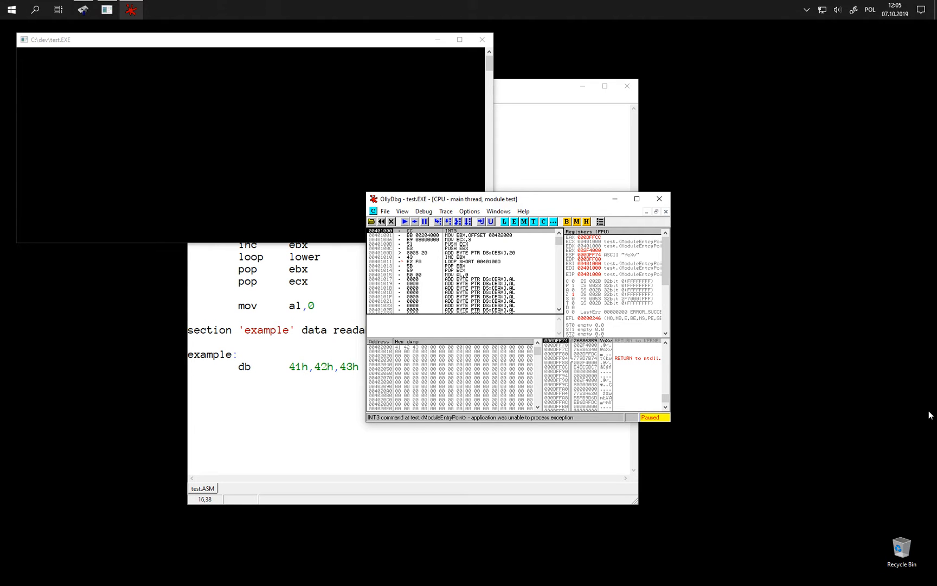
Step: Step from INT3 through the loop until EIP reaches POP EBX at 00401013, data now 'abc'
click(636, 198)
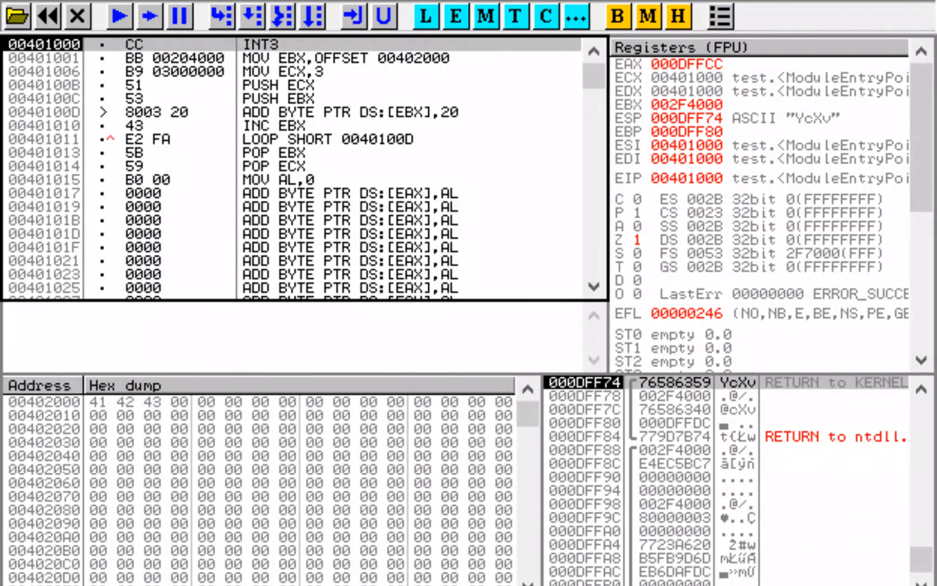
click(145, 16)
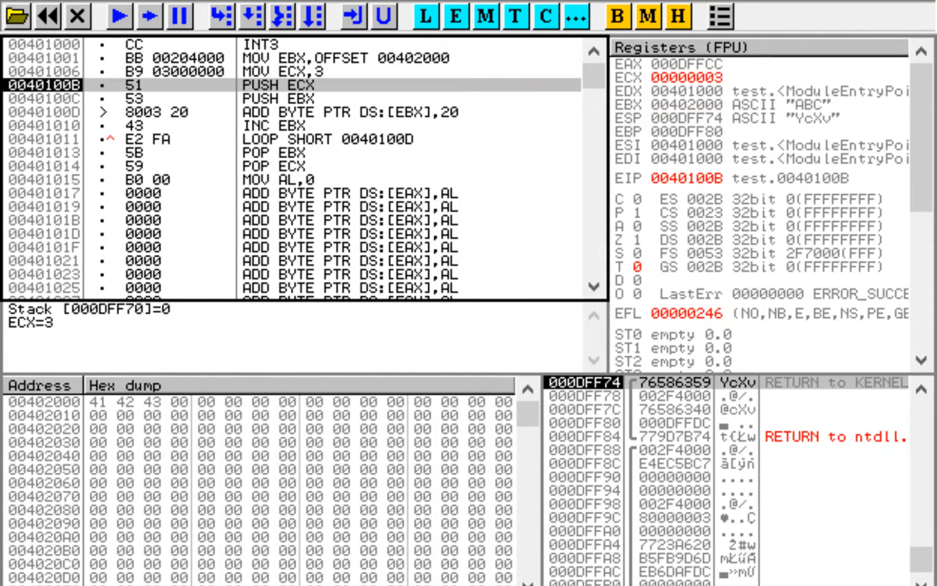
click(230, 16)
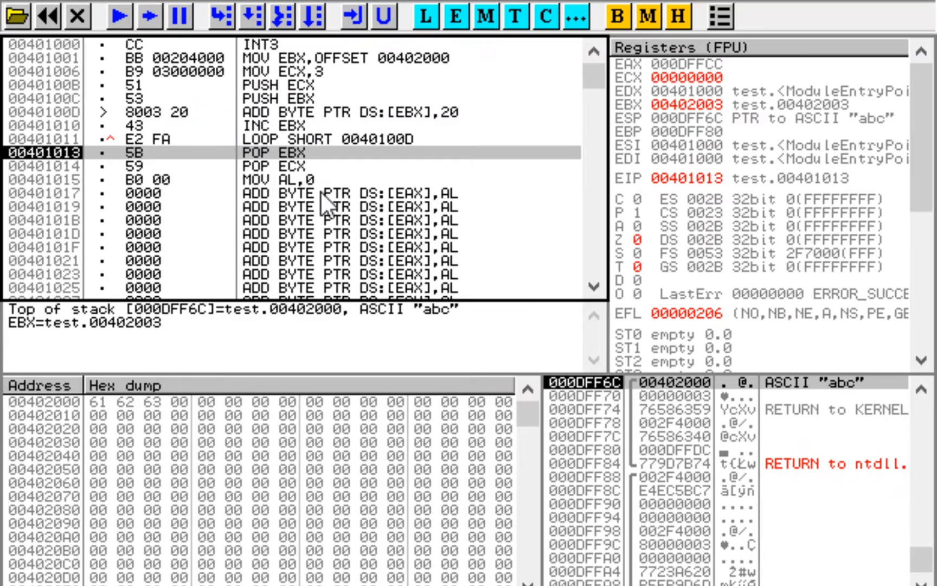
mouse_move(411, 256)
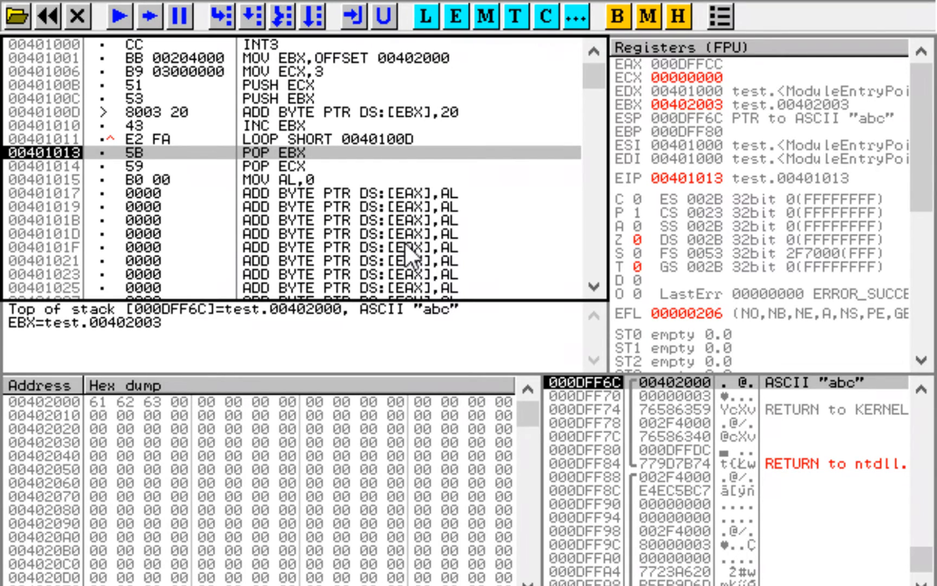
mouse_move(501, 208)
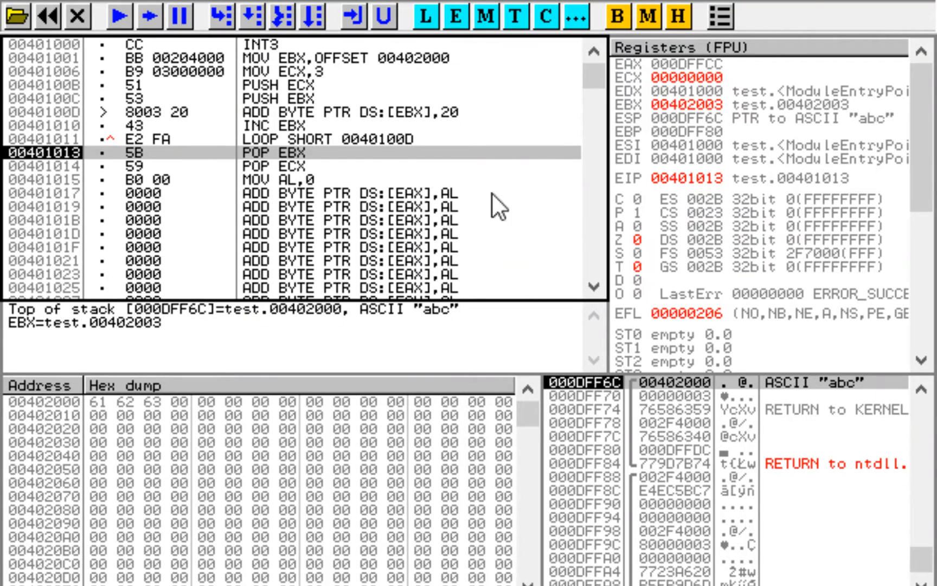
mouse_move(505, 189)
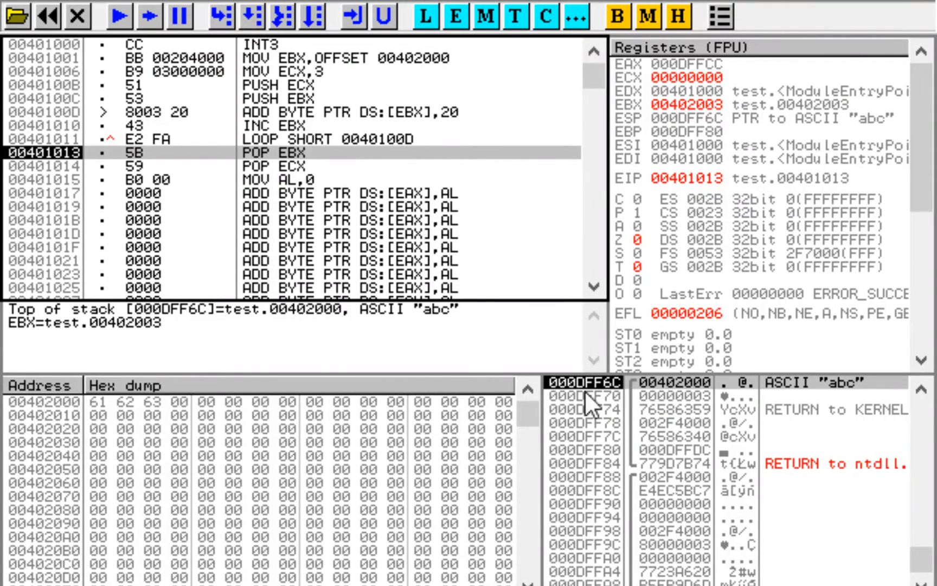
mouse_move(583, 407)
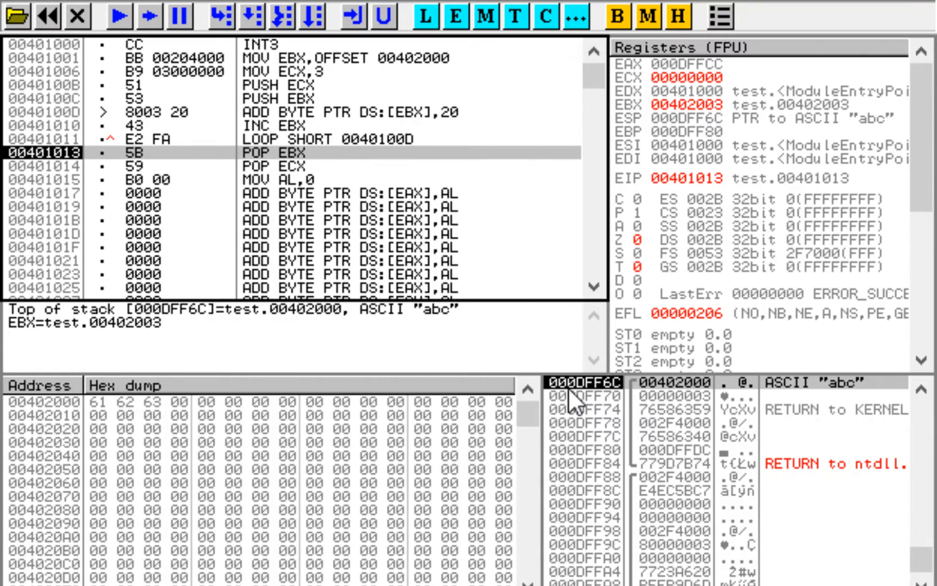
mouse_move(156, 445)
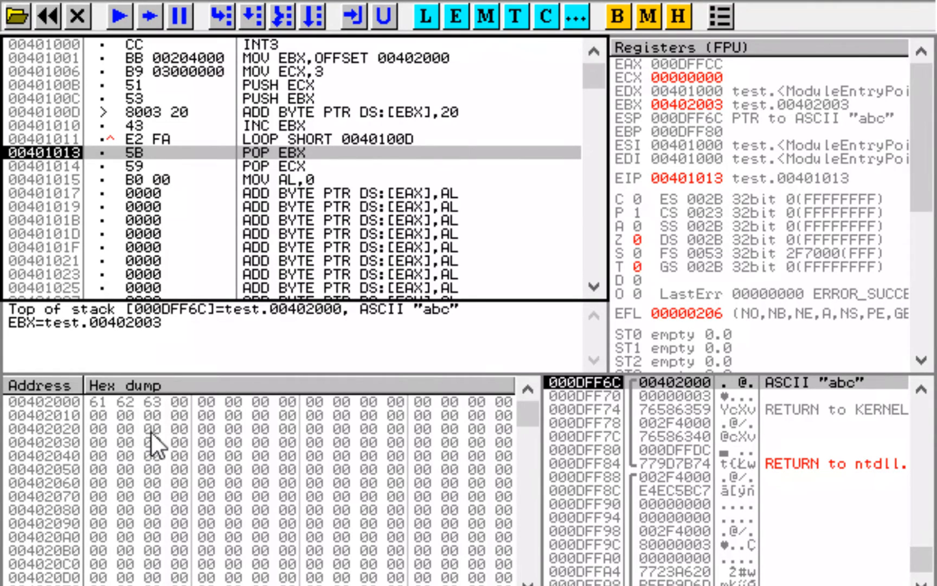
mouse_move(577, 503)
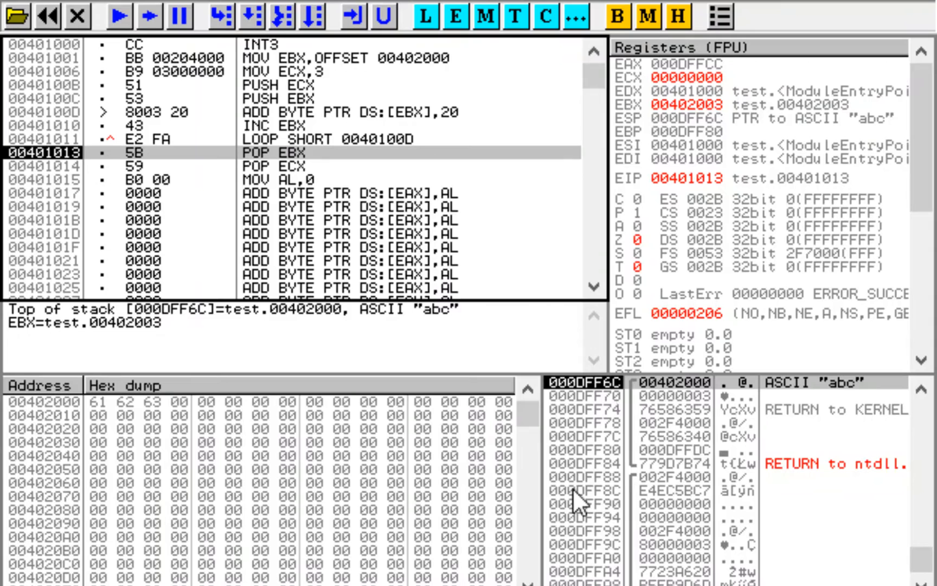
mouse_move(579, 401)
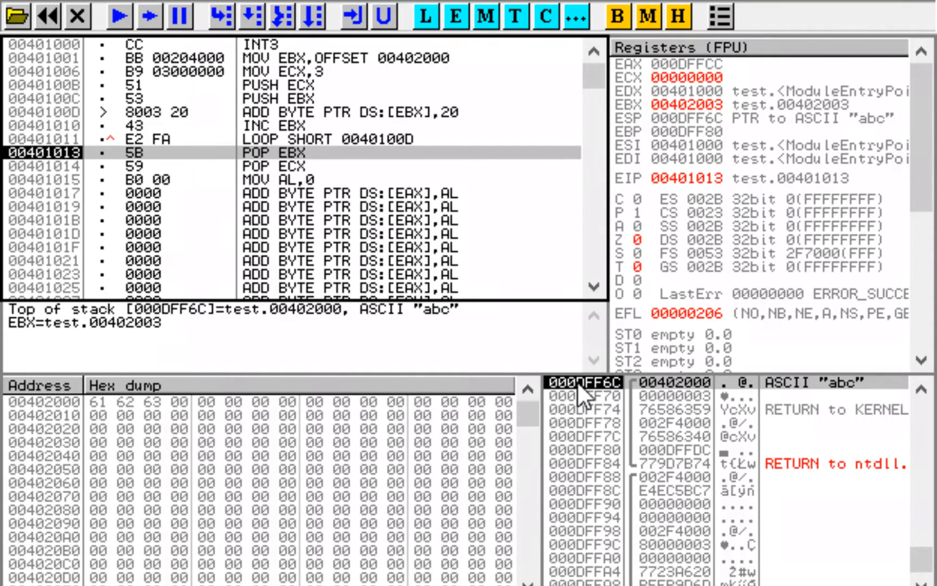
mouse_move(634, 134)
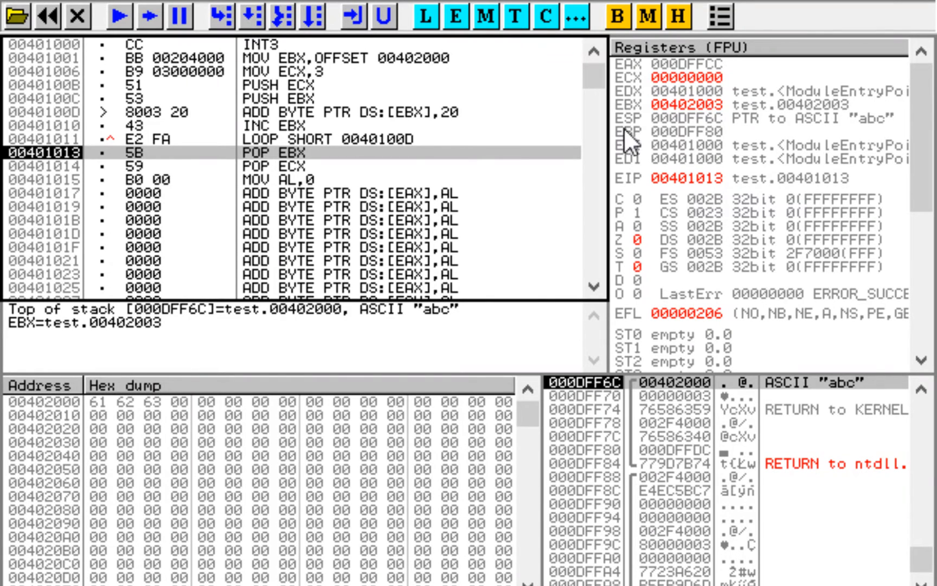
mouse_move(634, 138)
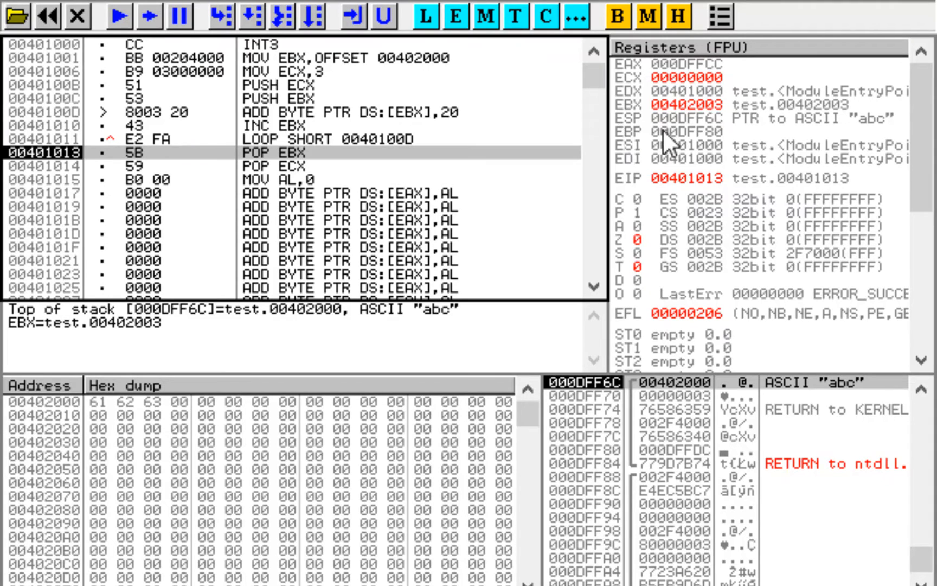
mouse_move(655, 134)
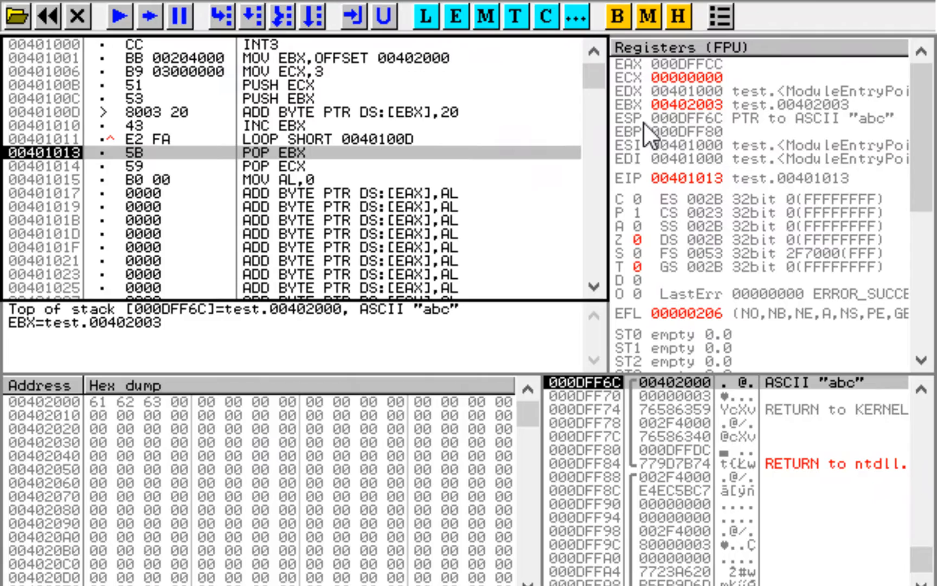
mouse_move(714, 138)
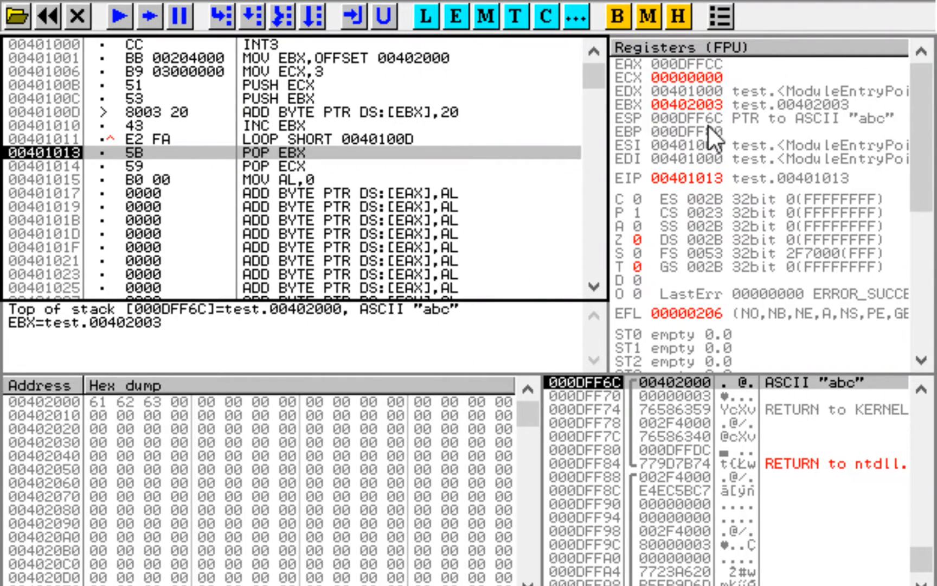
mouse_move(618, 392)
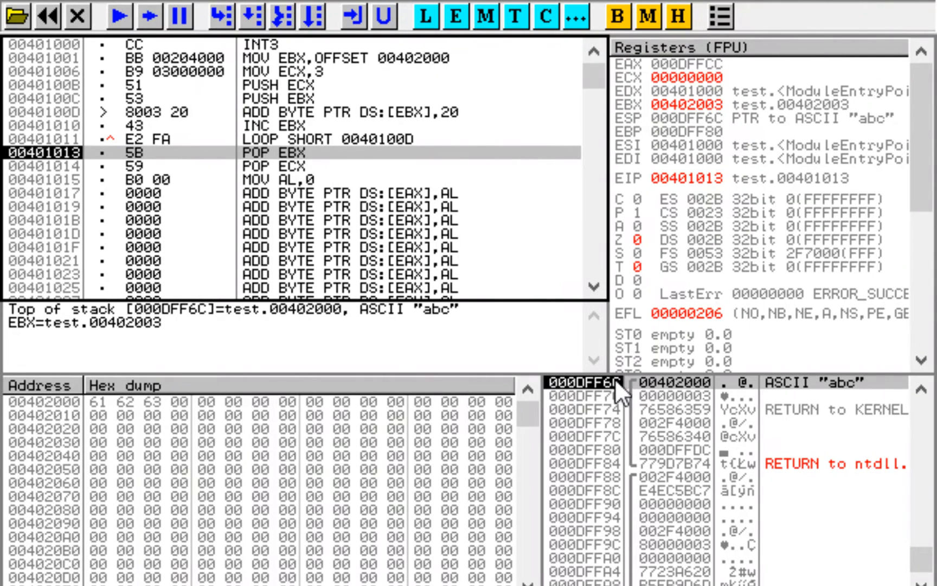
mouse_move(687, 404)
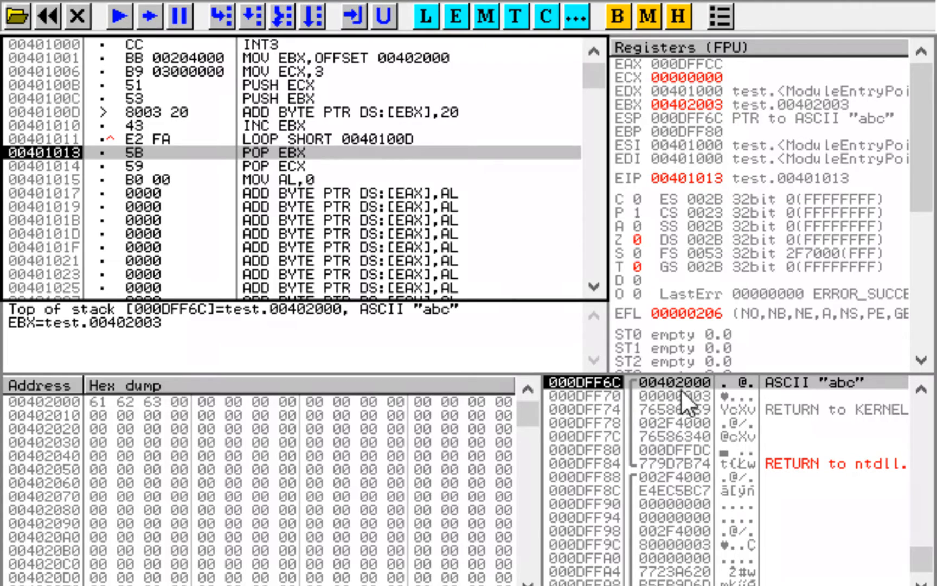
mouse_move(690, 409)
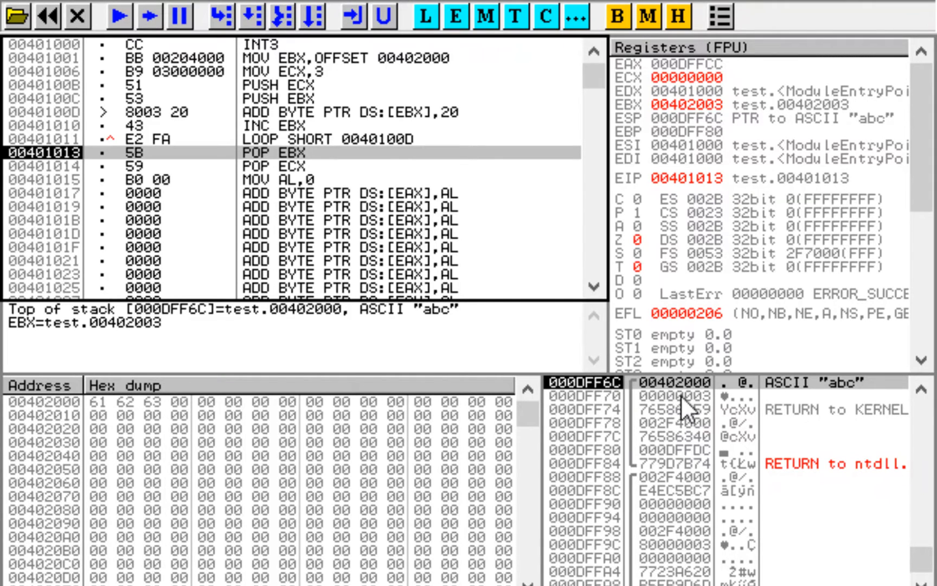
mouse_move(616, 494)
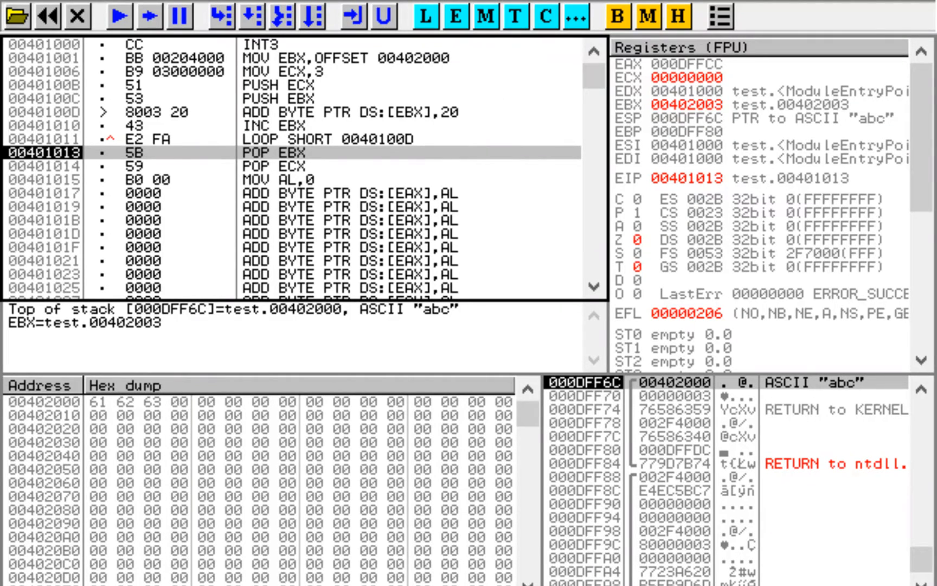
mouse_move(665, 451)
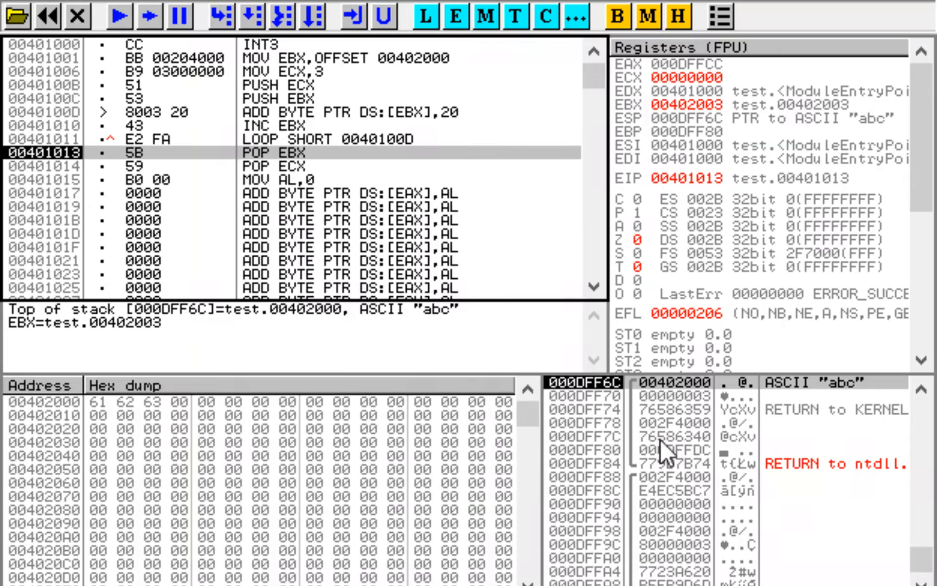
mouse_move(606, 413)
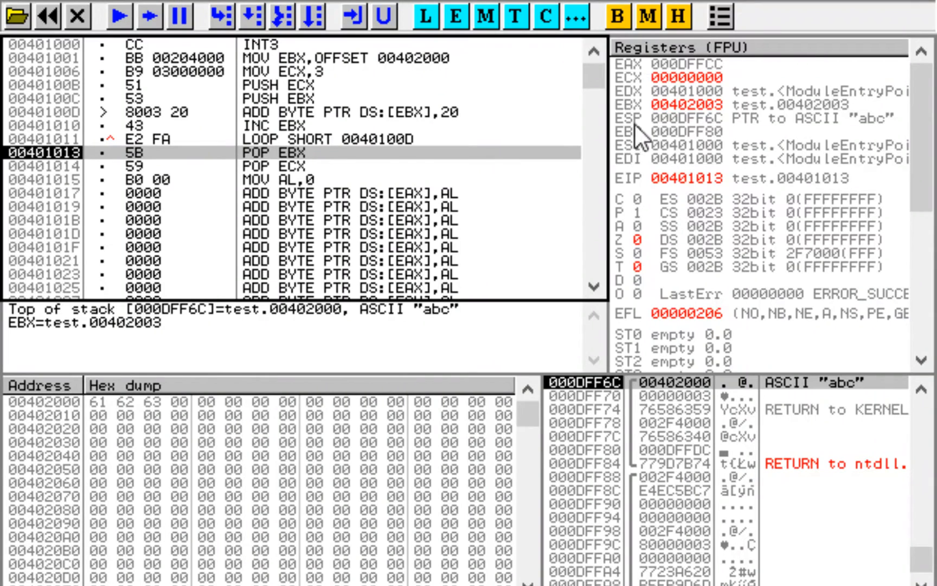
mouse_move(650, 137)
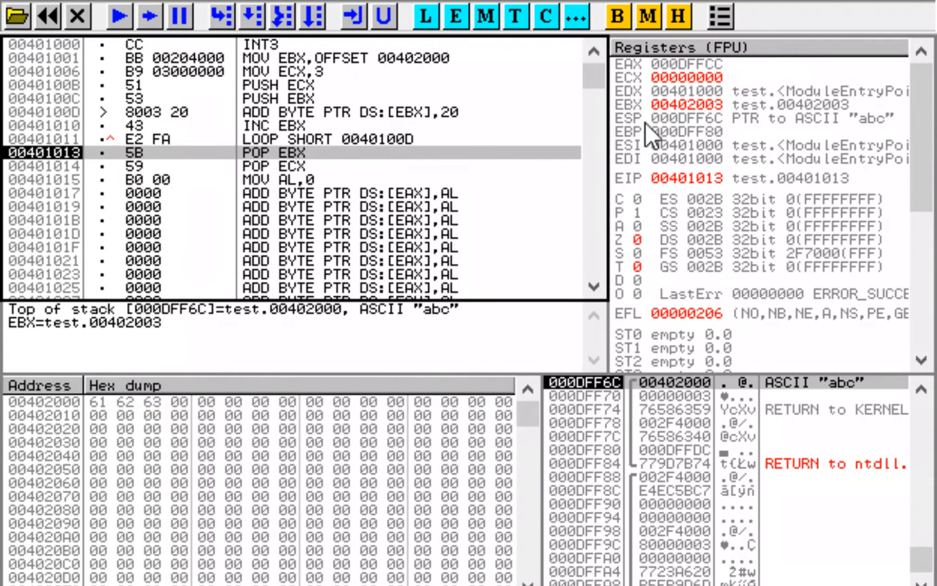
mouse_move(625, 497)
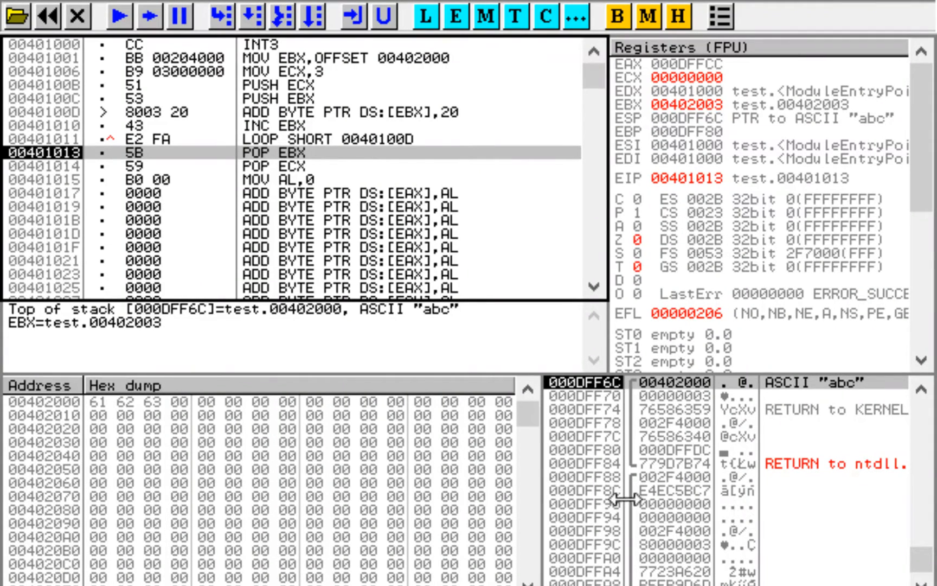
mouse_move(706, 389)
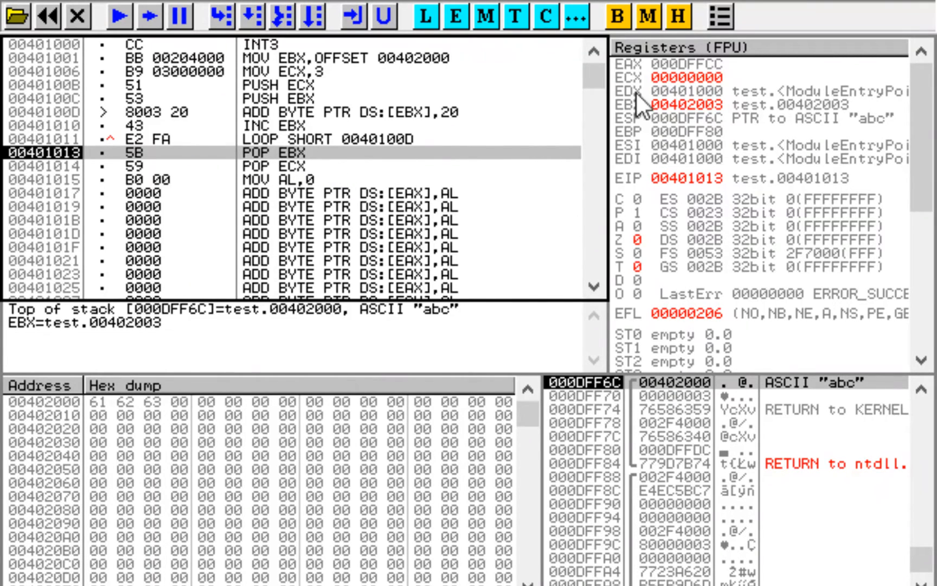
mouse_move(735, 122)
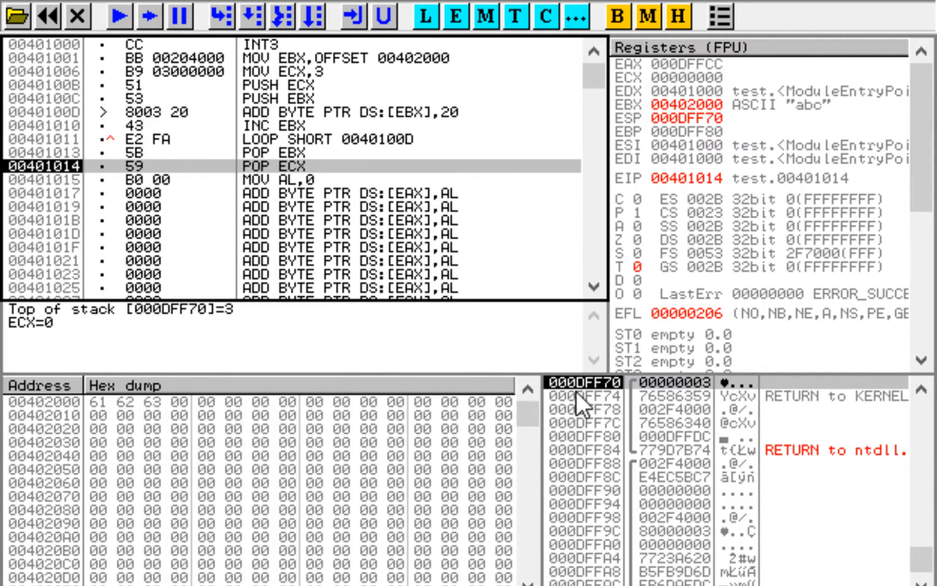
mouse_move(660, 133)
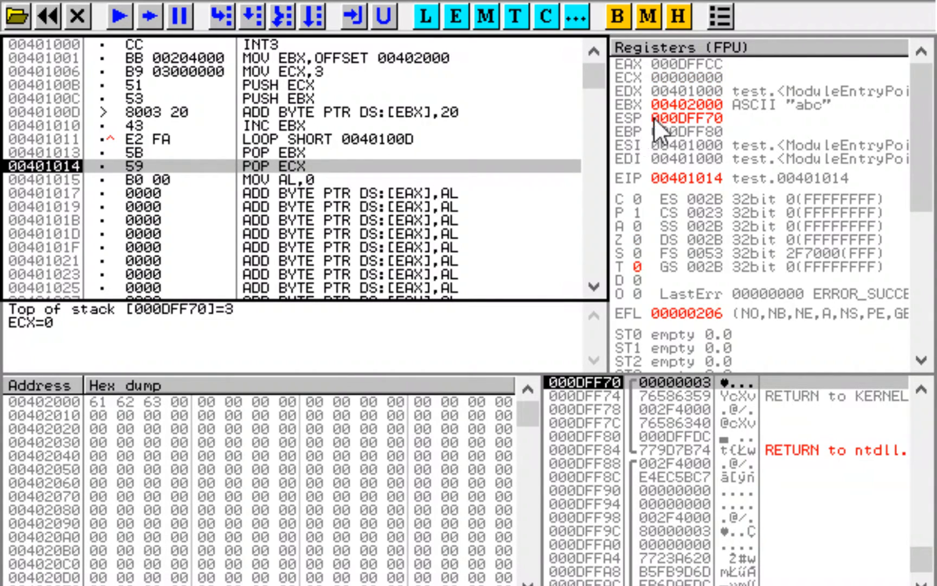
mouse_move(723, 134)
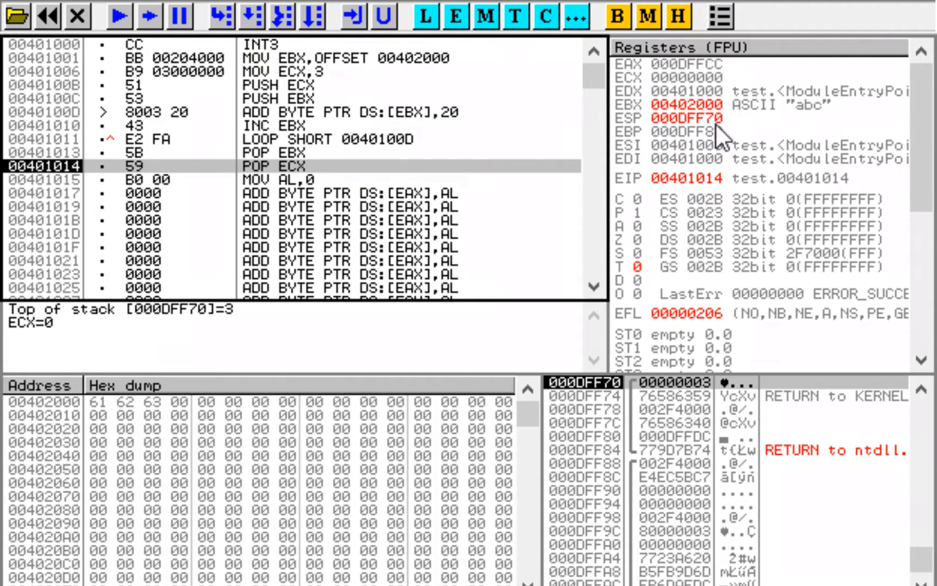
mouse_move(608, 439)
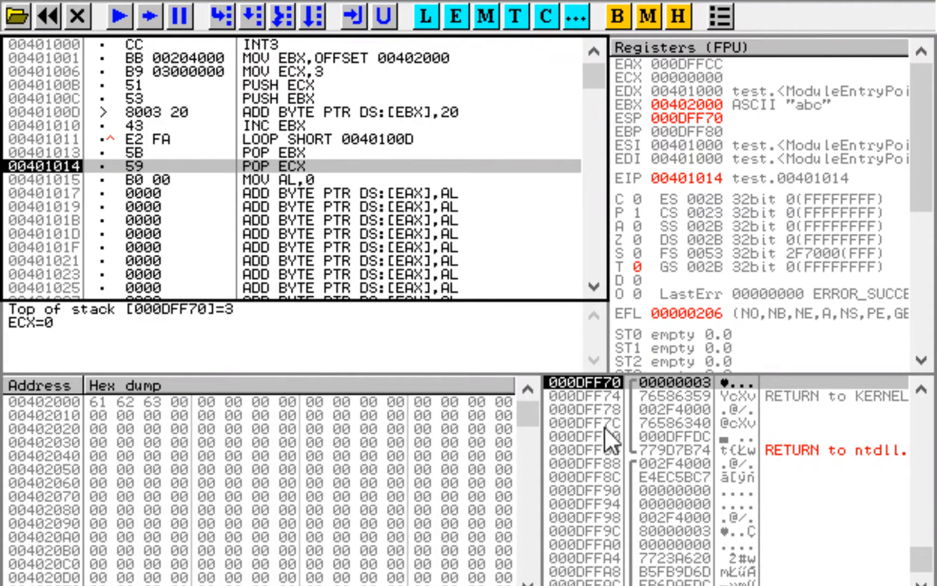
mouse_move(697, 400)
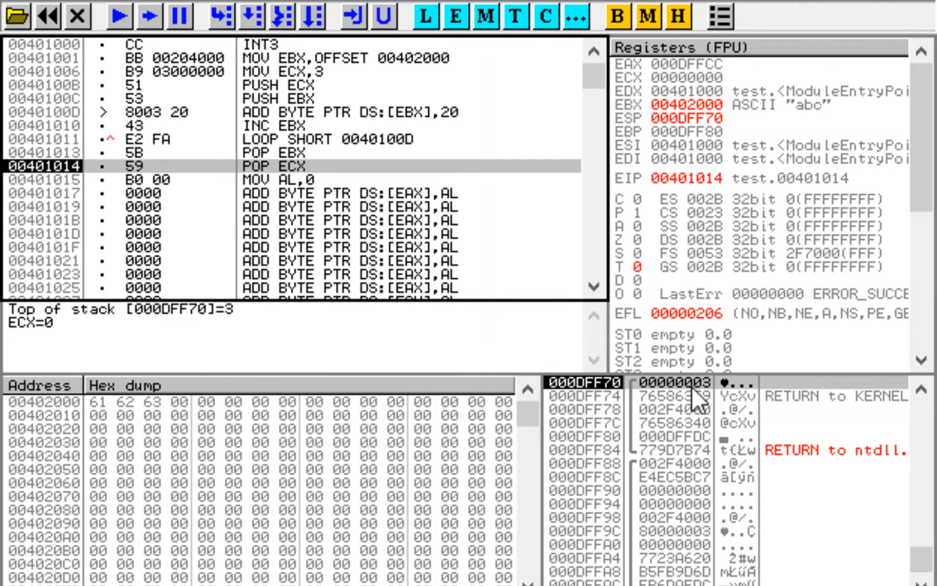
mouse_move(695, 407)
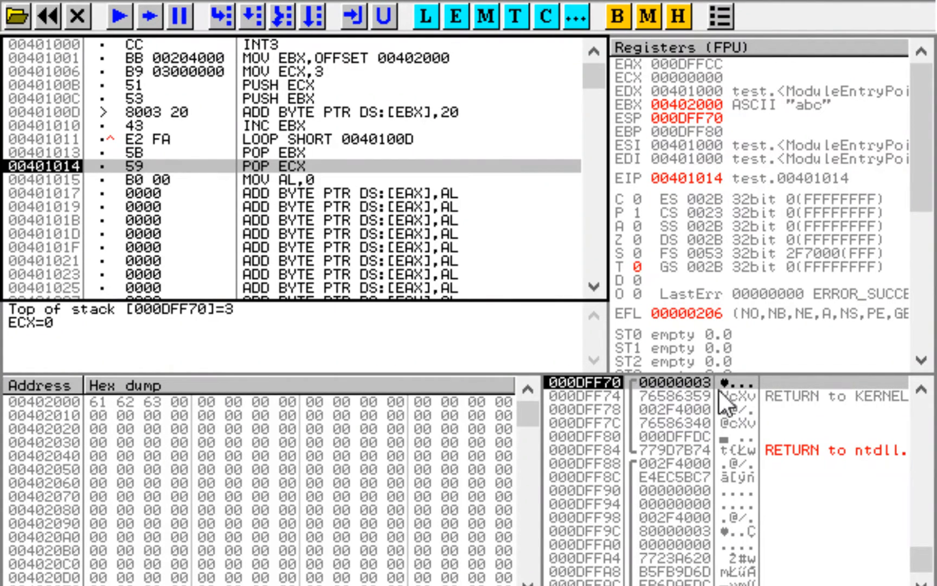
mouse_move(628, 407)
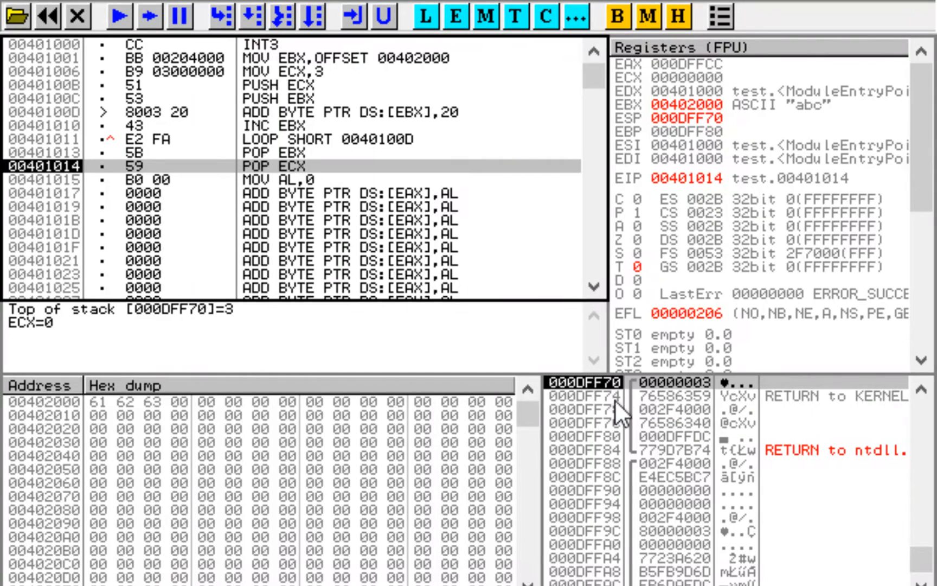
mouse_move(625, 409)
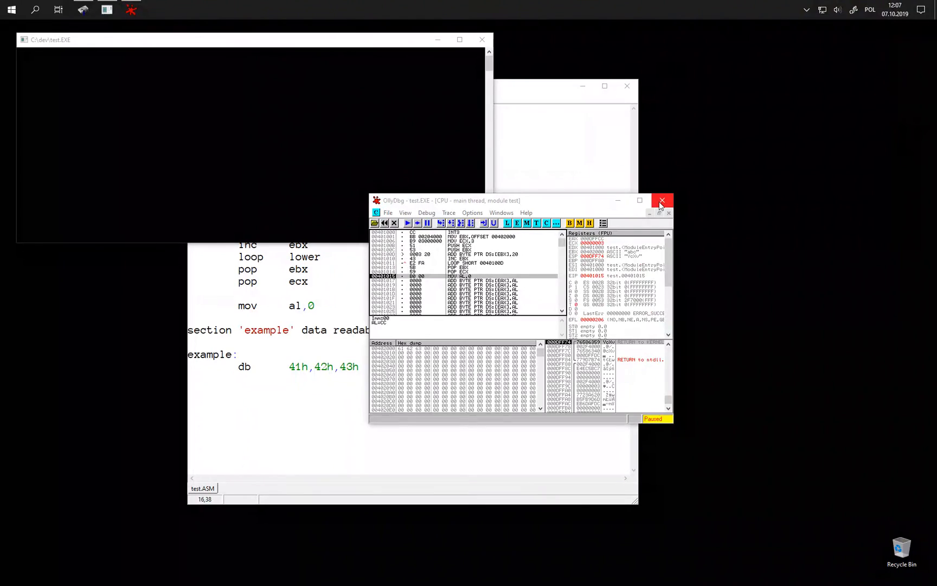
Step: Close OllyDbg and replace 'push ebx' with 'sub esp,4' and 'mov [esp],ebx'
click(662, 200)
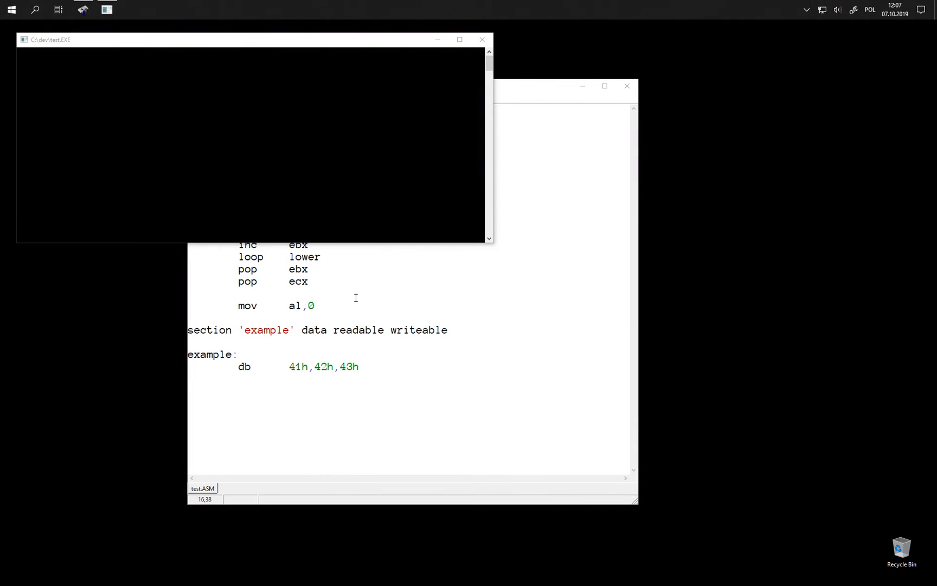
click(482, 39)
text(push    ebx)
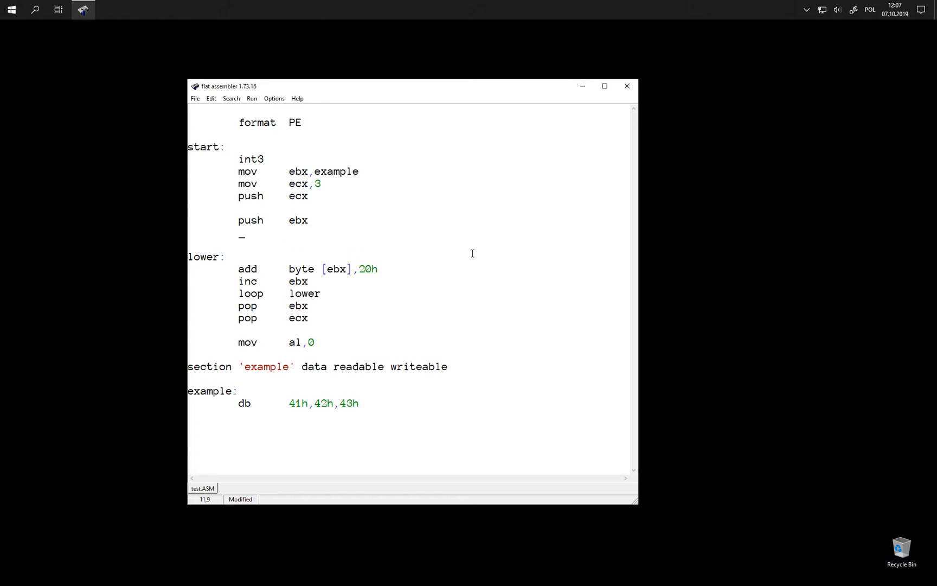
text(sub)
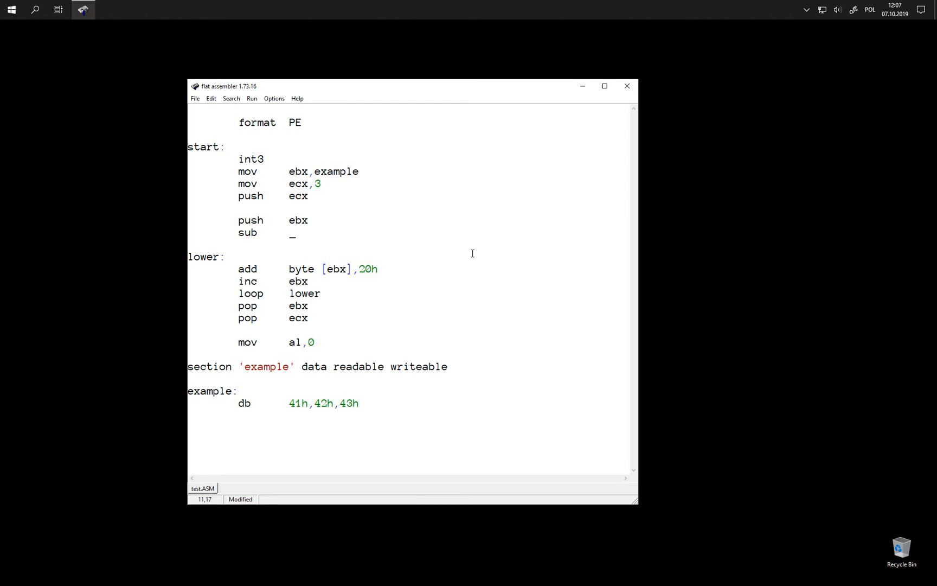
text(esp,4)
text(mov     [e)
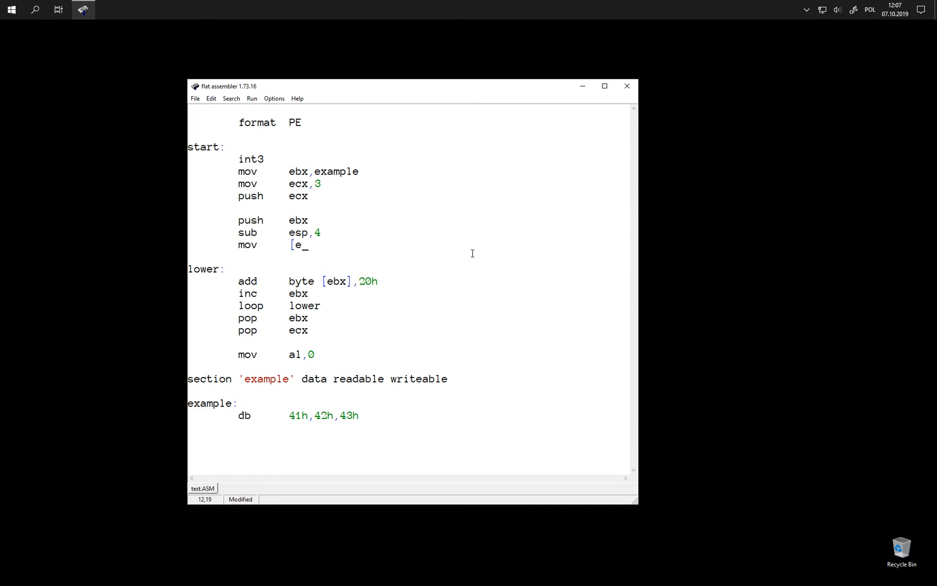
text(sp],ebx)
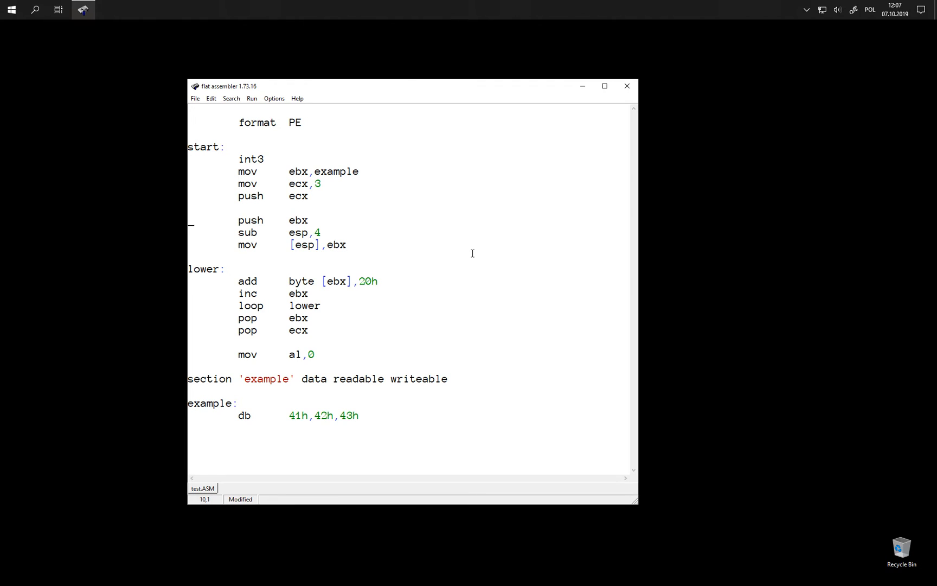
key(Delete)
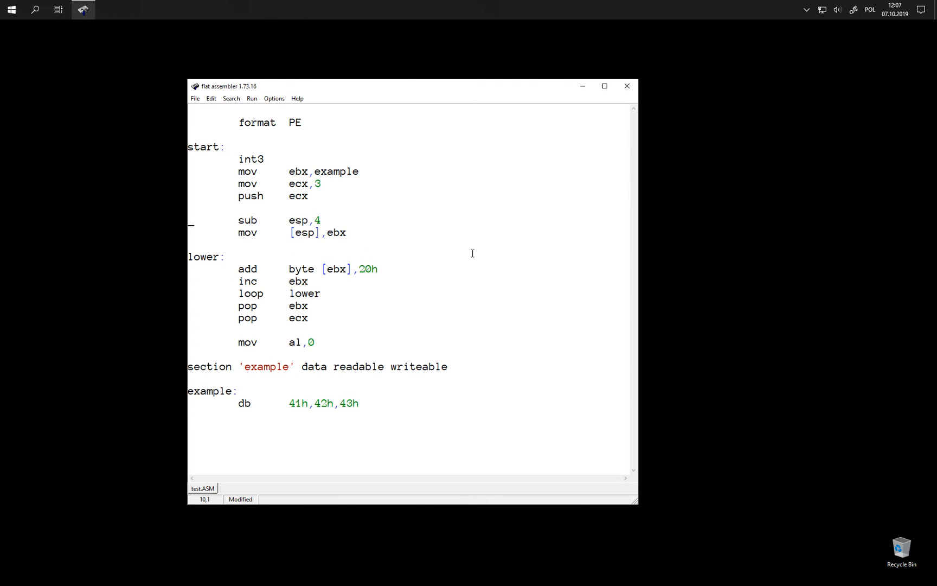
click(272, 220)
text(mov)
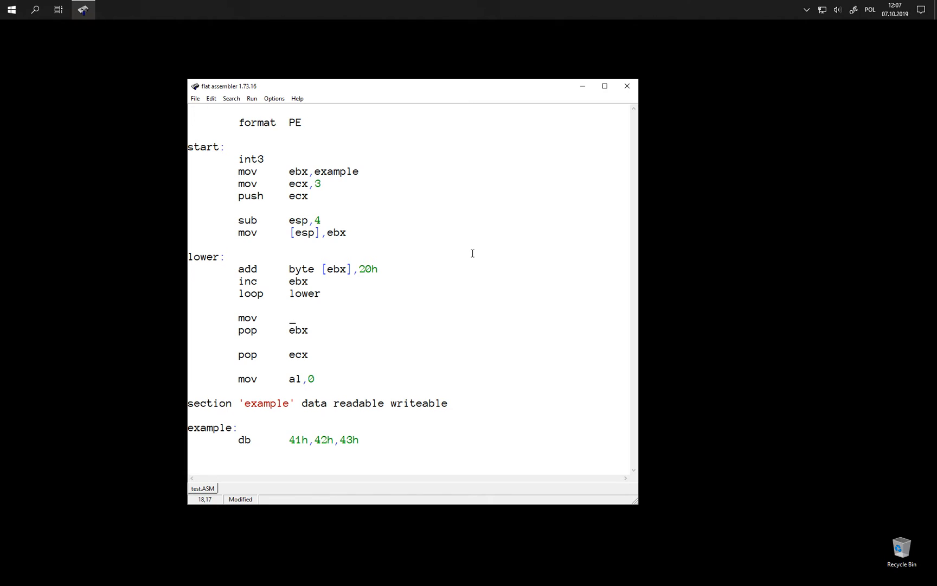
Step: Write mov ebx,[esp] and change pop ebx into add esp,4 to restore ebx manually
text(ebx,)
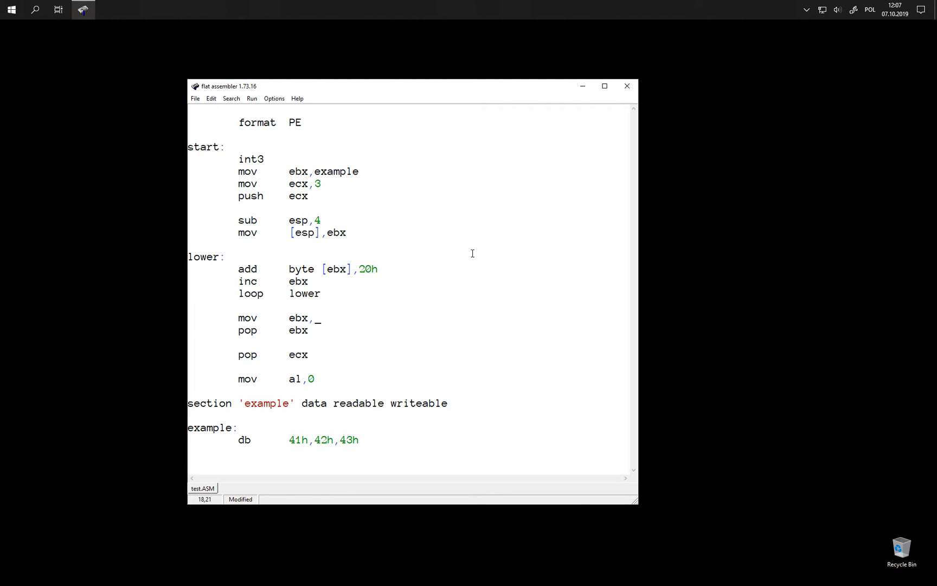
text([esp])
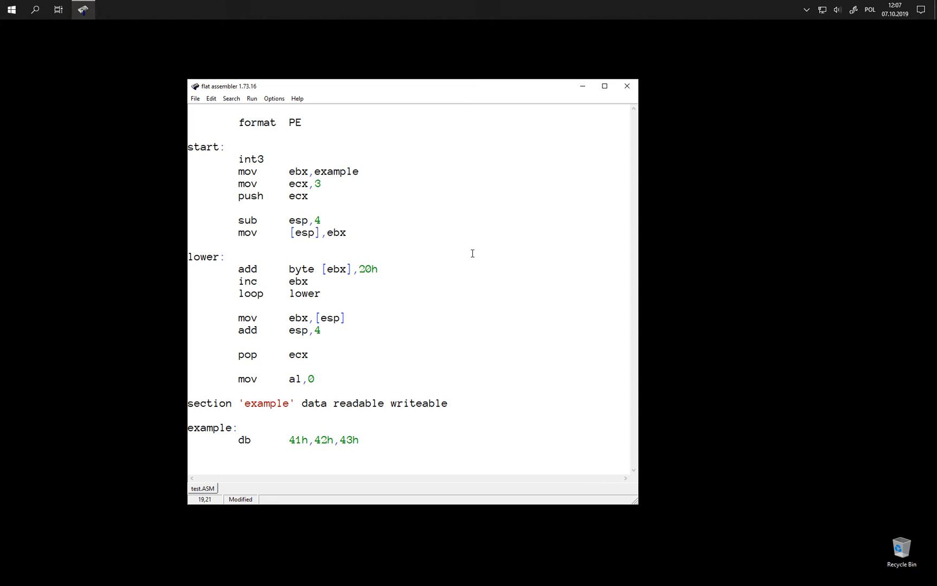
key(Right)
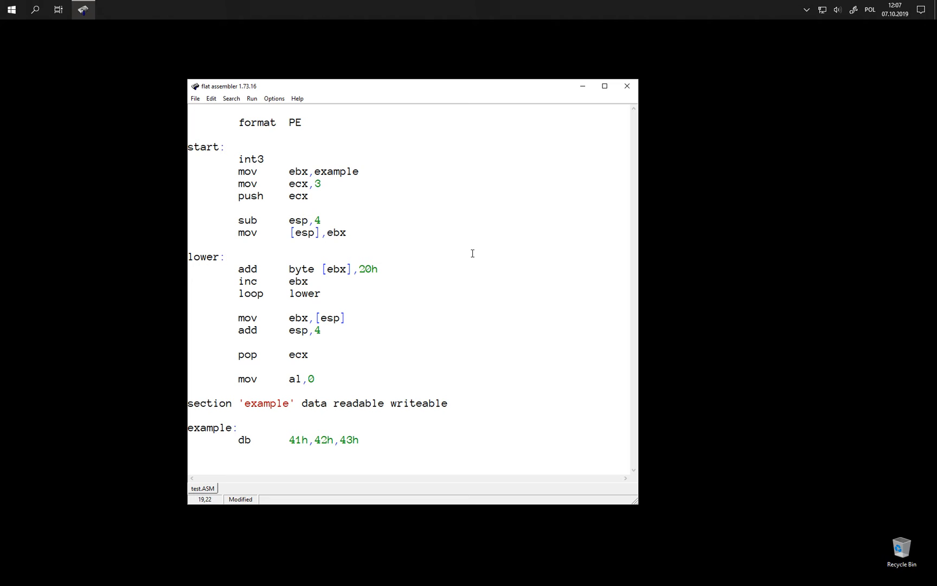
click(324, 330)
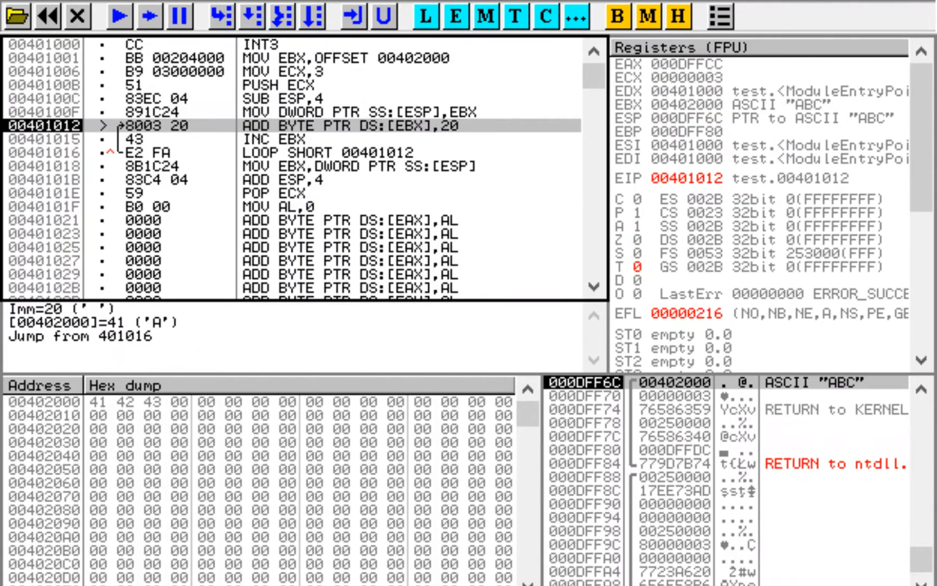
mouse_move(406, 108)
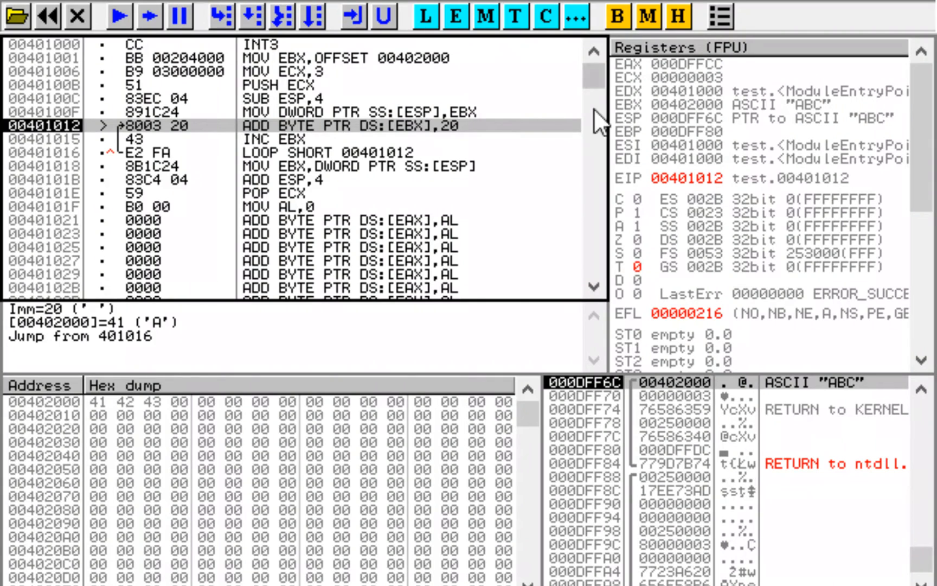
Step: Step over the loop, add esp,4 and pop ecx until the data reads abc and ECX is 3 again
click(223, 16)
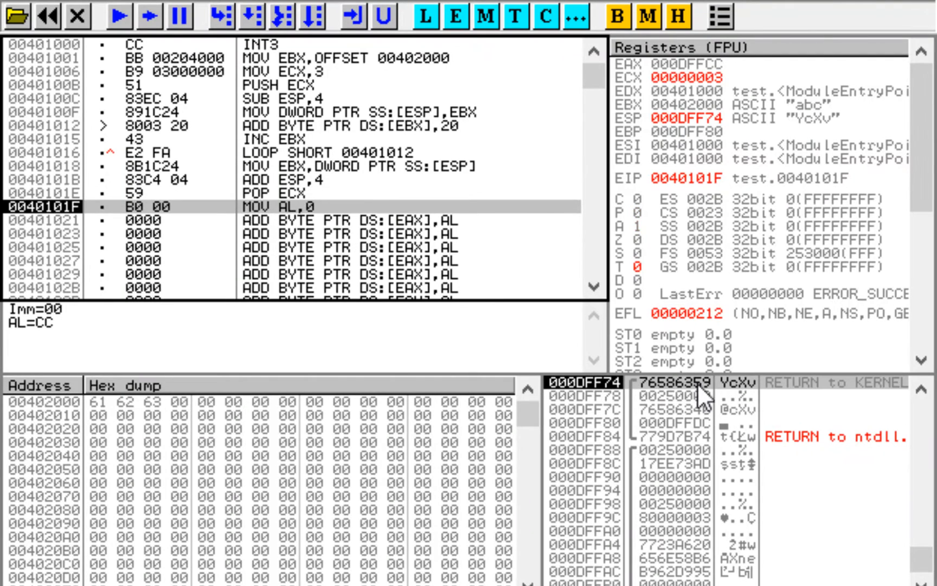
mouse_move(359, 230)
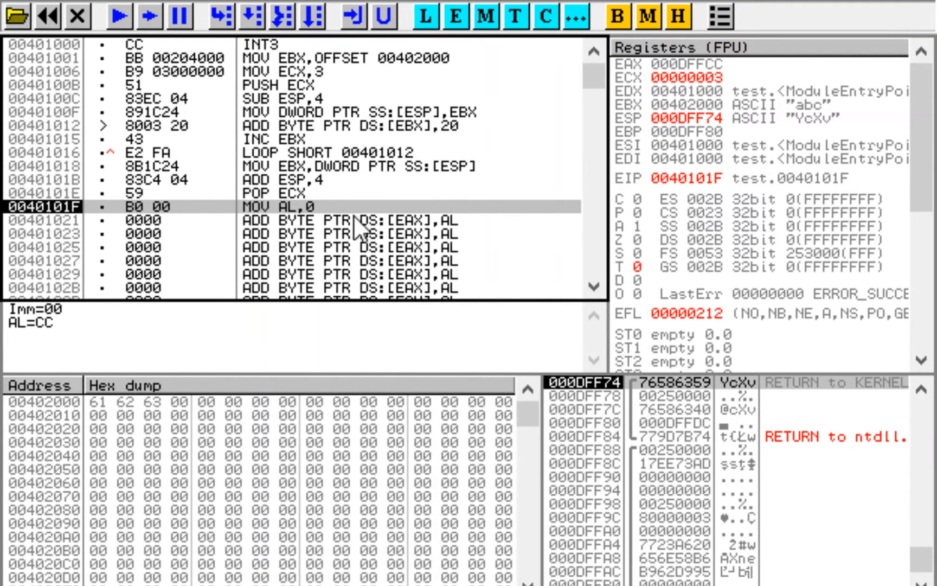
mouse_move(382, 182)
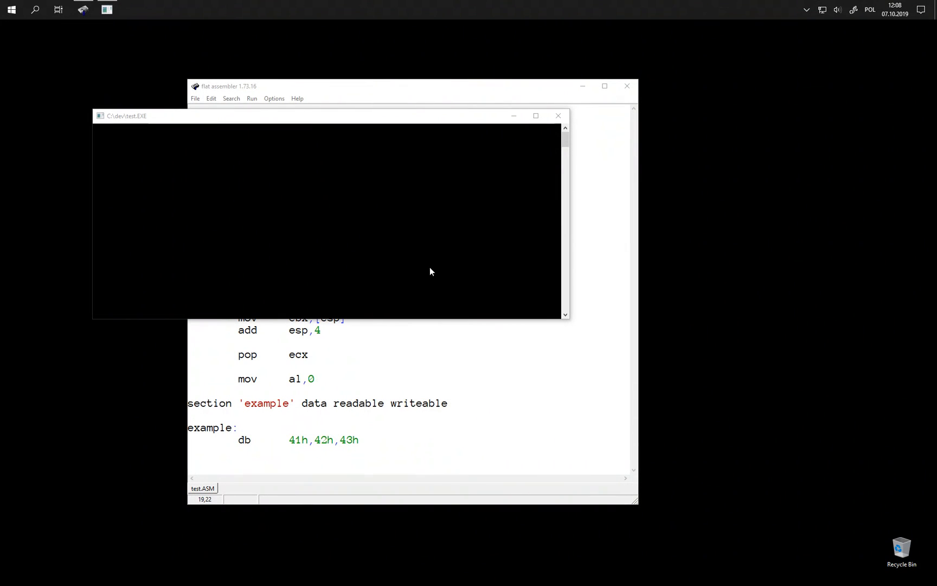
mouse_move(354, 361)
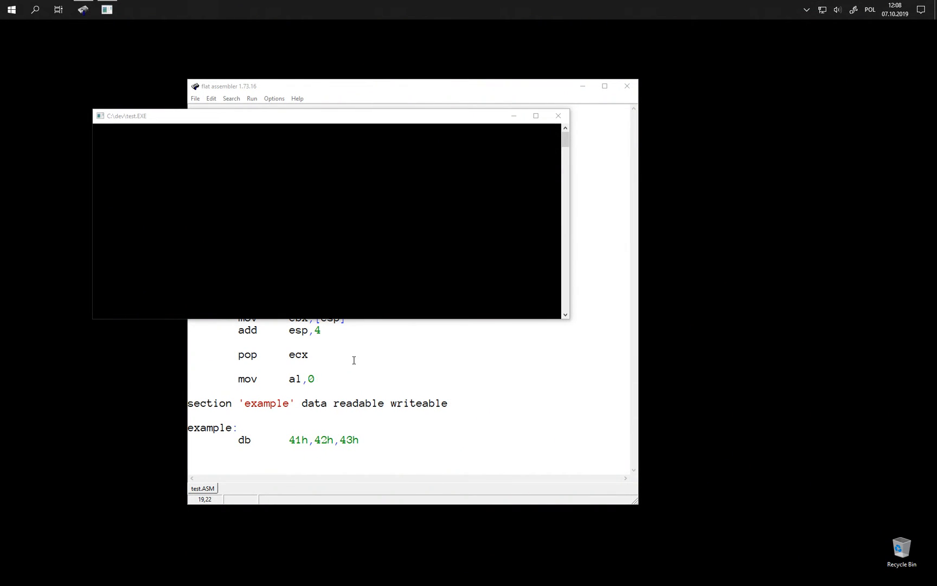
Step: Return to the source and remove the push ecx, sub esp,4 and mov [esp],ebx lines before the loop
click(558, 115)
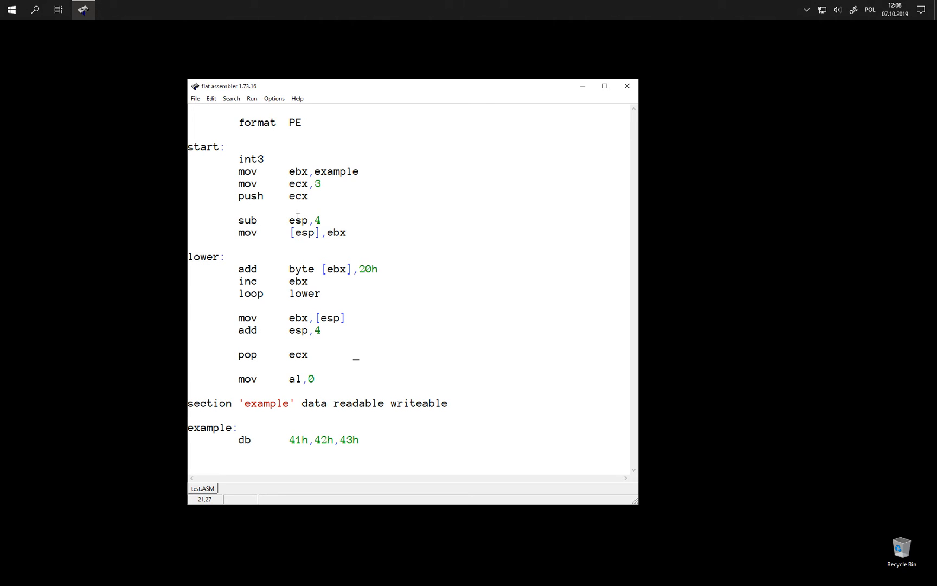
mouse_move(275, 220)
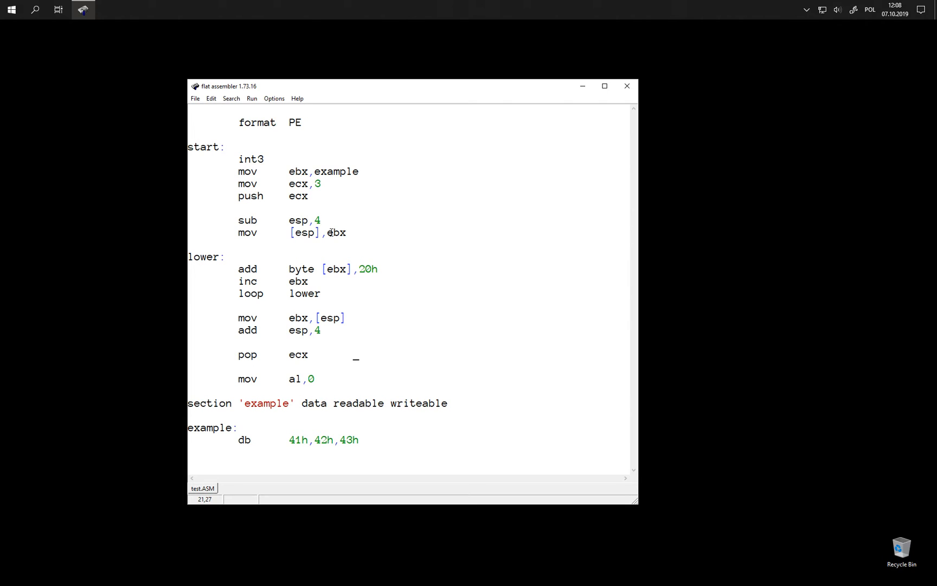
mouse_move(436, 327)
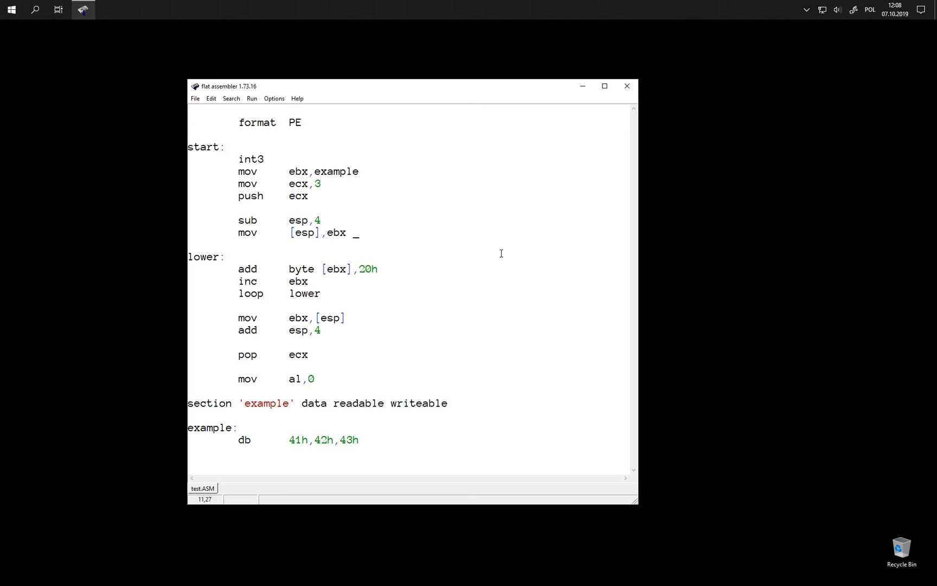
key(Home)
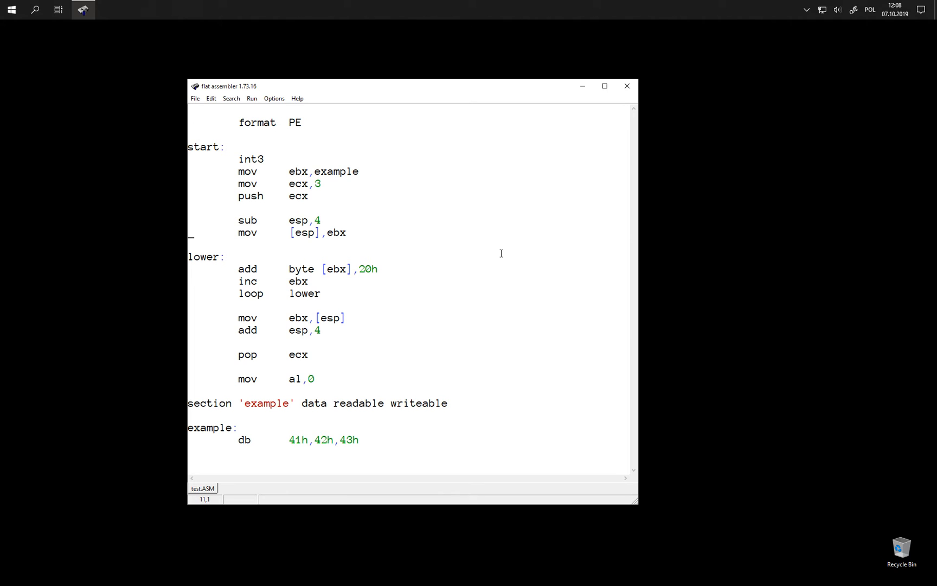
key(Down)
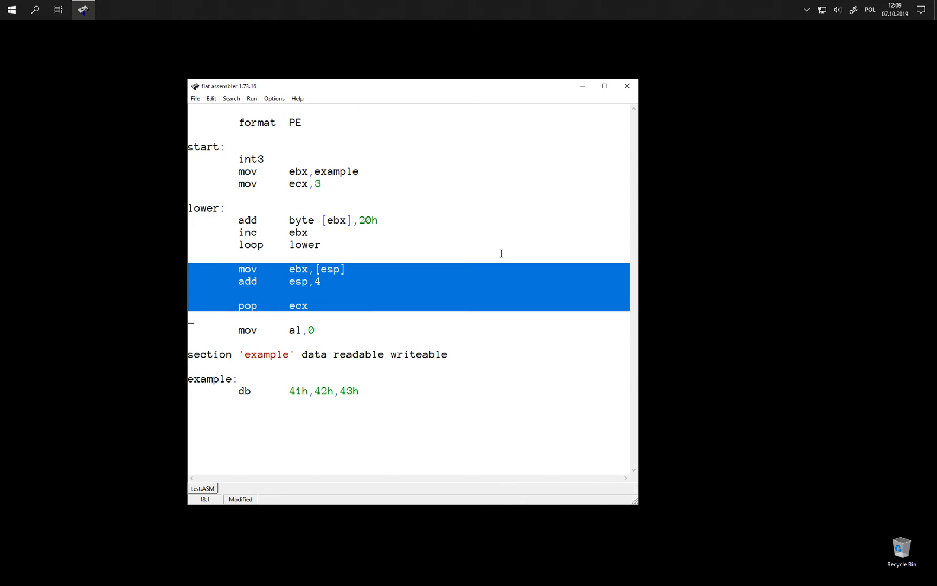
Step: Delete the ebx/ecx restoring lines and cut the add byte [ebx],20h and inc ebx lines
key(Delete)
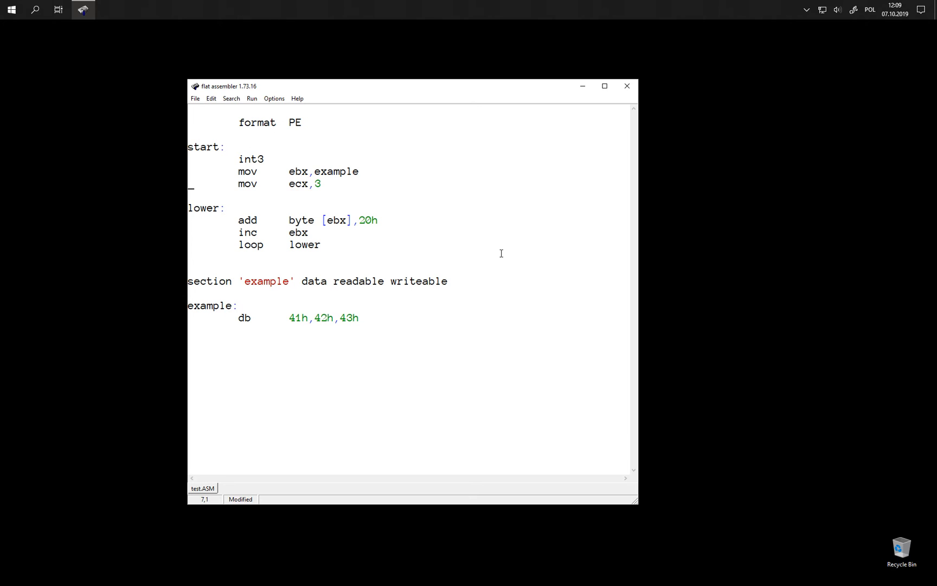
click(191, 225)
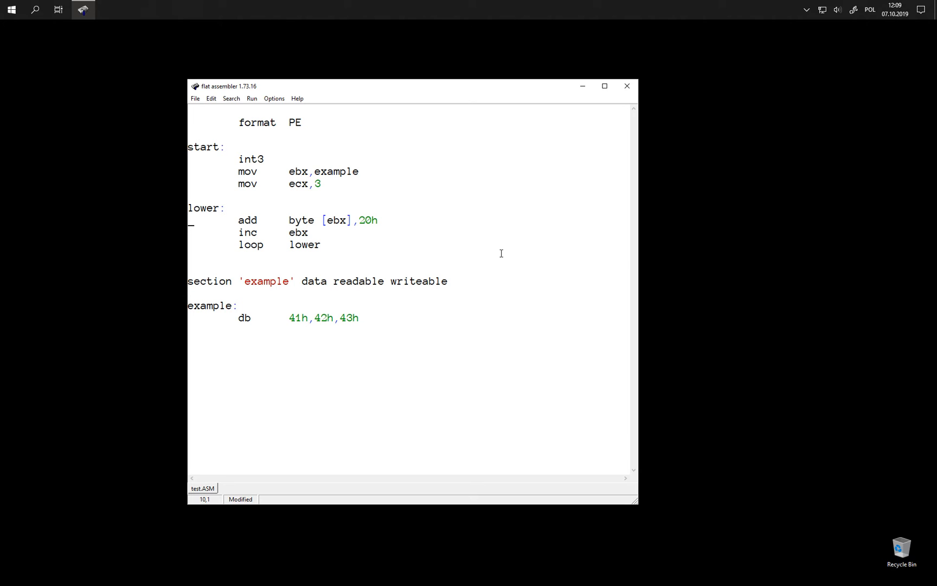
key(Down)
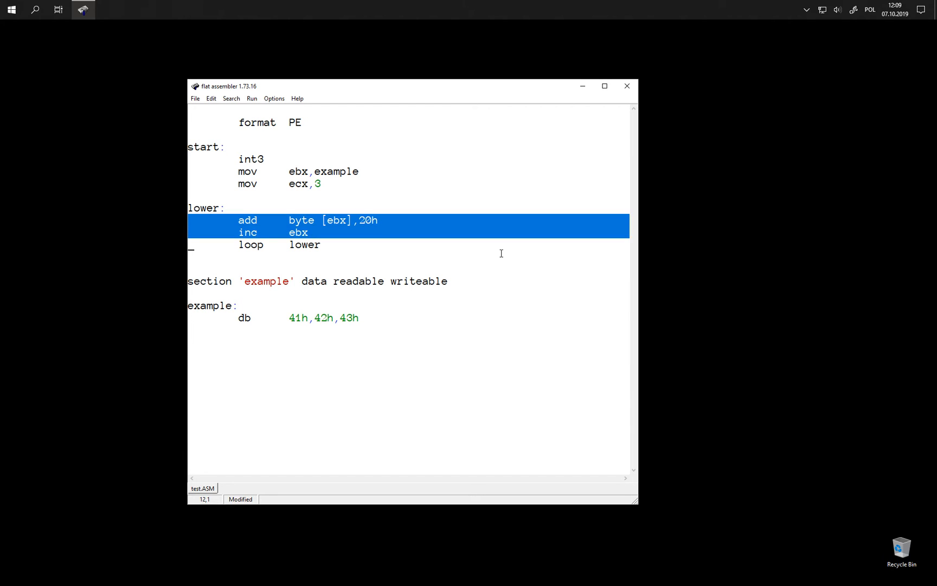
key(Delete)
text(subroutine:)
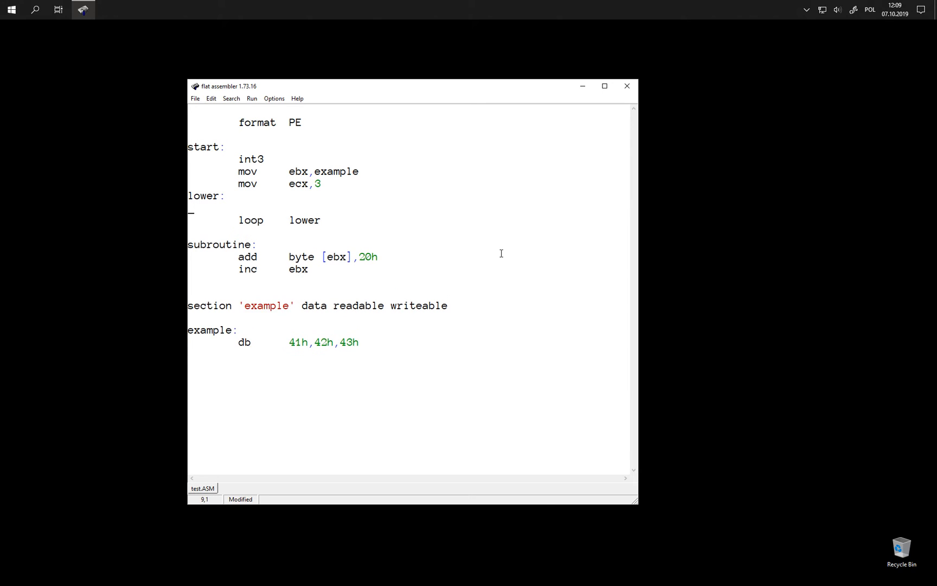
Step: Start lower with call subroutine and place the add and inc lines under a new subroutine label
text(call    subrou)
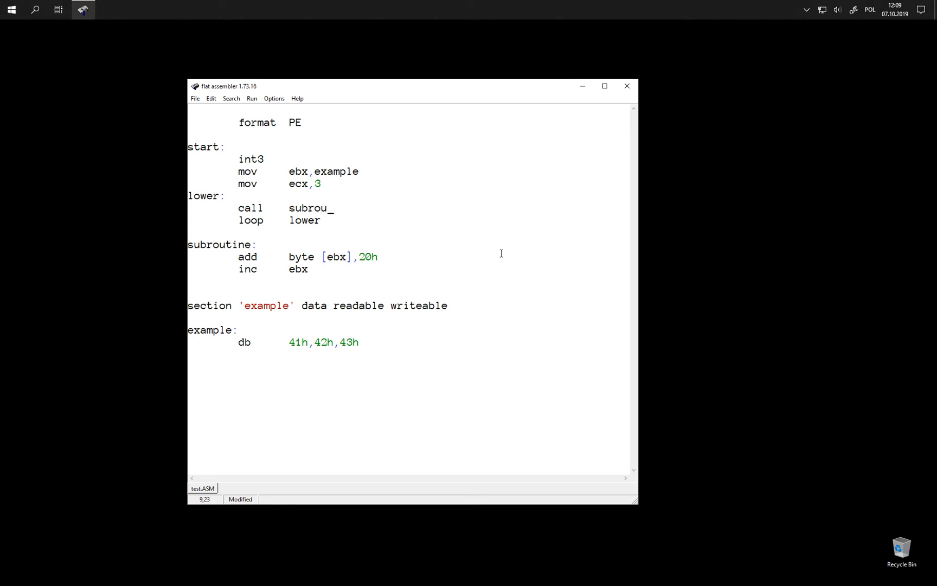
text(tine)
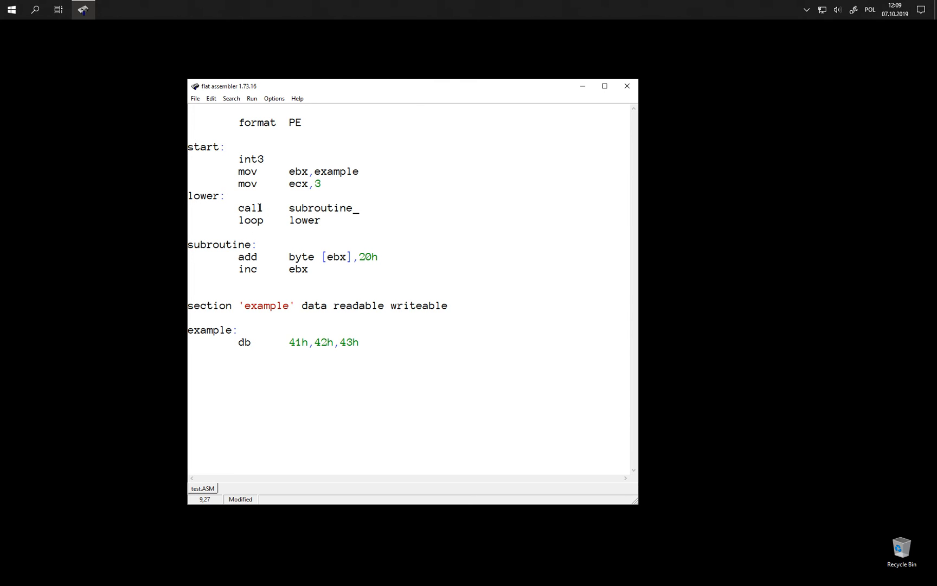
double_click(249, 207)
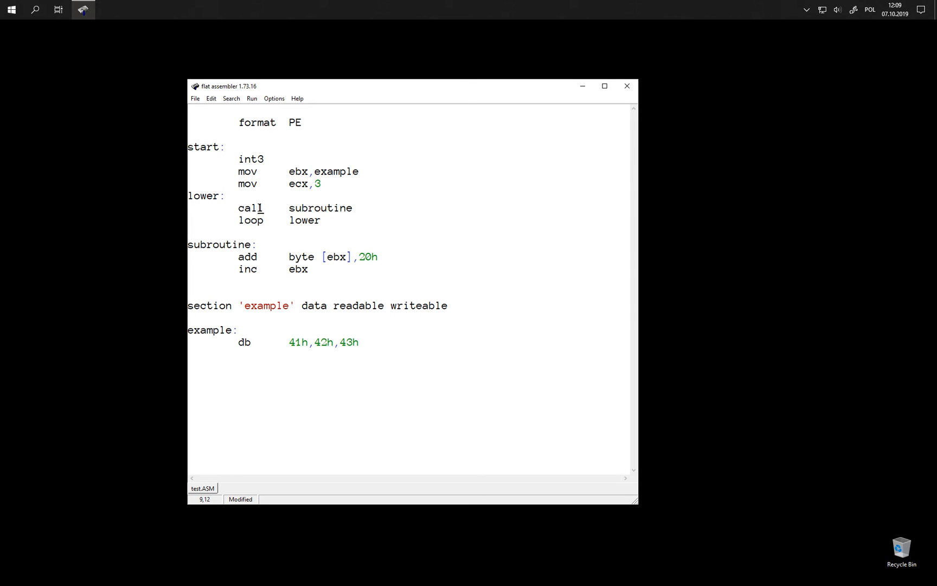
click(242, 222)
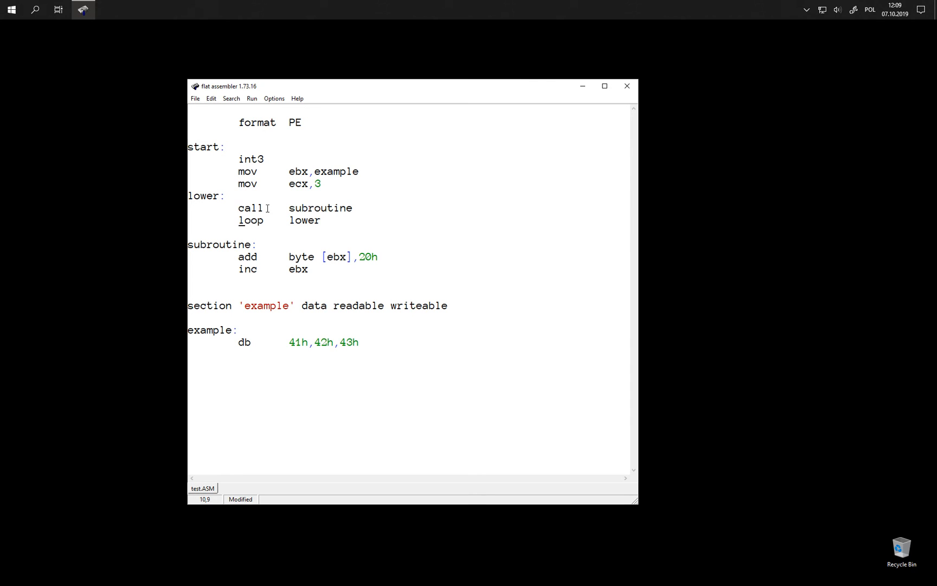
double_click(251, 221)
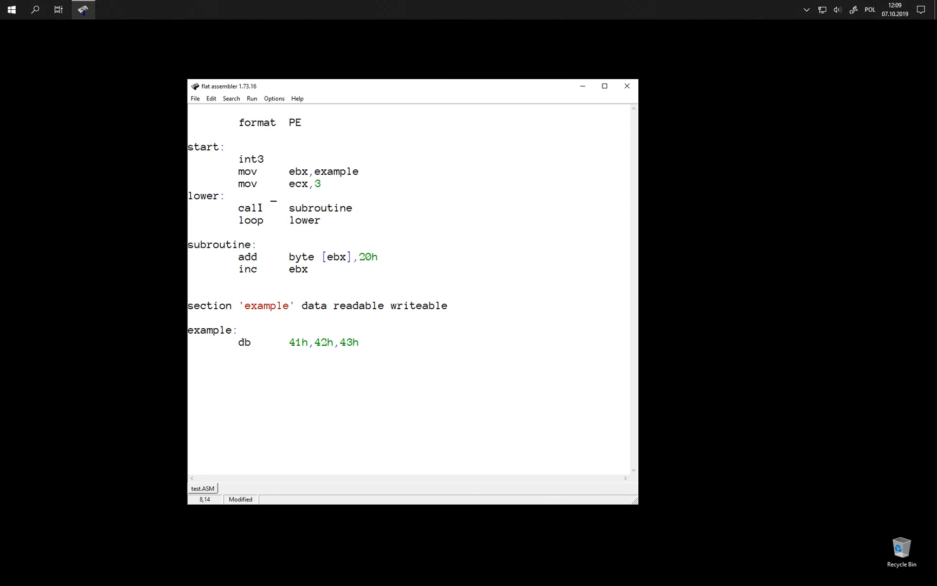
mouse_move(226, 245)
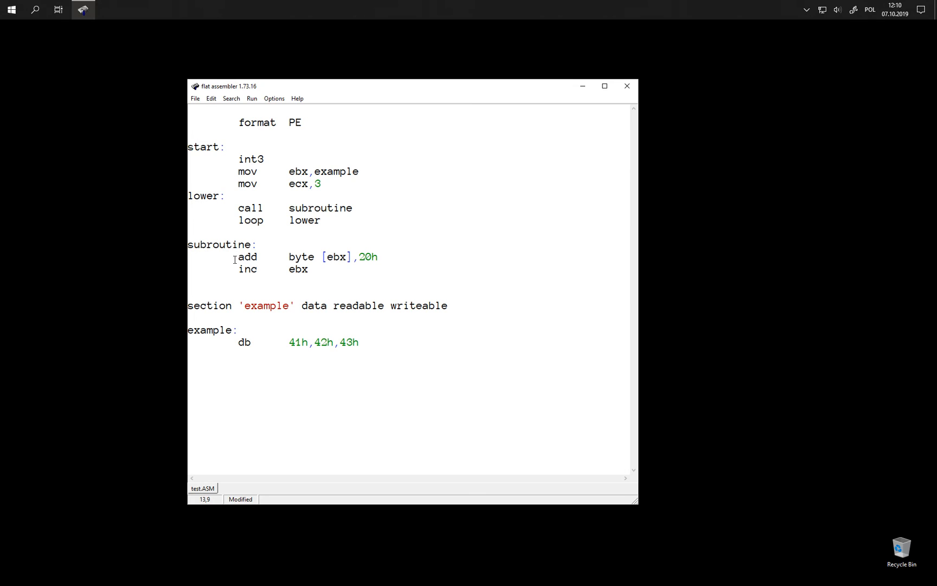
Step: End the subroutine with ret and rebuild, loading the program in OllyDbg paused at CALL 00401012
text(ret)
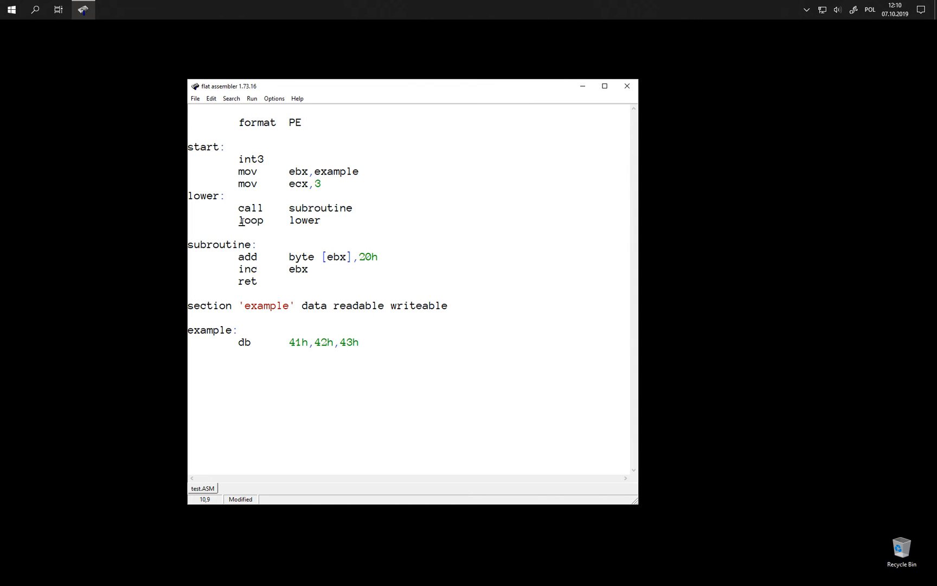
mouse_move(236, 207)
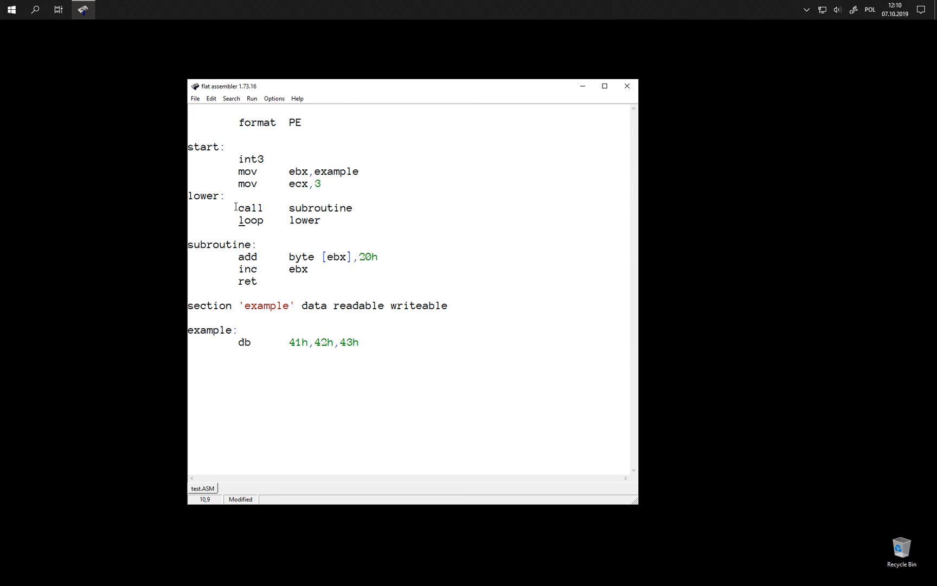
double_click(251, 220)
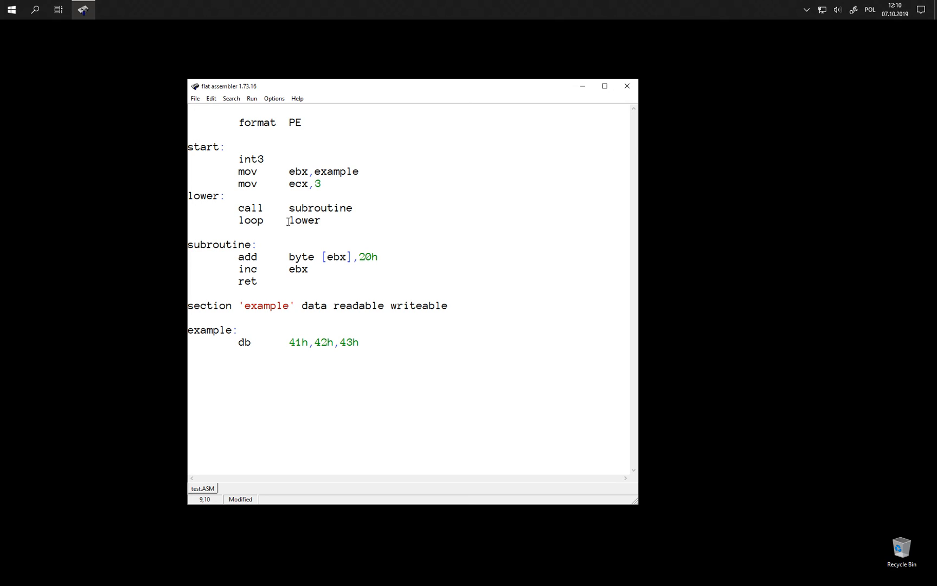
mouse_move(261, 269)
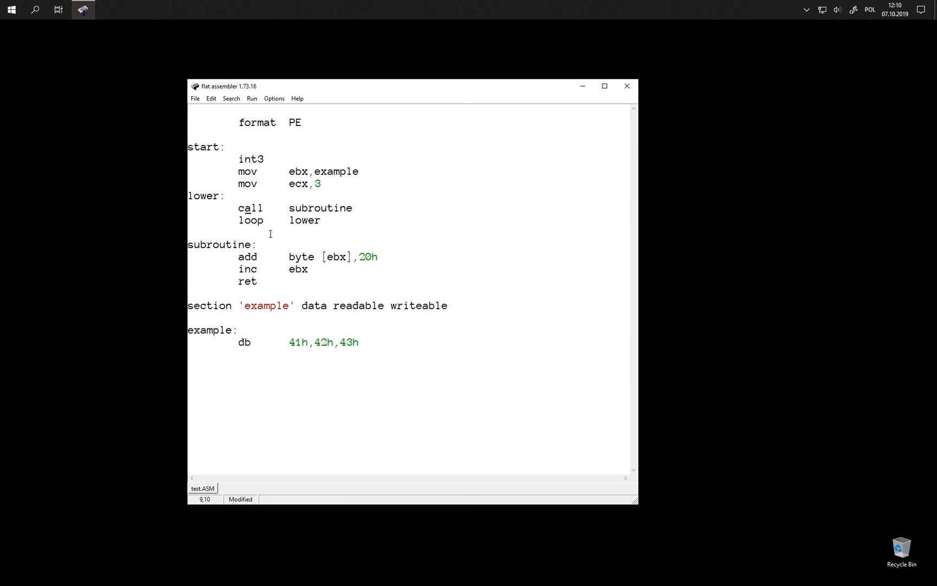
click(455, 324)
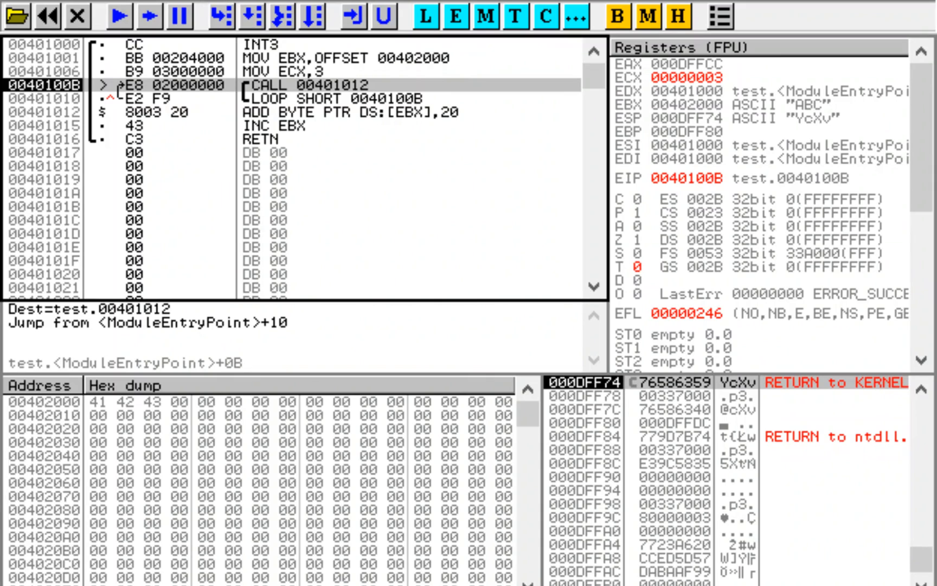
mouse_move(483, 48)
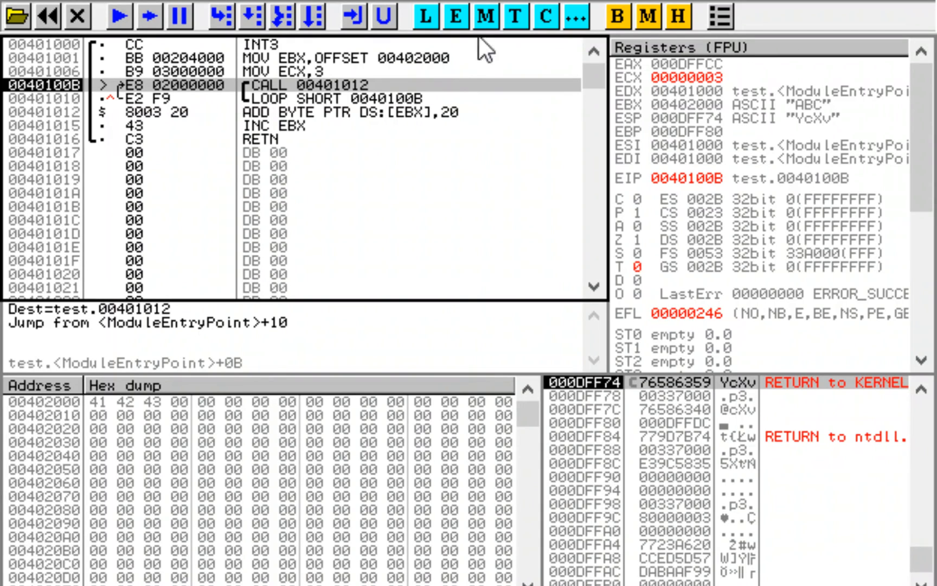
mouse_move(275, 126)
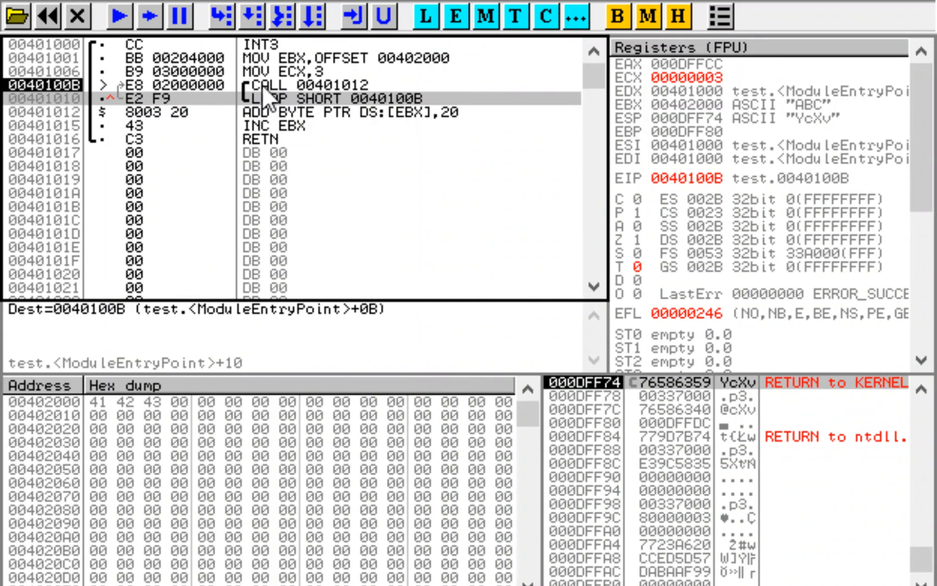
mouse_move(371, 114)
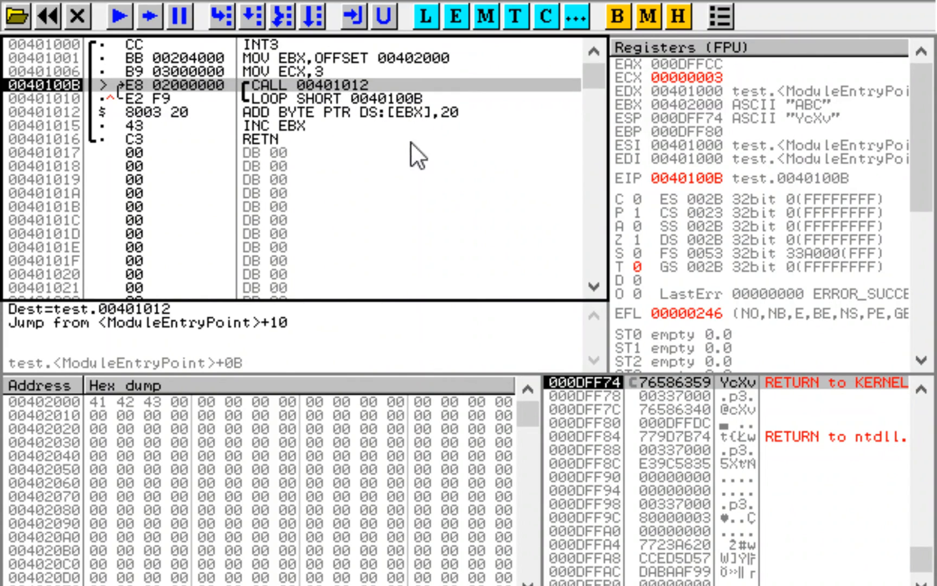
mouse_move(277, 114)
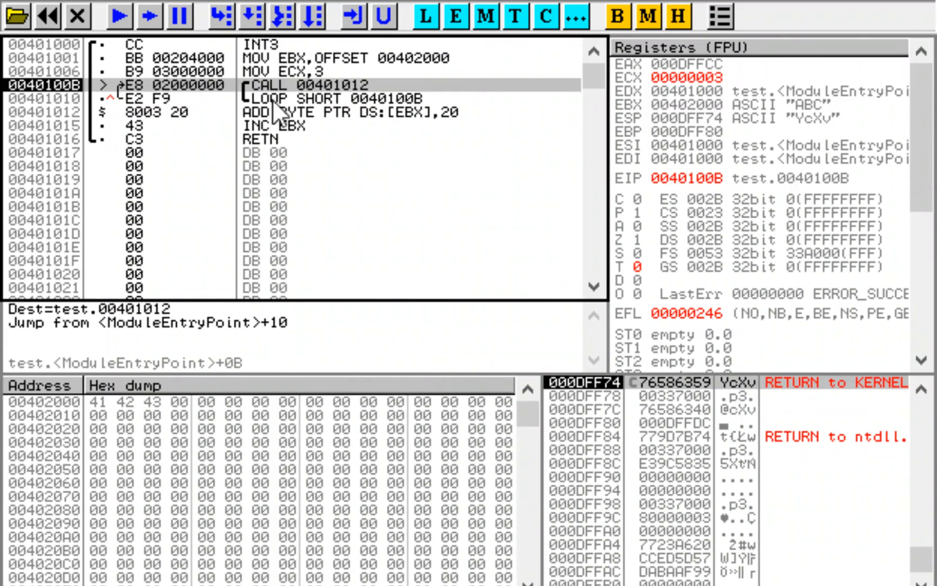
mouse_move(414, 202)
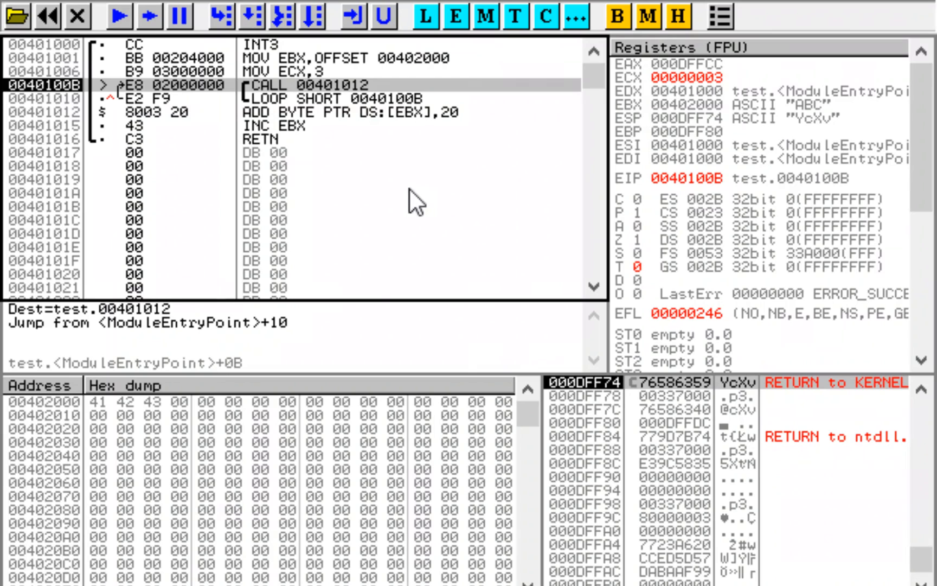
Step: Step into CALL 00401012 so return address 00401010 appears on top of the stack
click(226, 17)
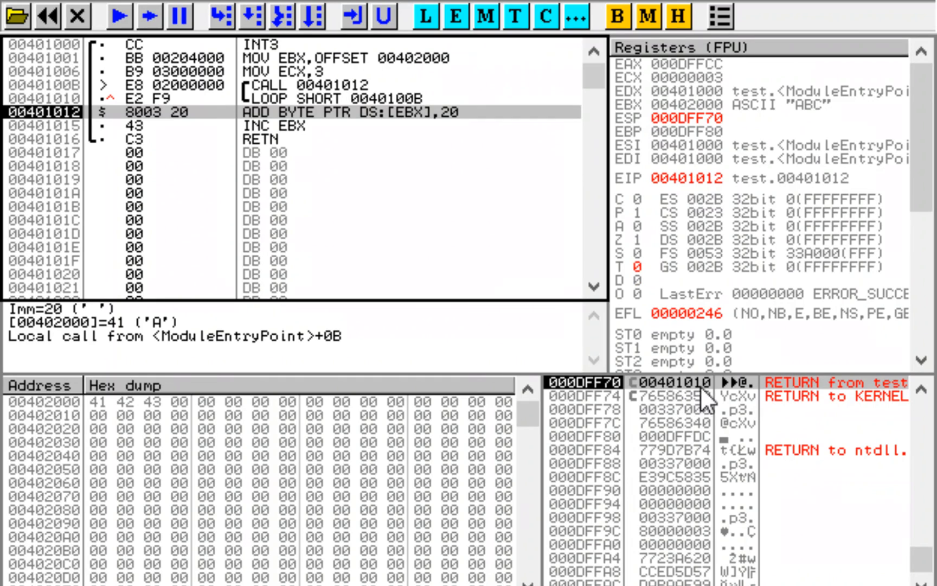
mouse_move(693, 407)
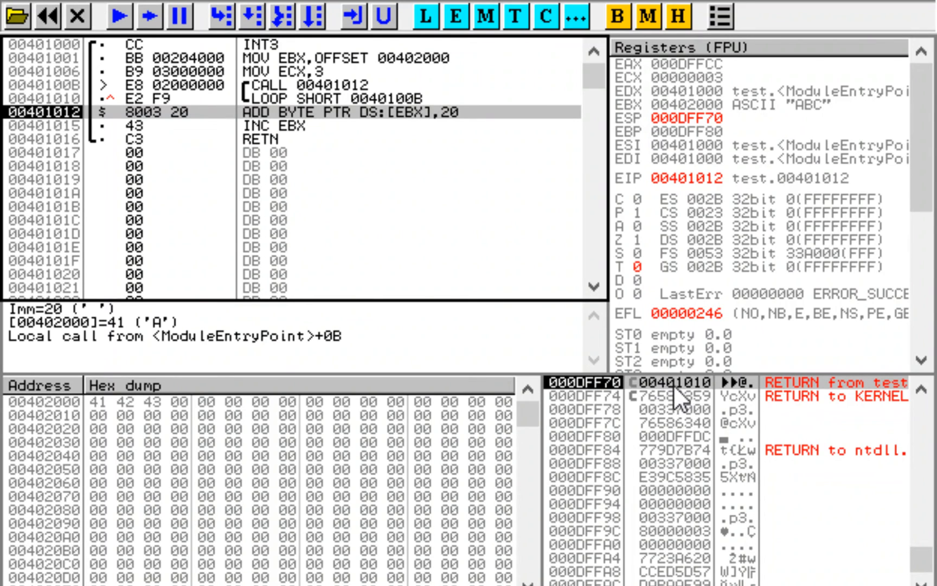
mouse_move(308, 122)
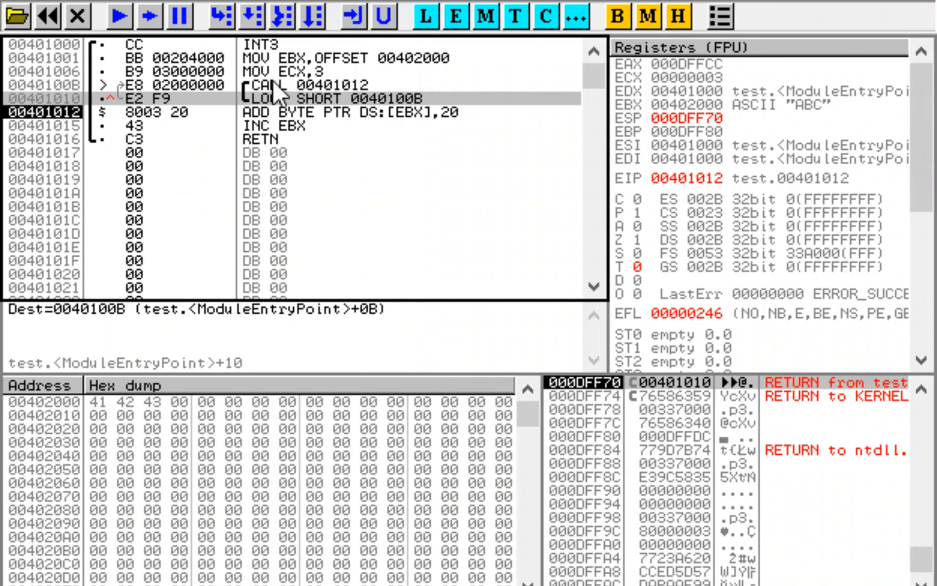
mouse_move(491, 370)
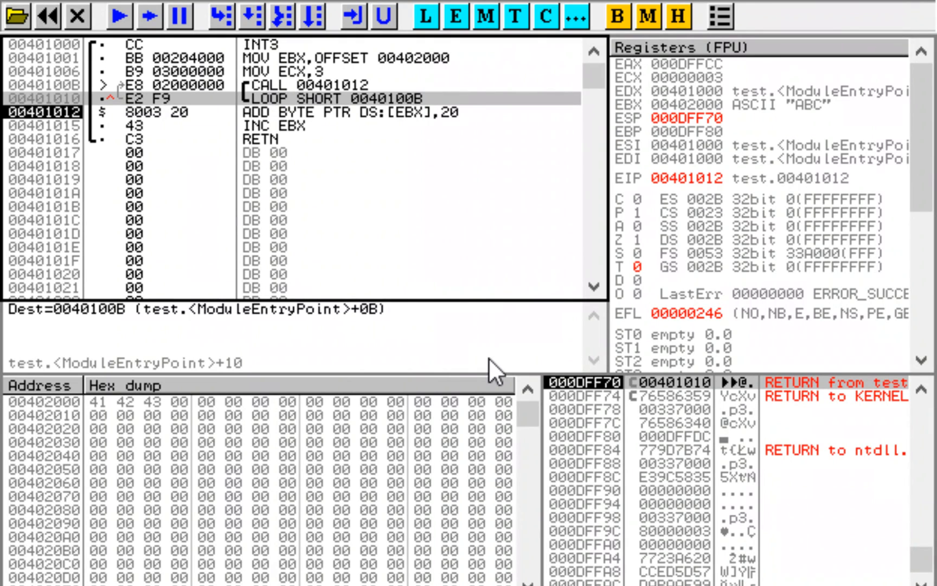
Step: Execute the subroutine's add and inc ebx, turning the data into aBC and reaching RETN
click(227, 17)
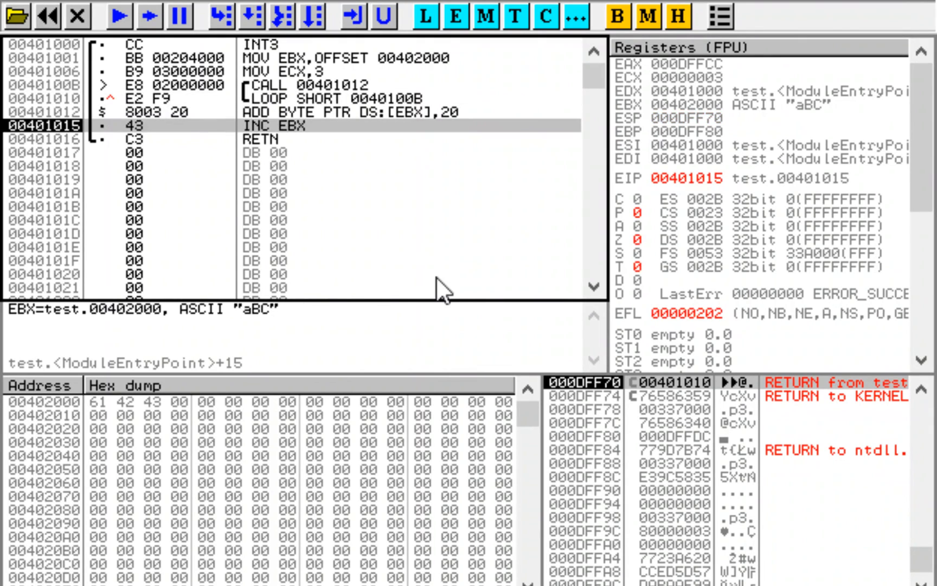
click(251, 17)
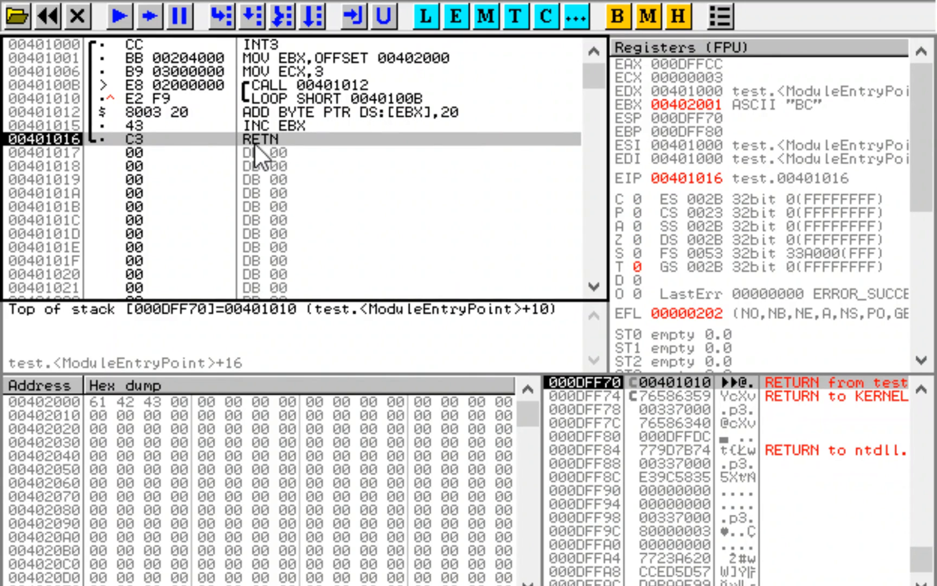
mouse_move(678, 392)
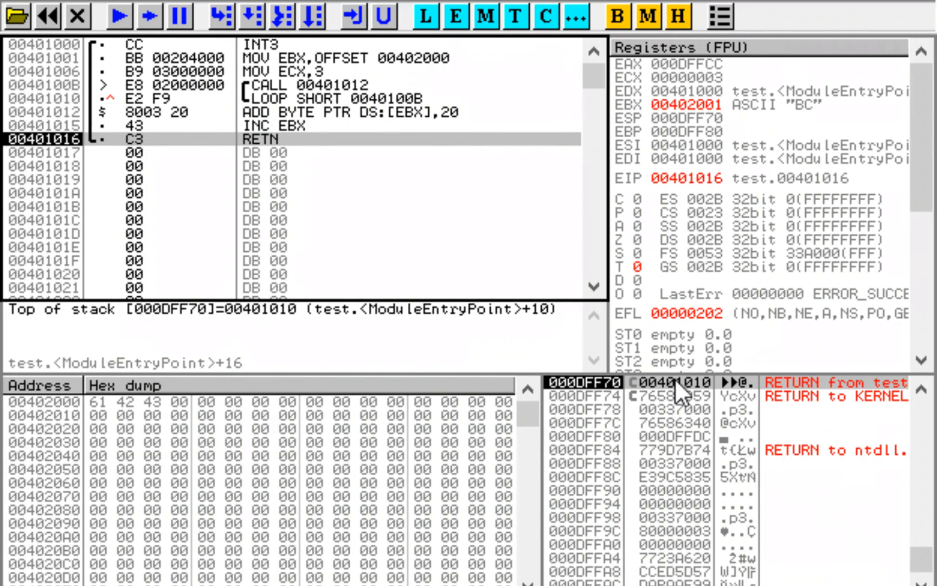
mouse_move(708, 391)
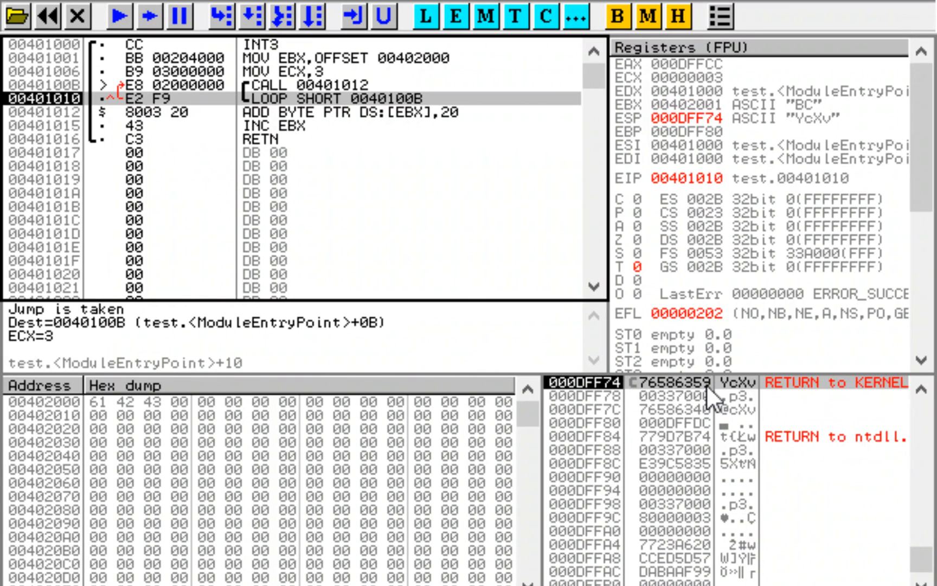
mouse_move(290, 115)
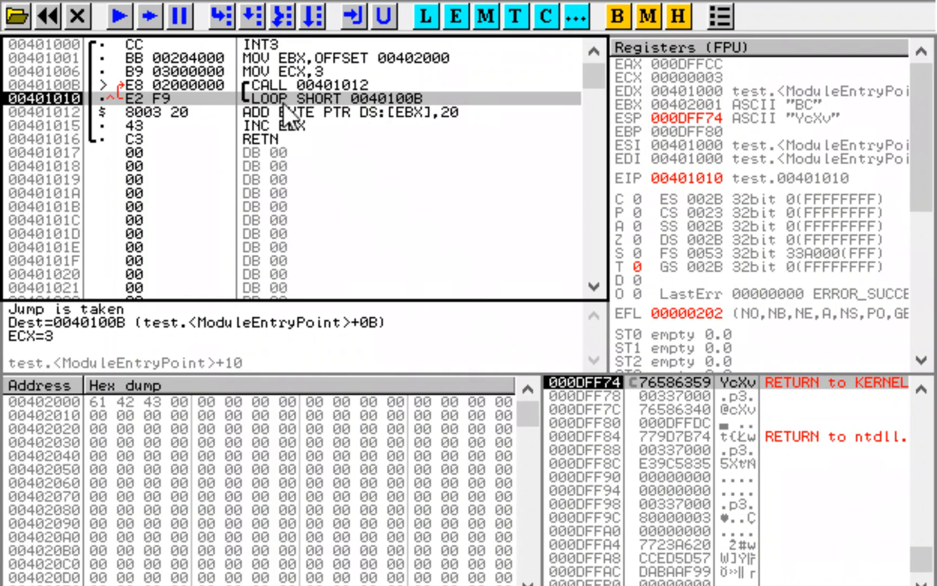
mouse_move(648, 391)
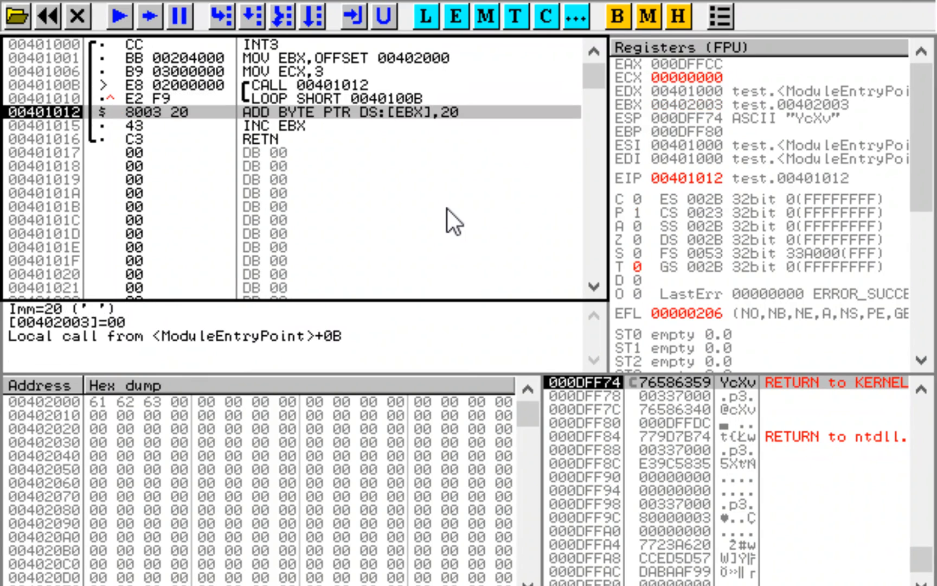
Step: Execute the add once more so the zero byte after abc at 00402003 becomes 20h
click(250, 16)
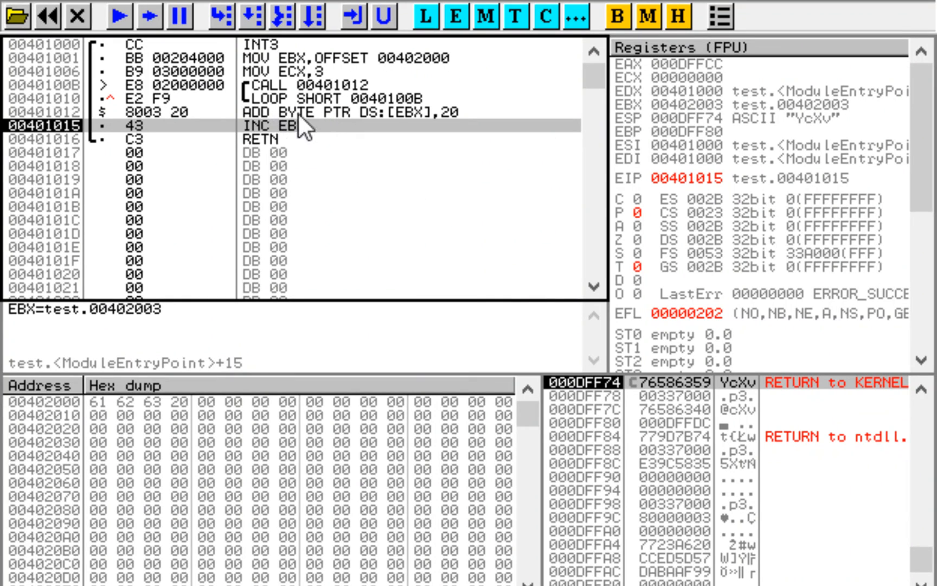
mouse_move(272, 114)
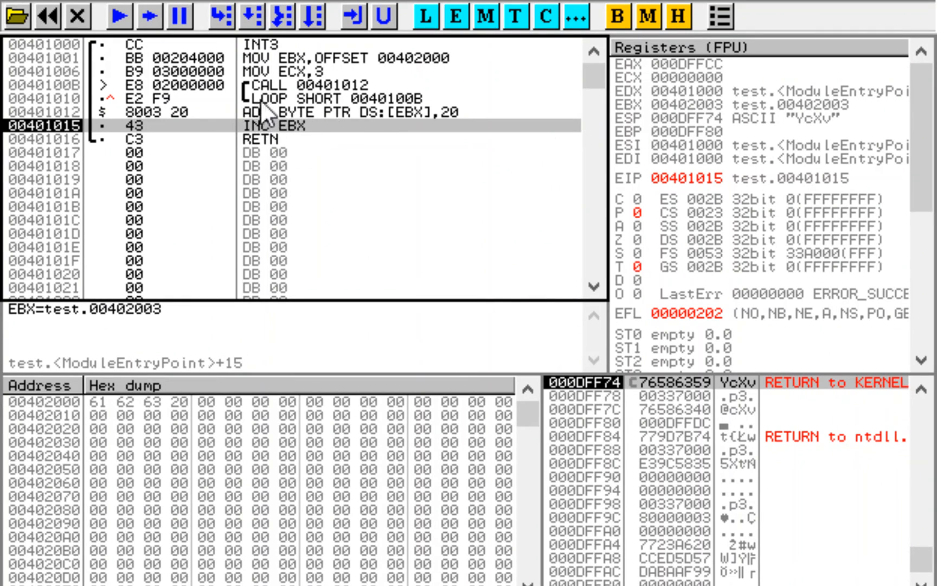
mouse_move(251, 119)
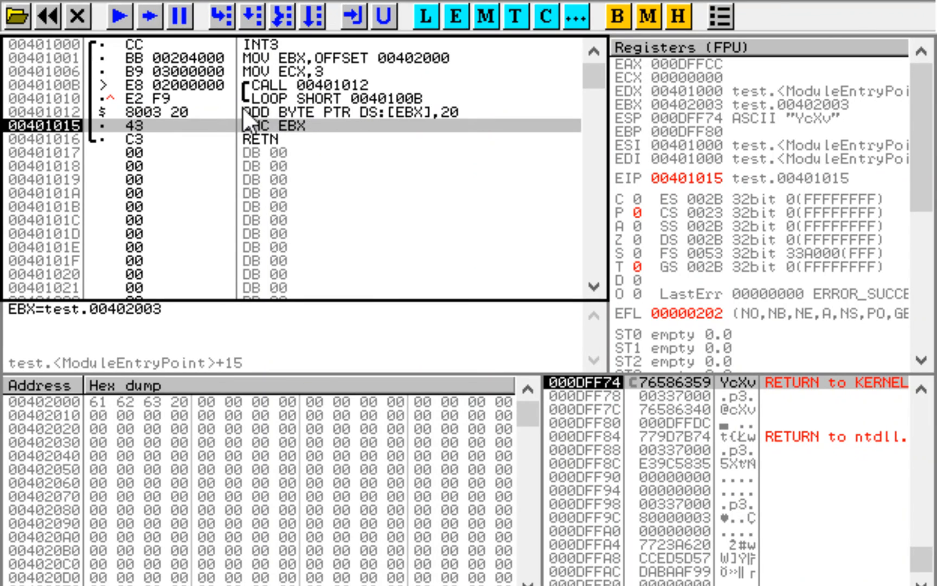
mouse_move(385, 48)
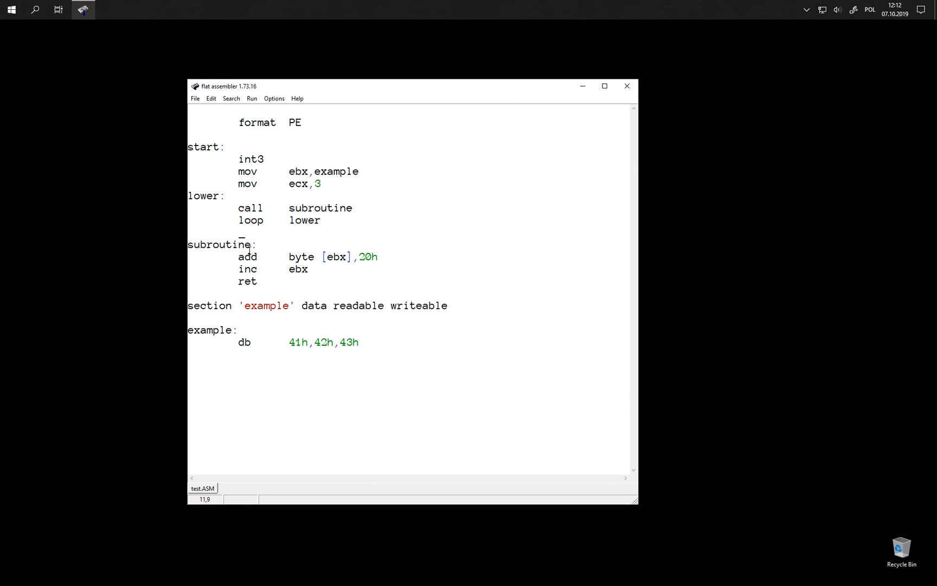
mouse_move(289, 332)
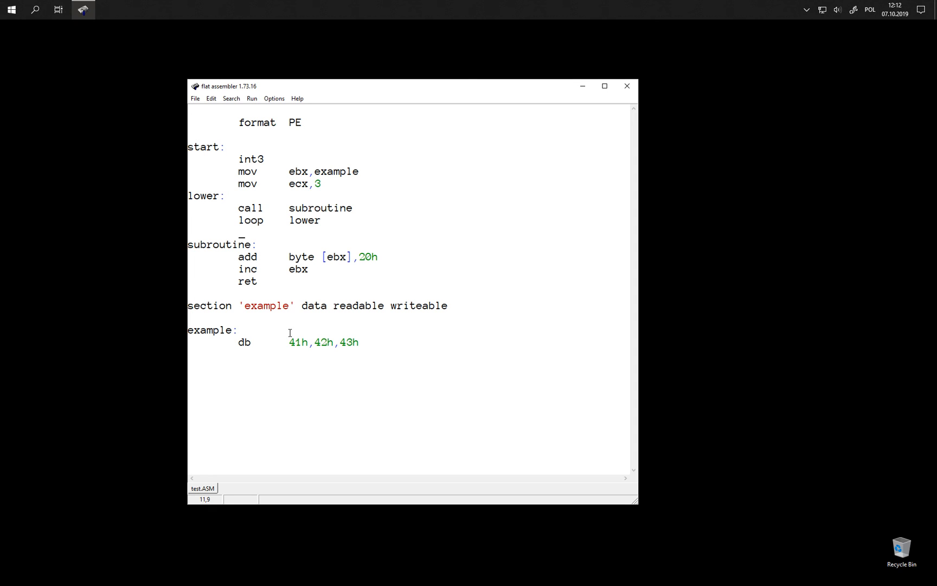
double_click(245, 281)
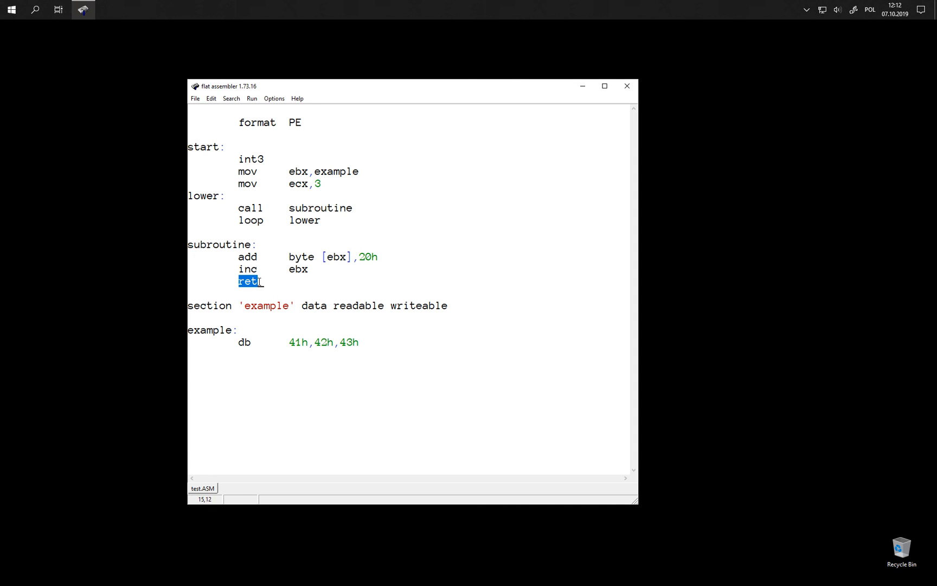
click(311, 279)
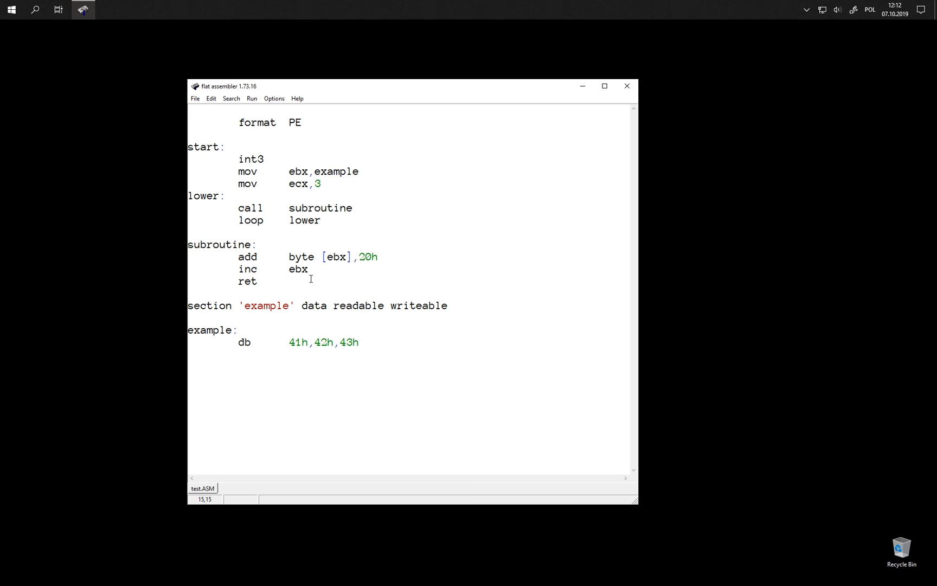
mouse_move(279, 282)
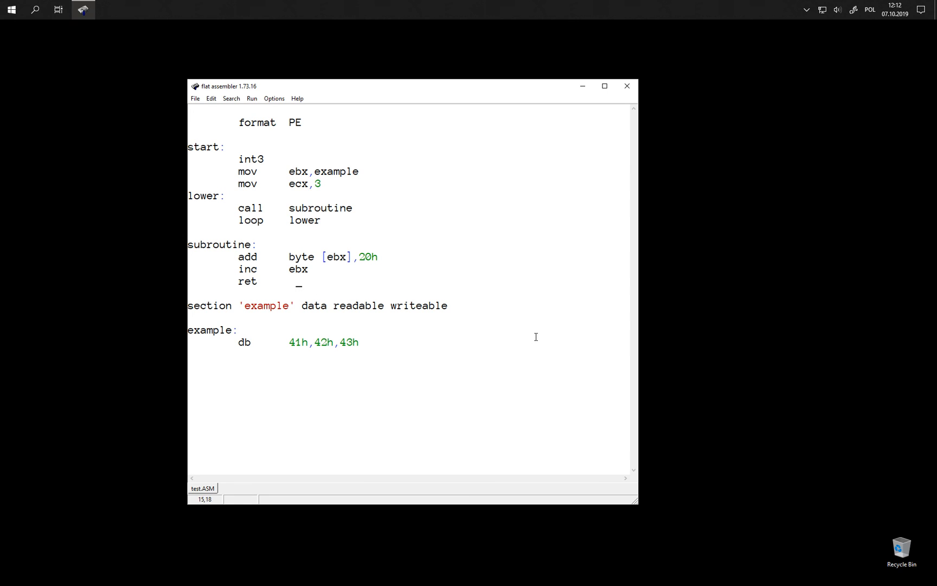
mouse_move(344, 278)
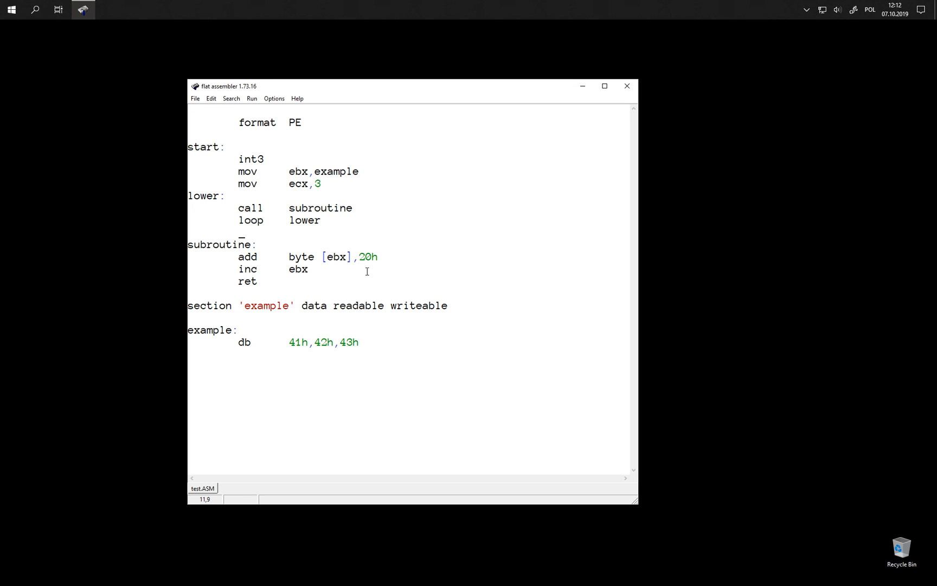
mouse_move(235, 250)
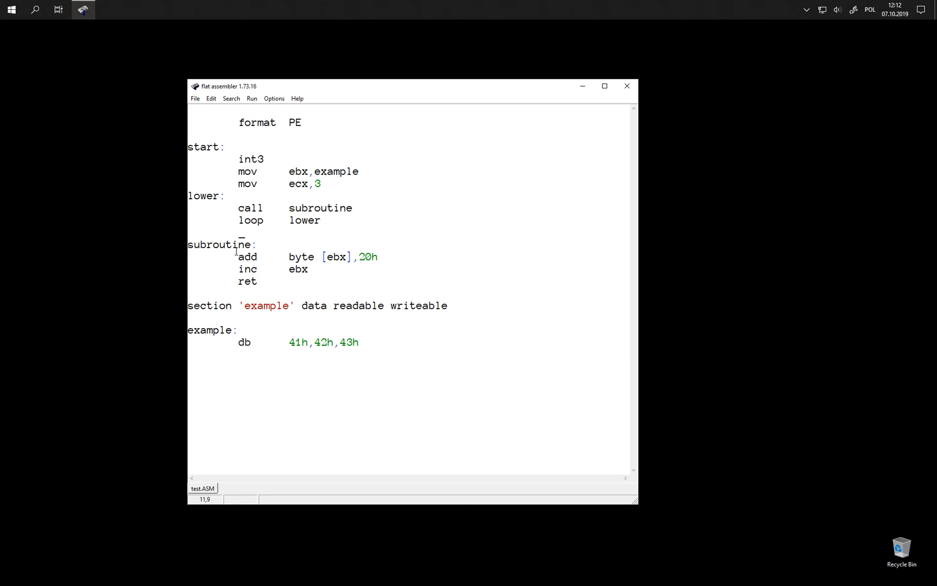
mouse_move(435, 260)
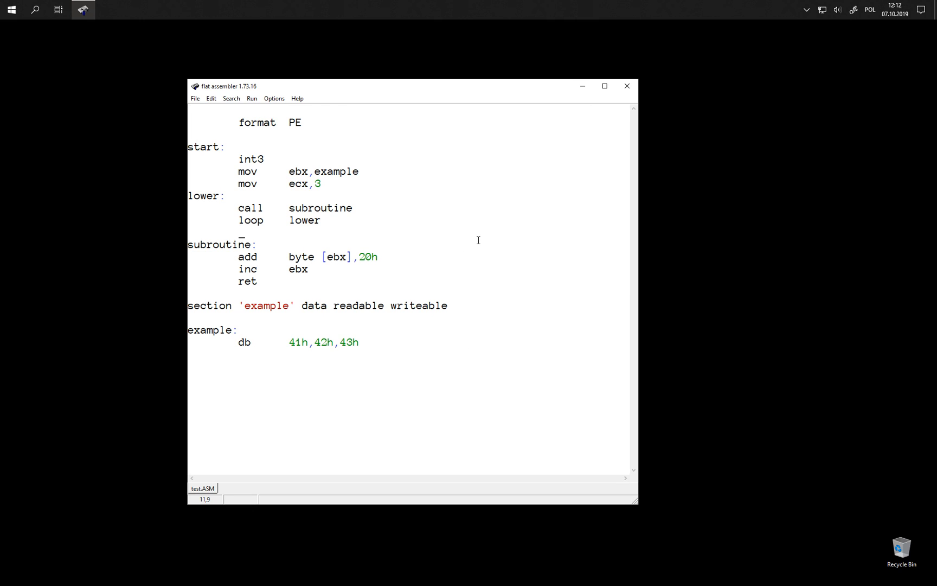
mouse_move(383, 287)
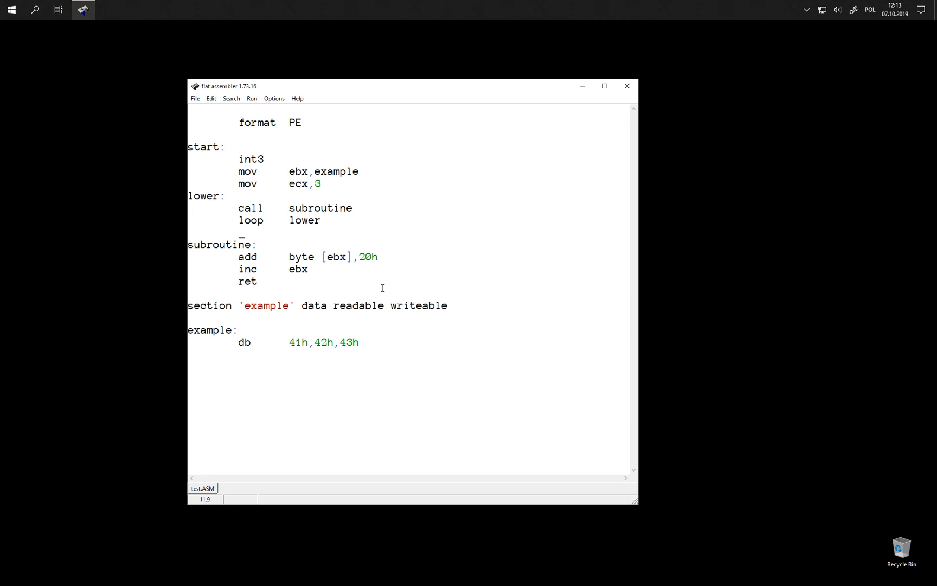
mouse_move(248, 285)
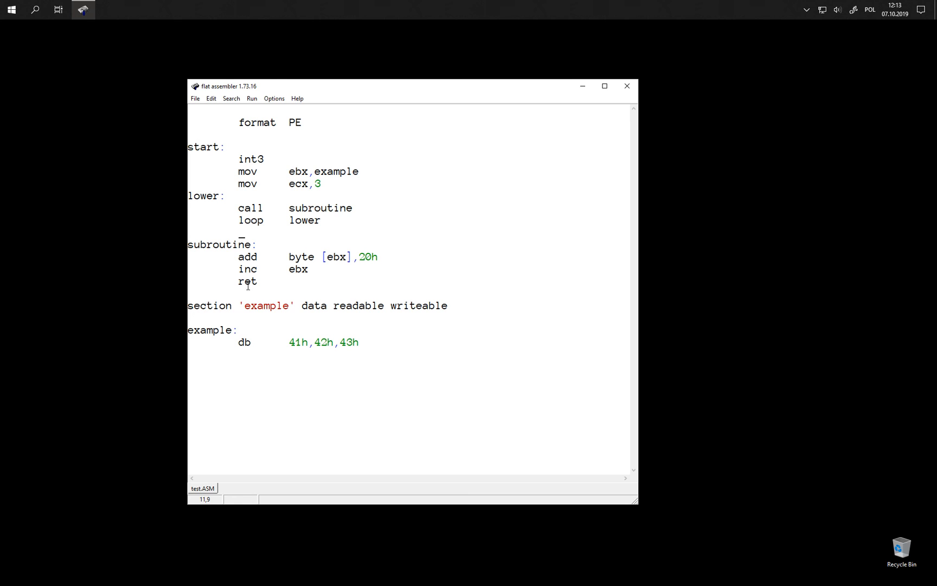